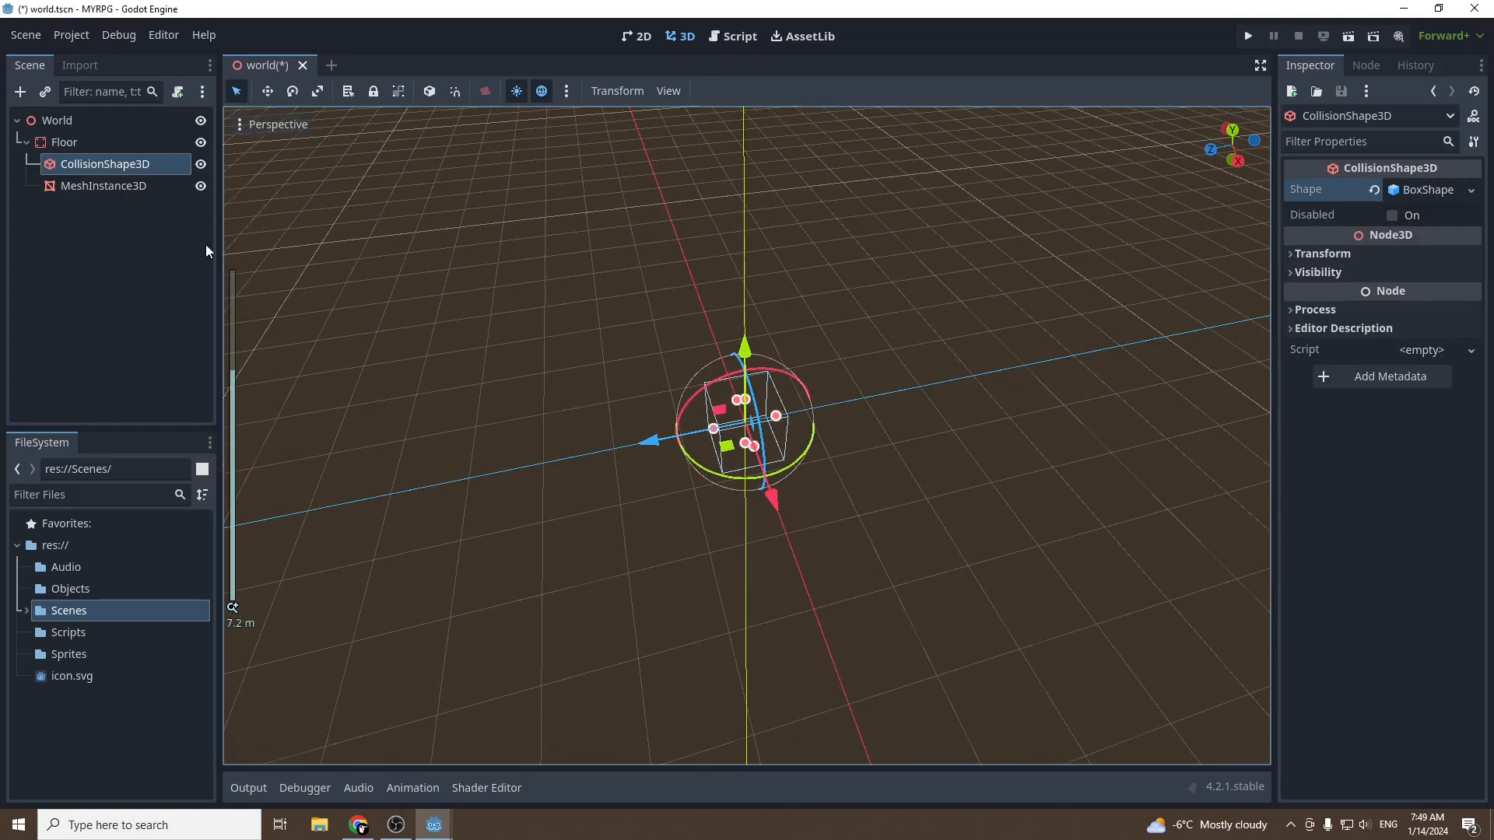
Select the MeshInstance3D node under Floor in the Scene dock
{"action": "left_click", "coordinate": [102, 186]}
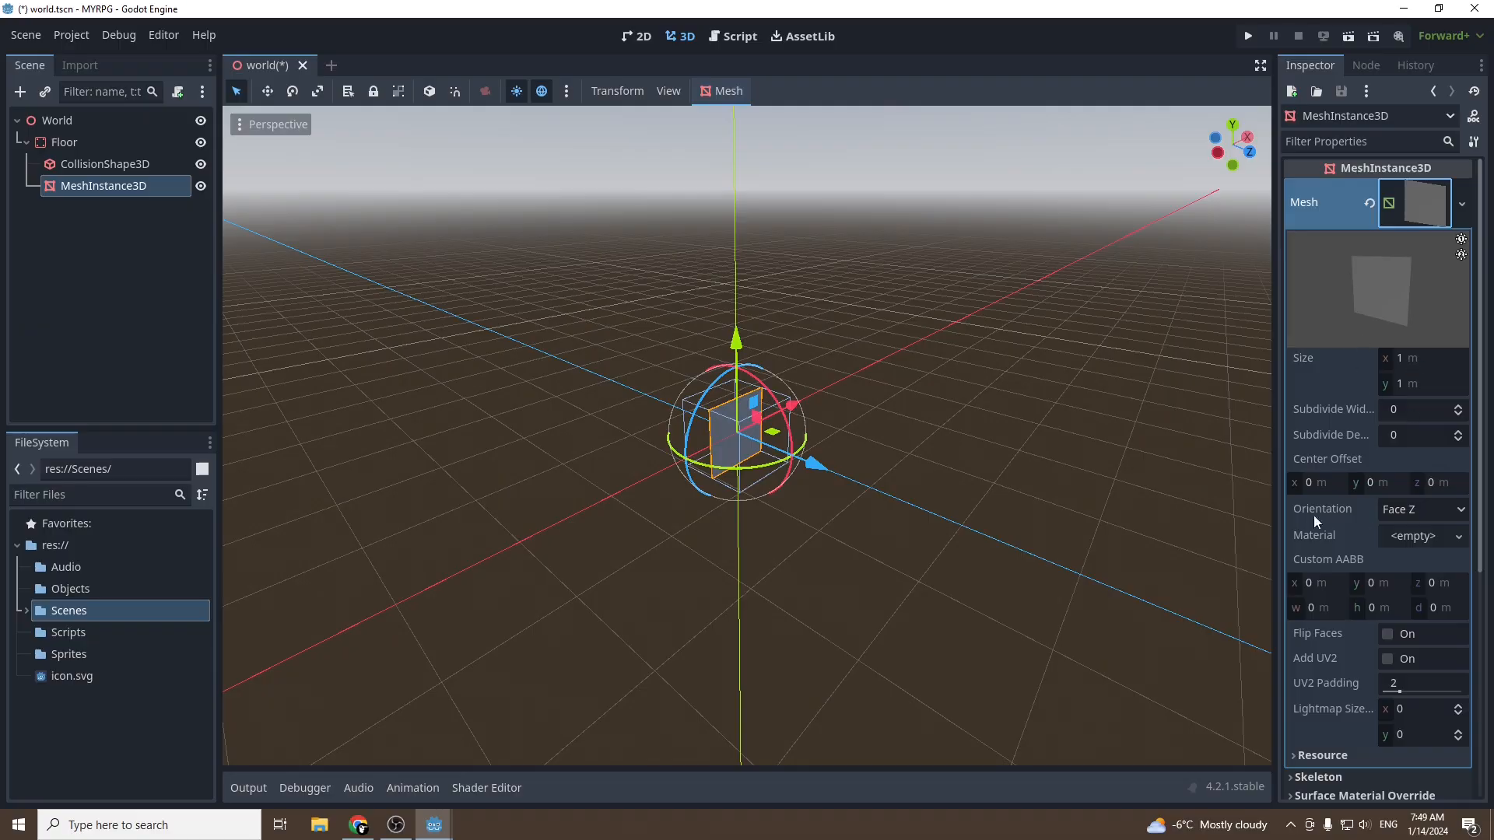
{"action": "left_click", "coordinate": [103, 164]}
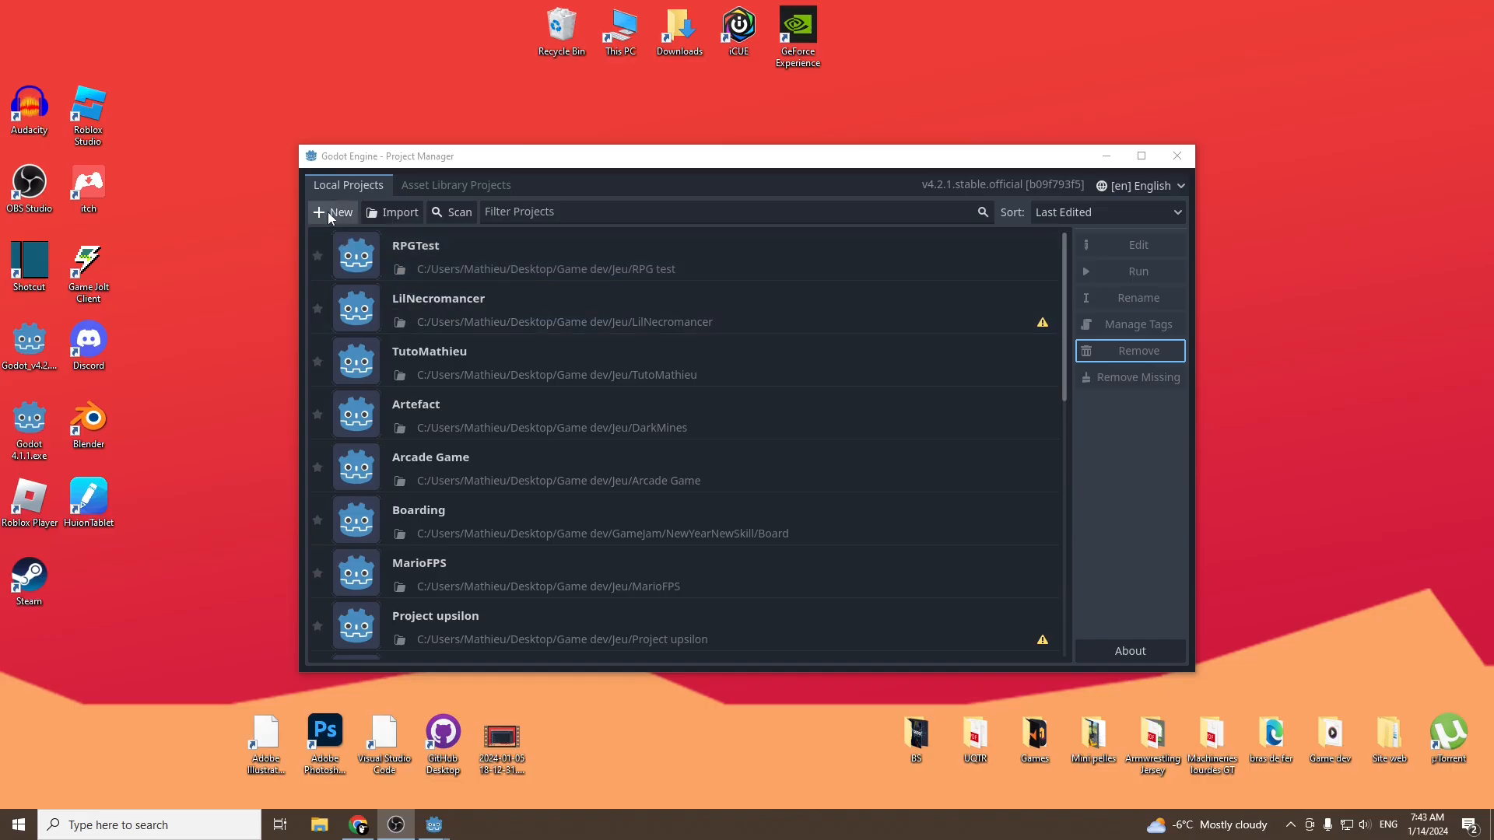
Start a new project named MYRPG and browse to its Game dev/Jeu folder
{"action": "left_click", "coordinate": [332, 211]}
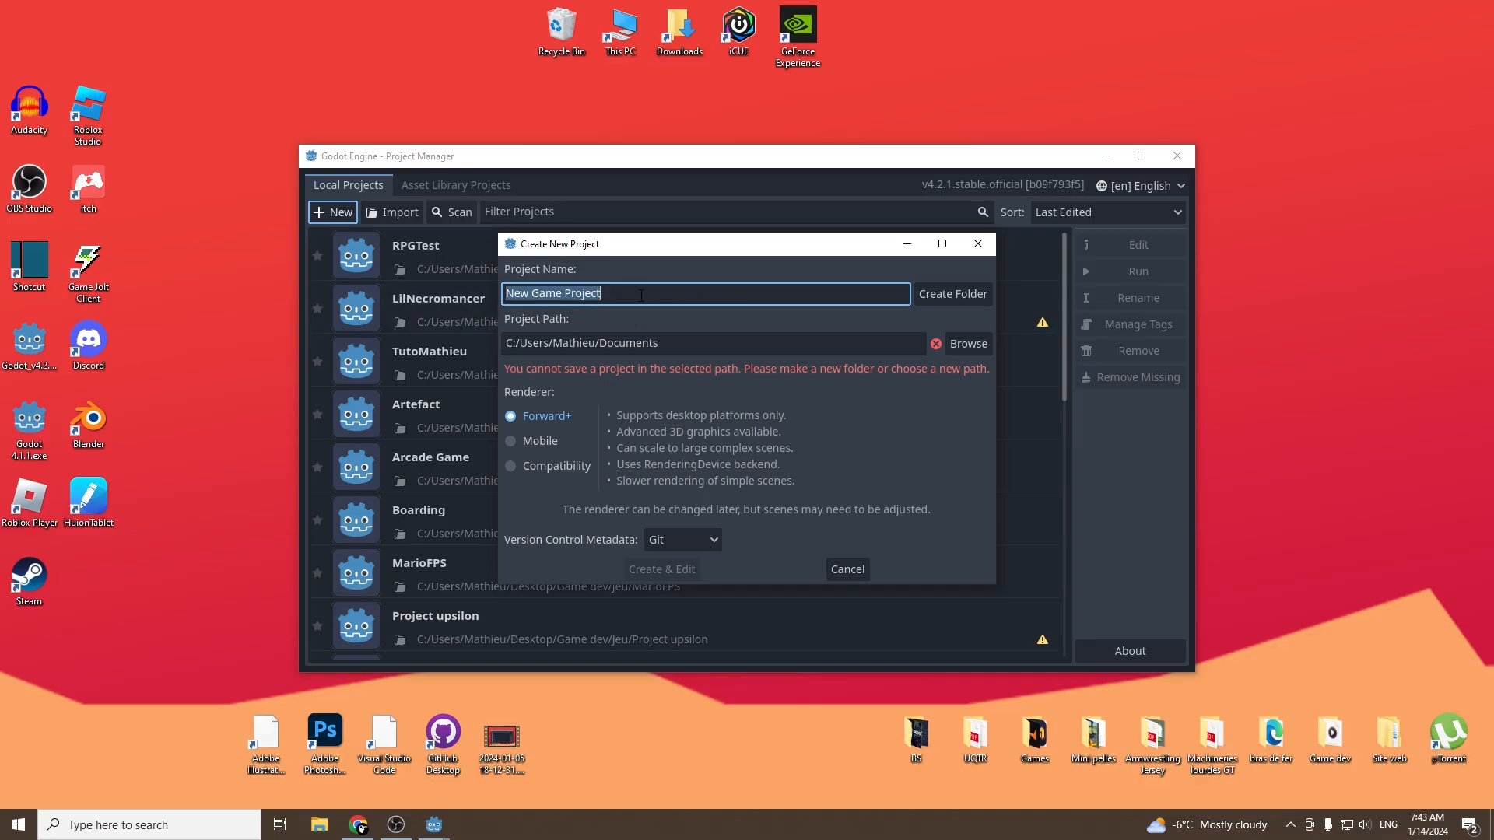
{"action": "type", "text": "MY"}
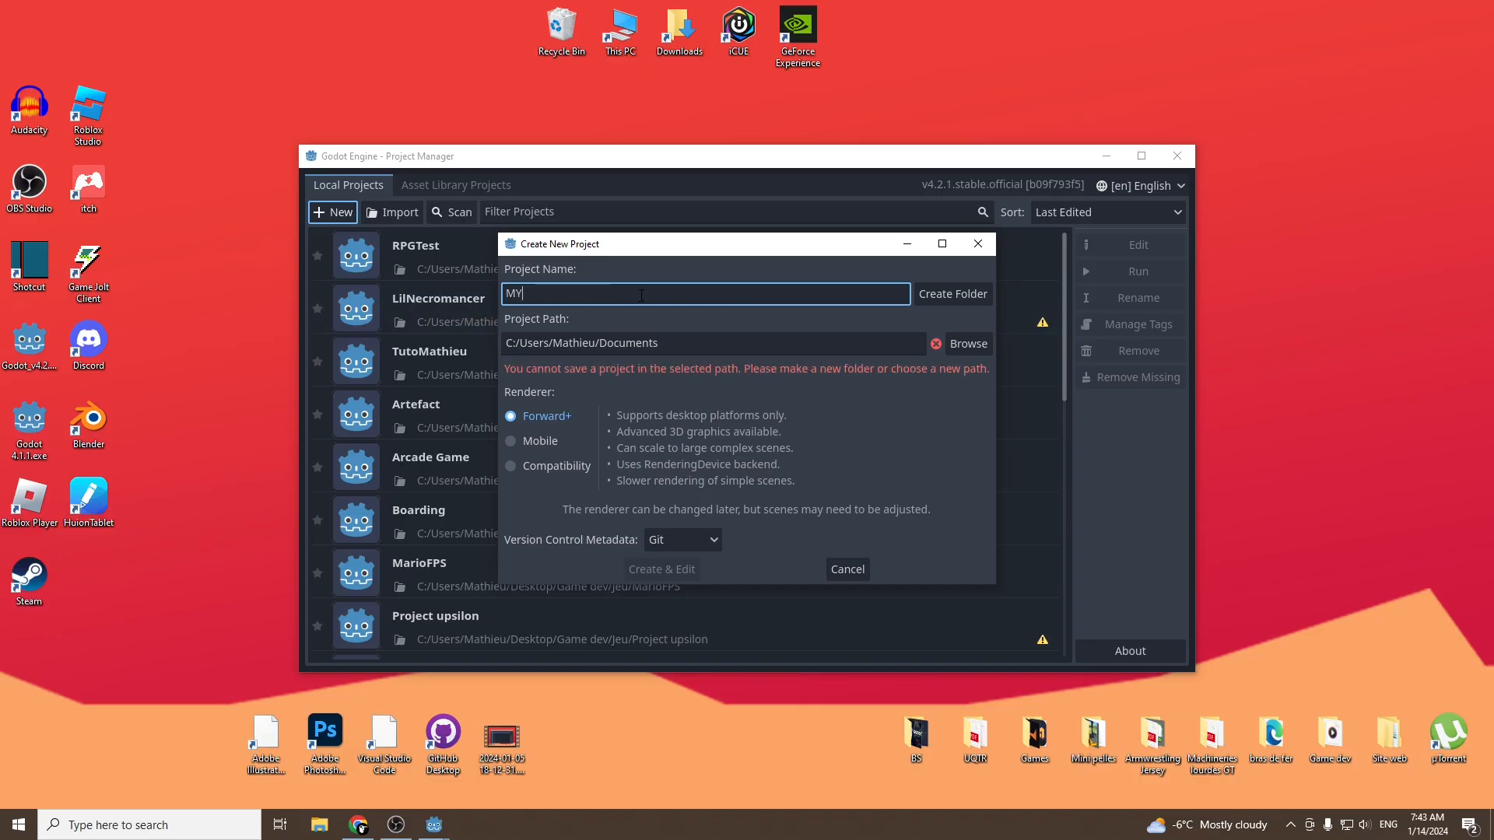
{"action": "type", "text": "RPG"}
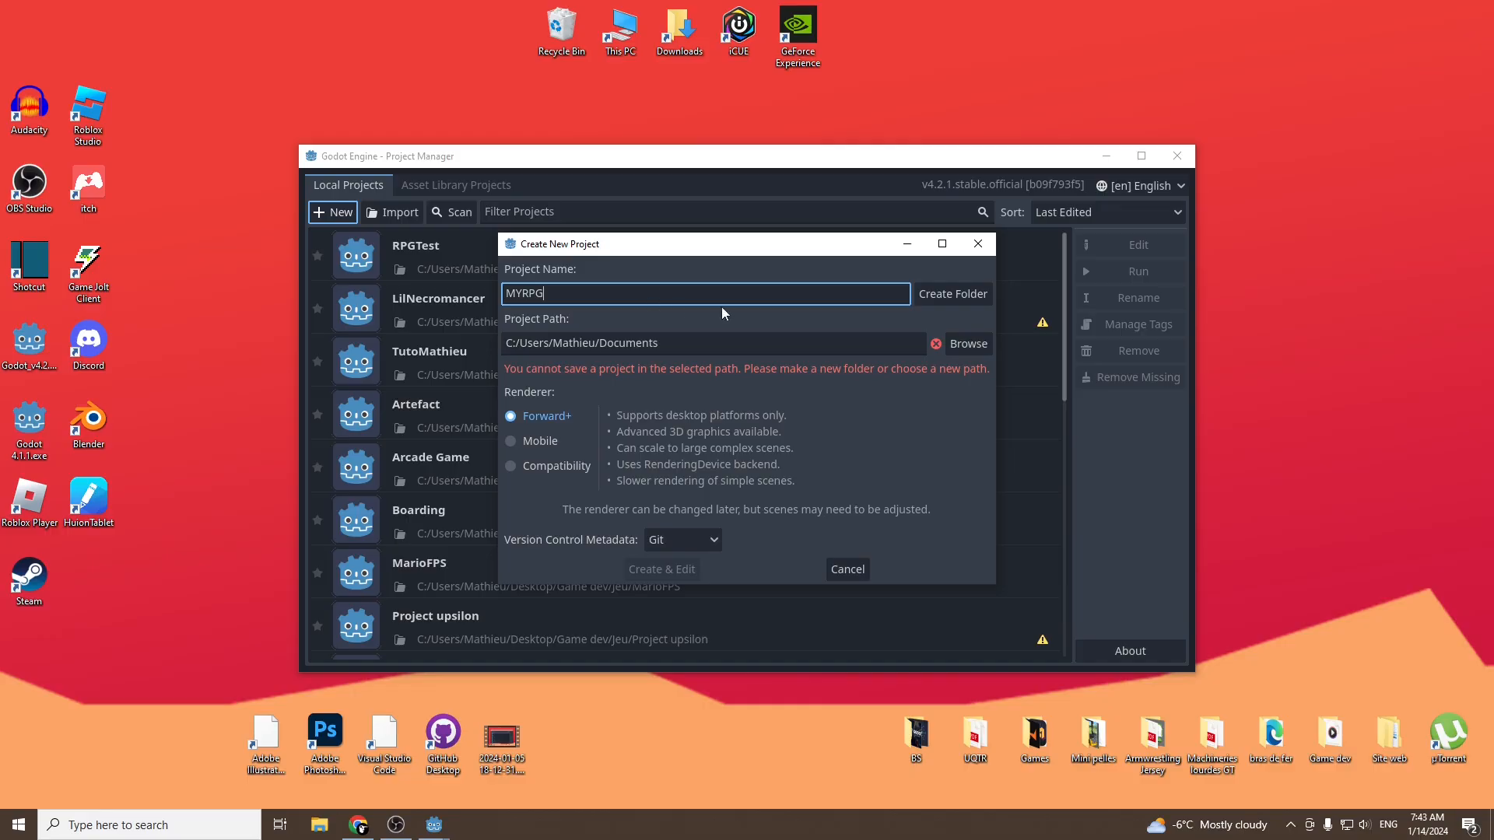
{"action": "mouse_move", "coordinate": [680, 343]}
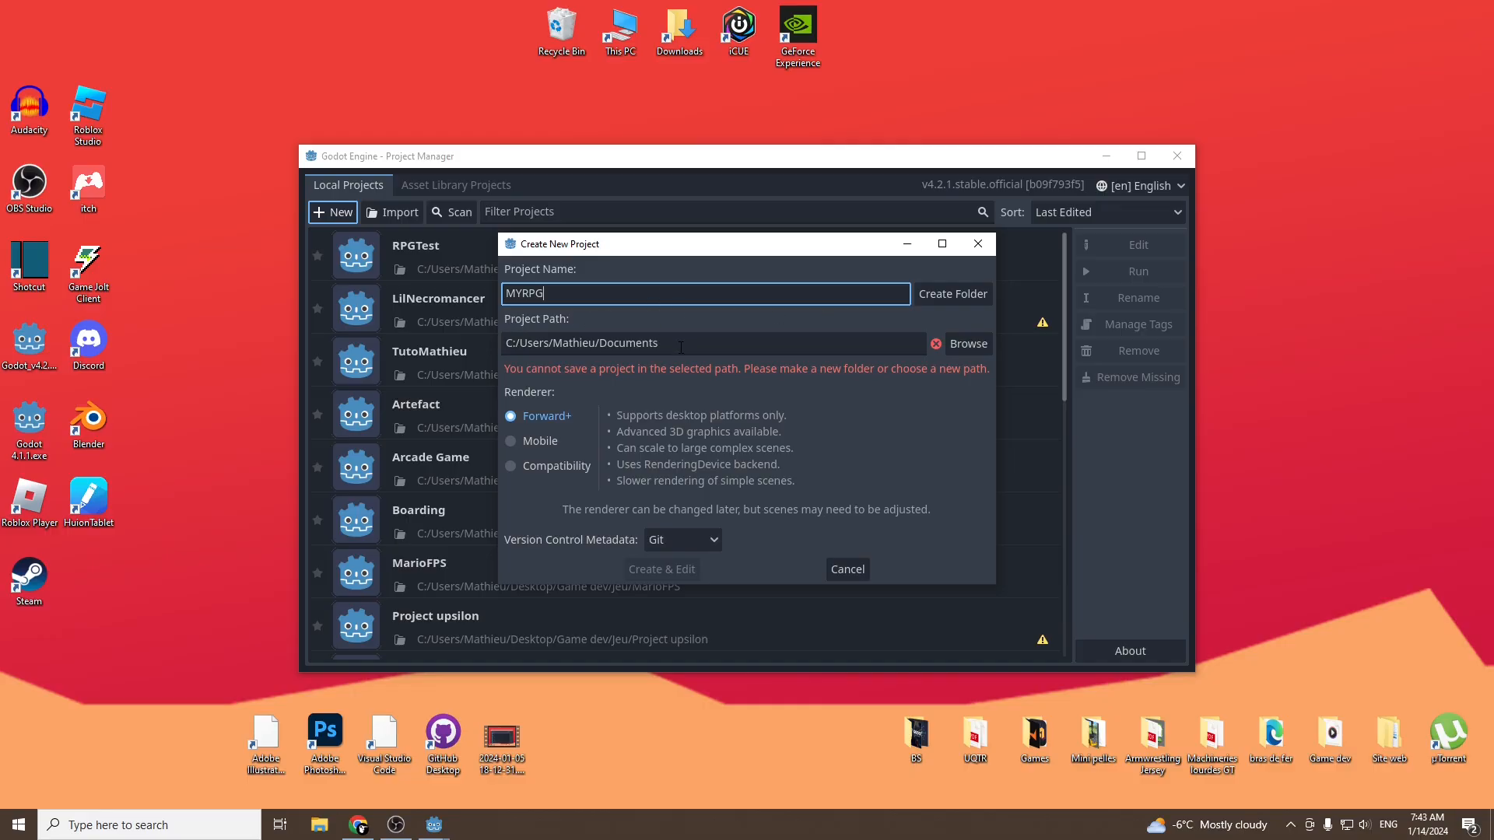
{"action": "left_click", "coordinate": [966, 343]}
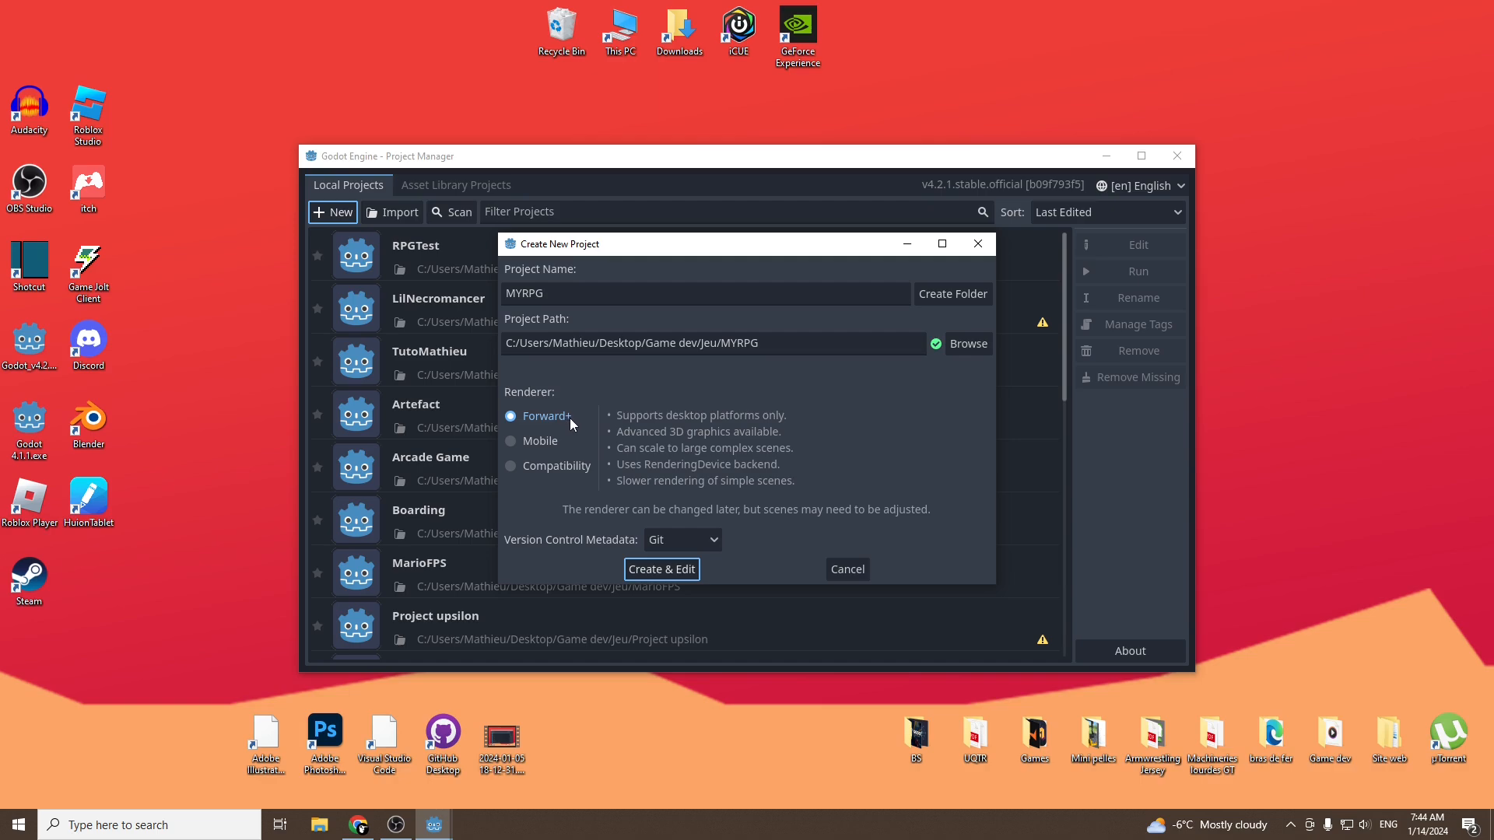
{"action": "mouse_move", "coordinate": [686, 440]}
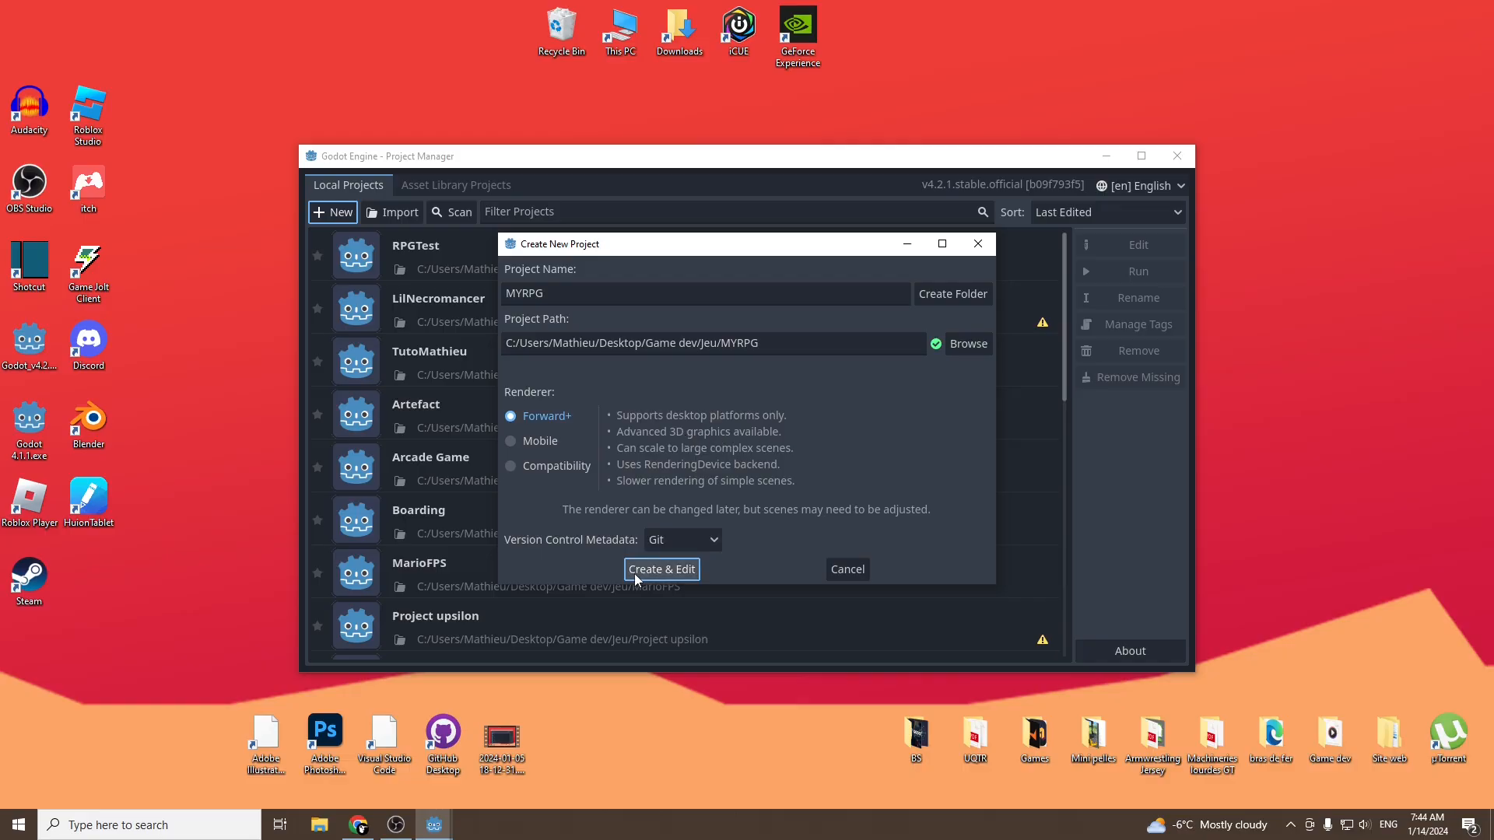
Create MYRPG with a 3D scene root renamed World, saved as world.tscn
{"action": "left_click", "coordinate": [662, 568]}
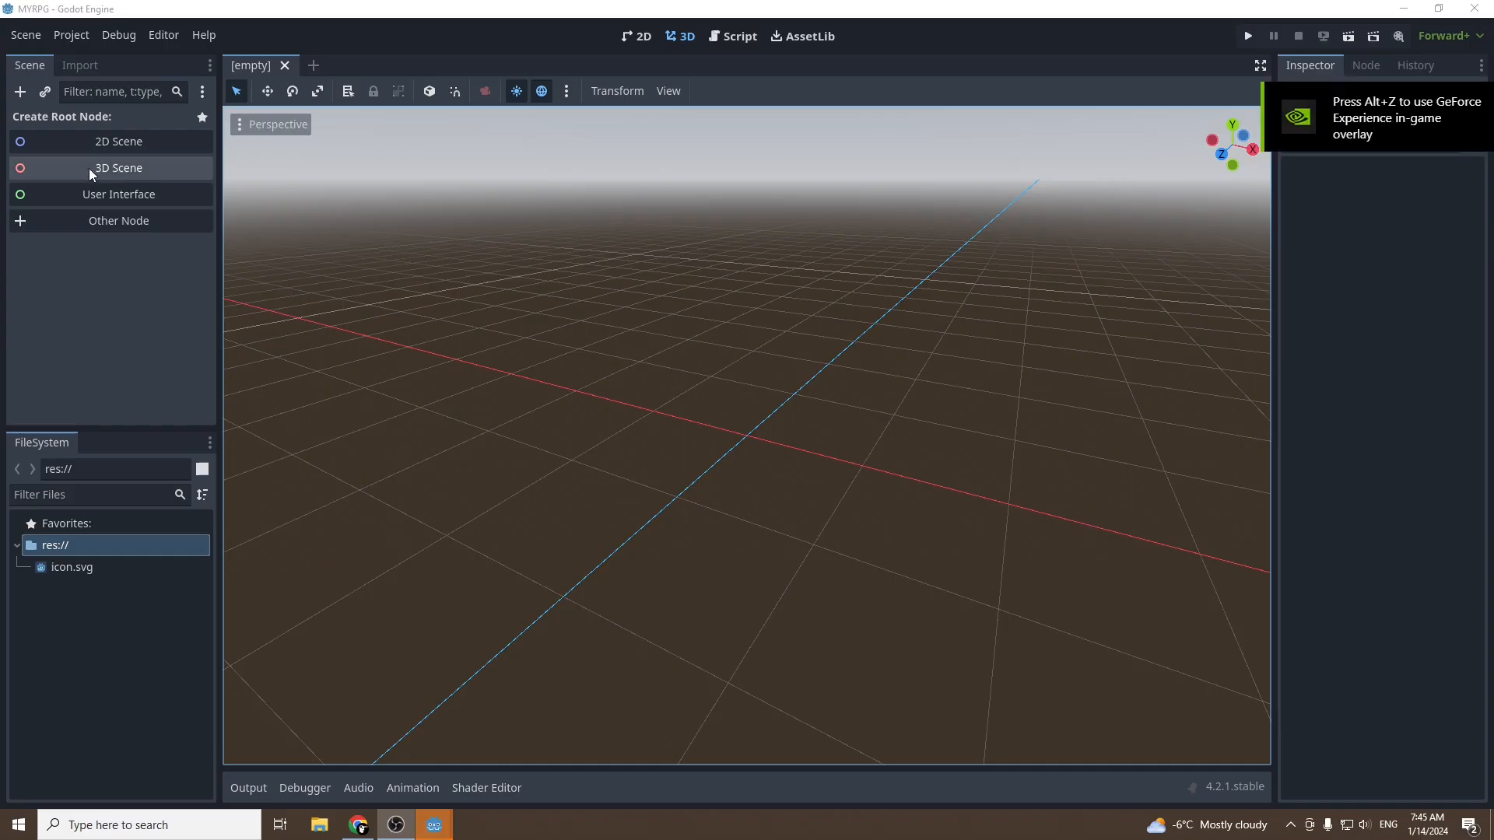
{"action": "left_click", "coordinate": [118, 168]}
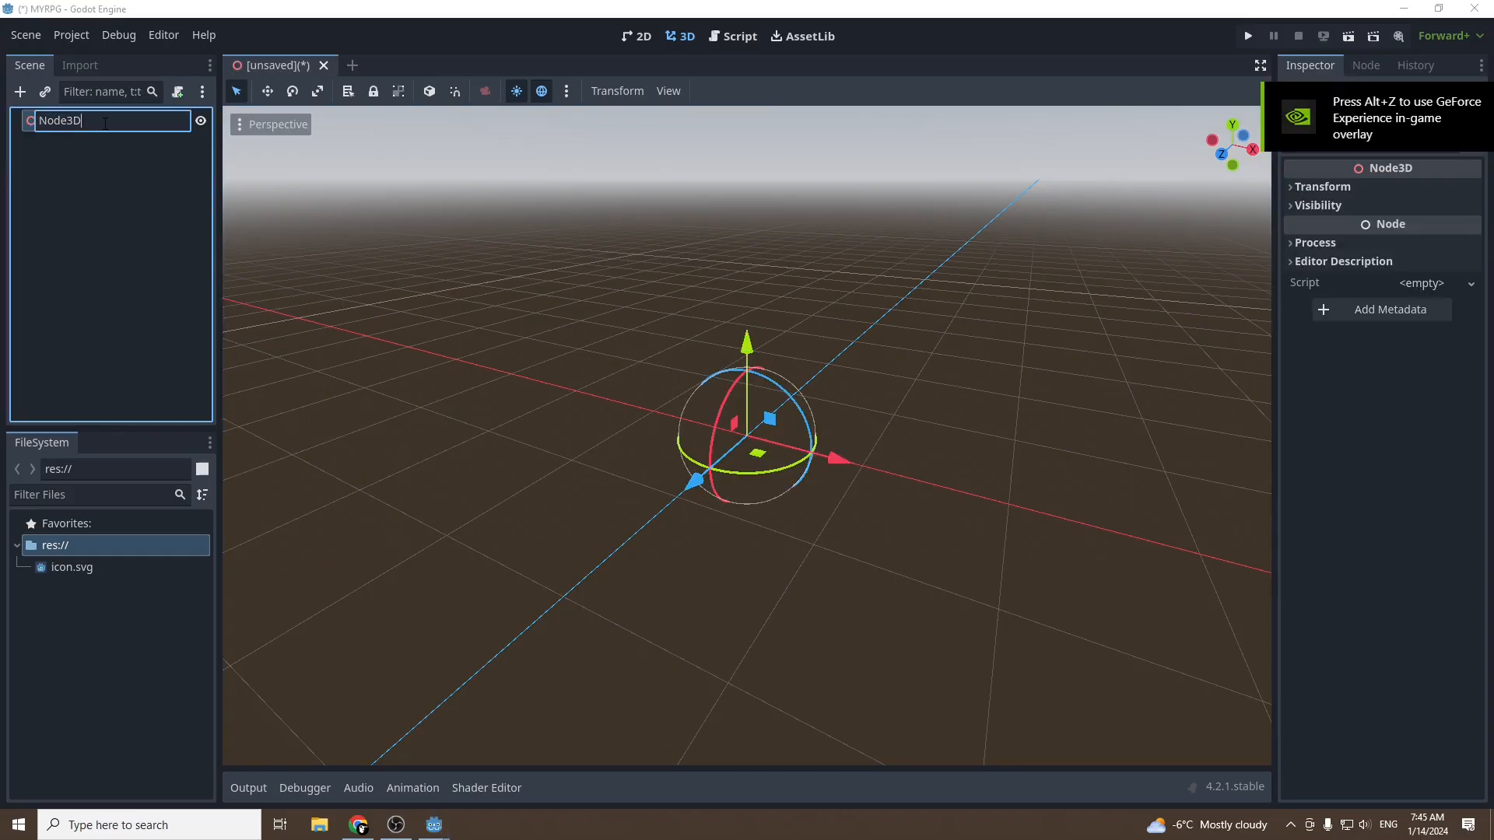
{"action": "type", "text": "World"}
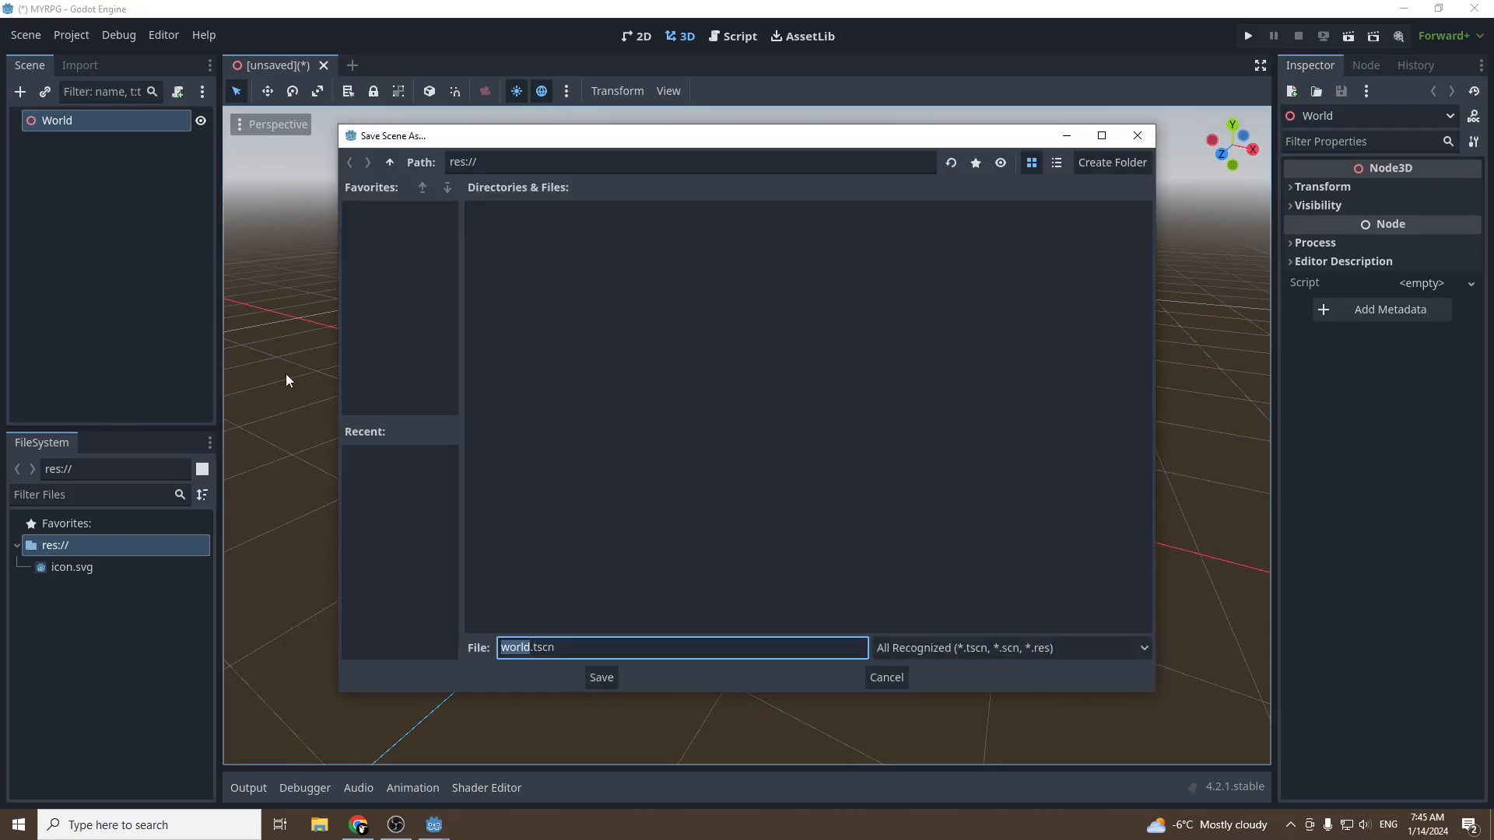
{"action": "left_click", "coordinate": [600, 678]}
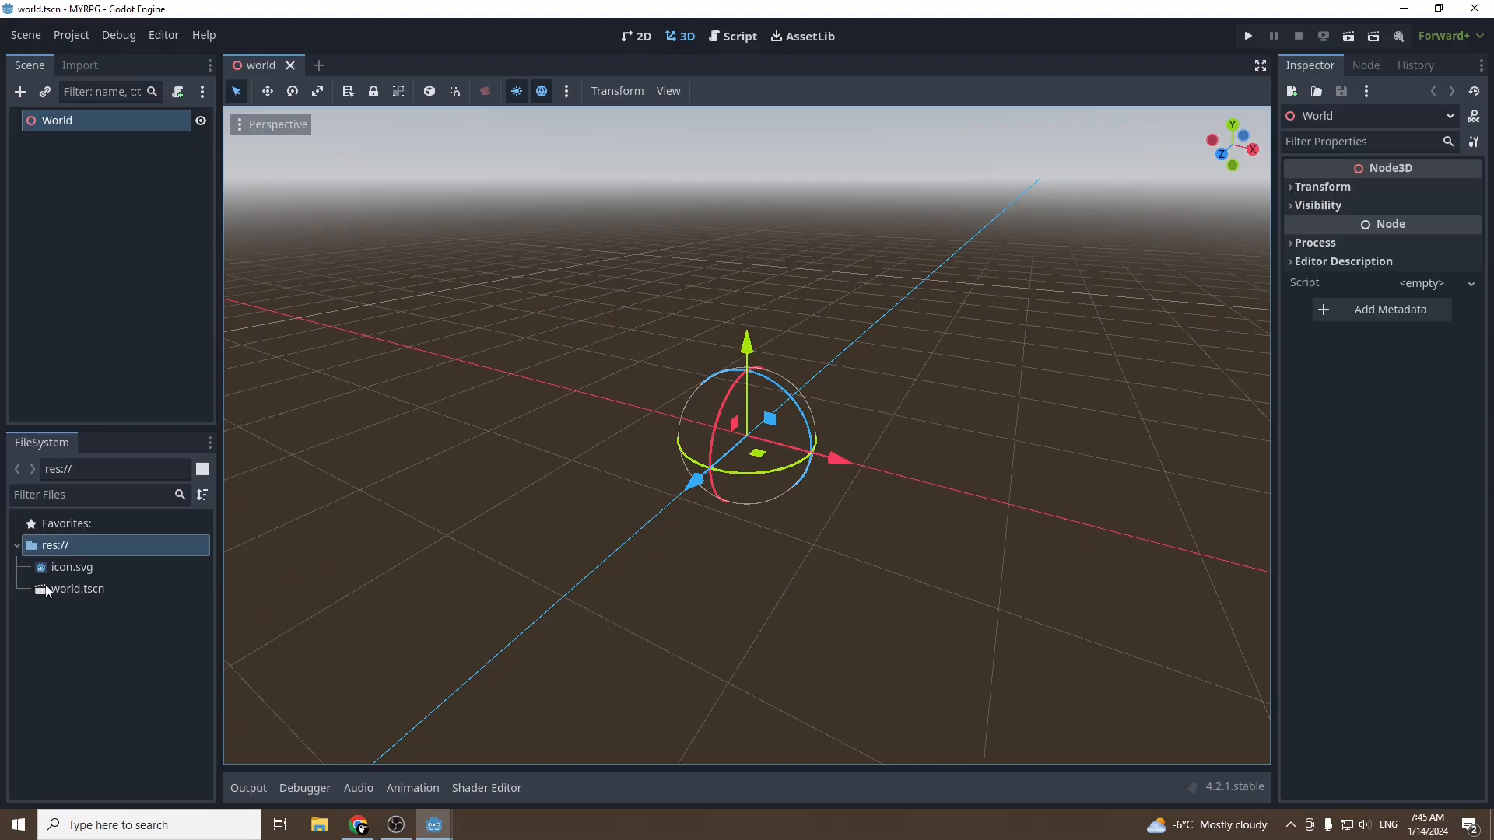
{"action": "mouse_move", "coordinate": [81, 638]}
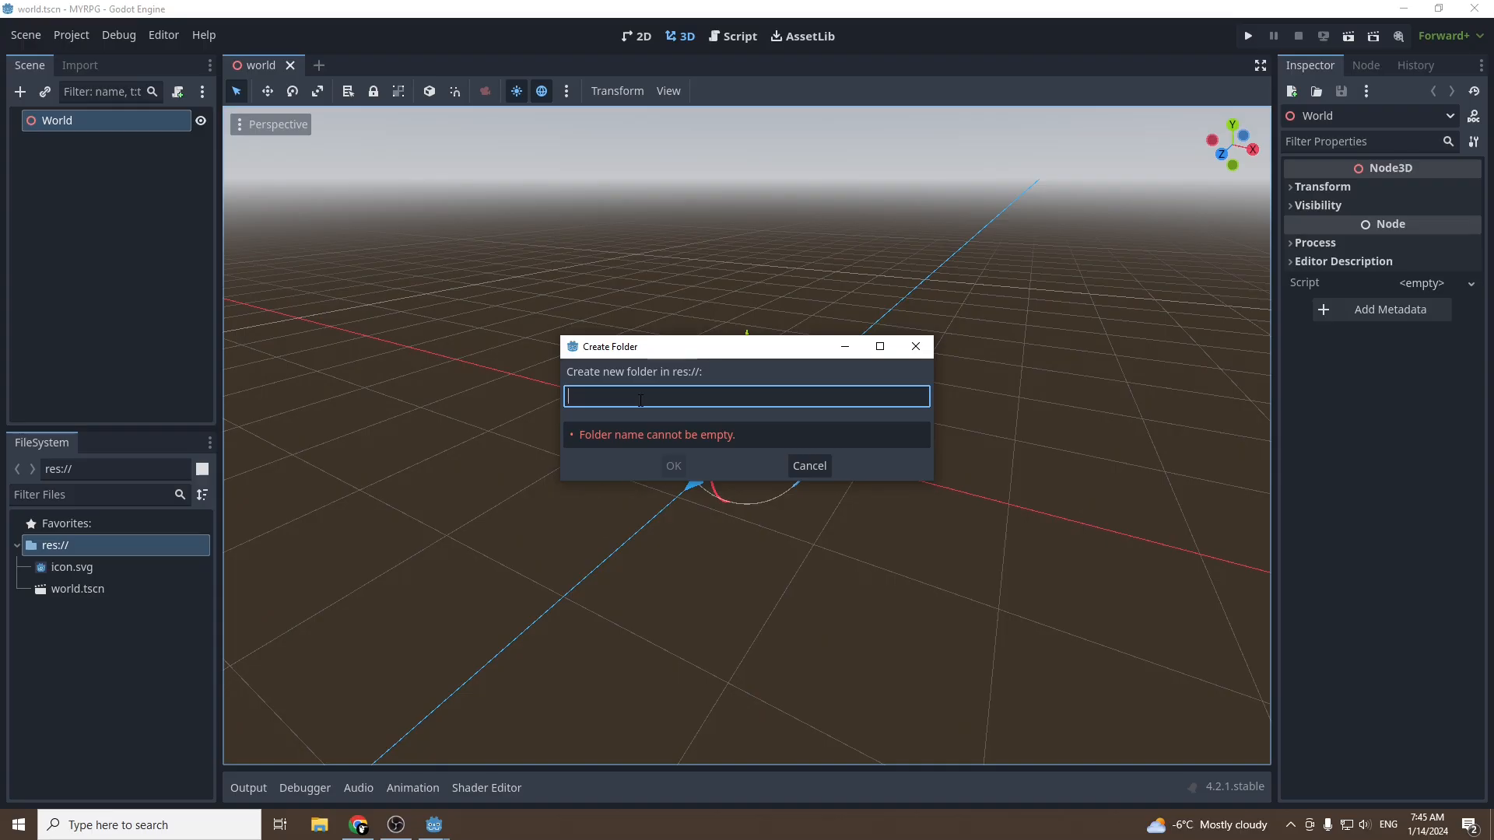
Add Audio, Objects, Scenes, Scripts and Sprites folders under res://
{"action": "type", "text": "Scen"}
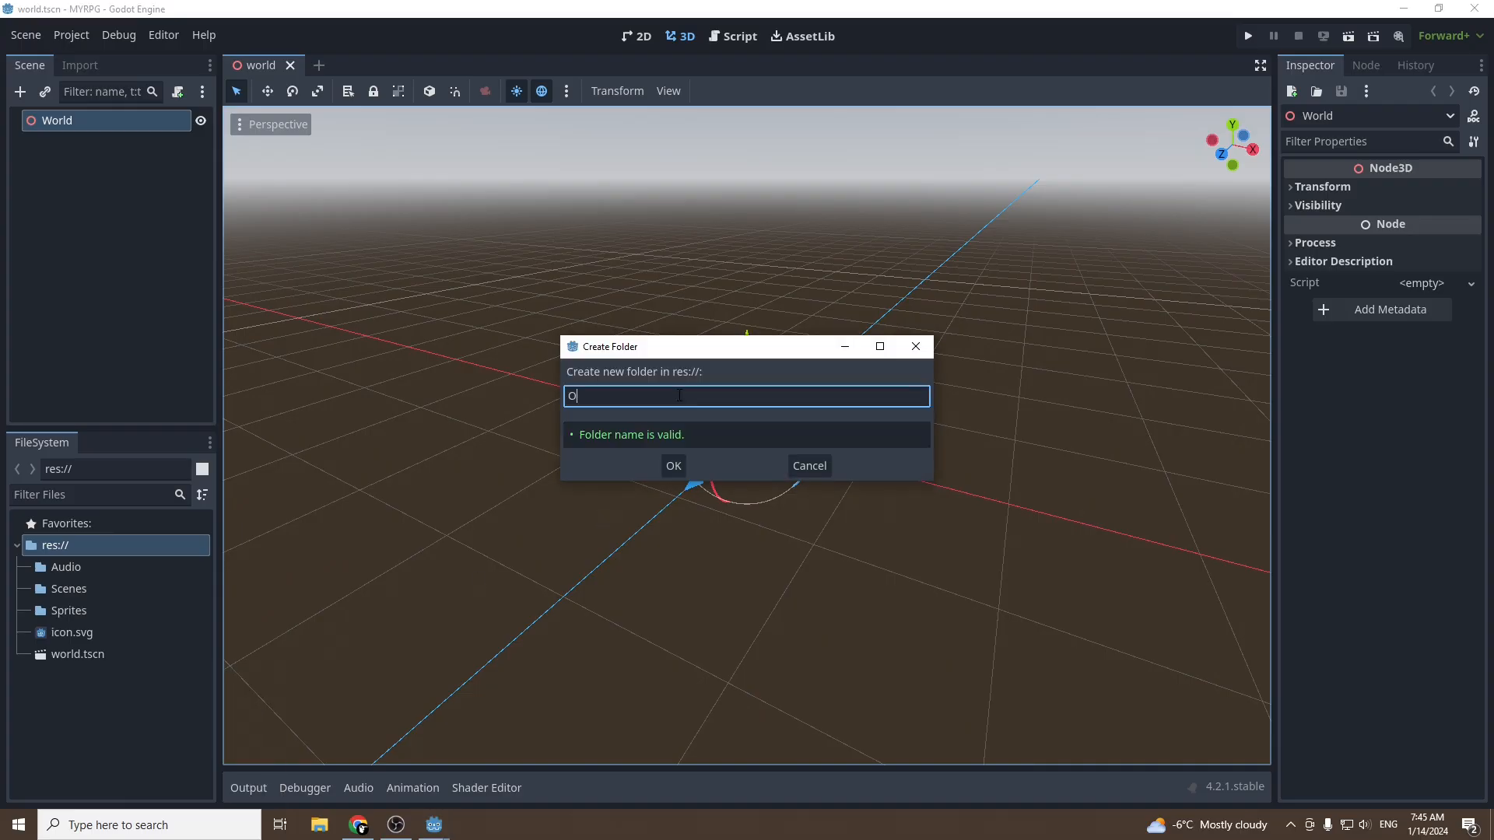
{"action": "type", "text": "Sc"}
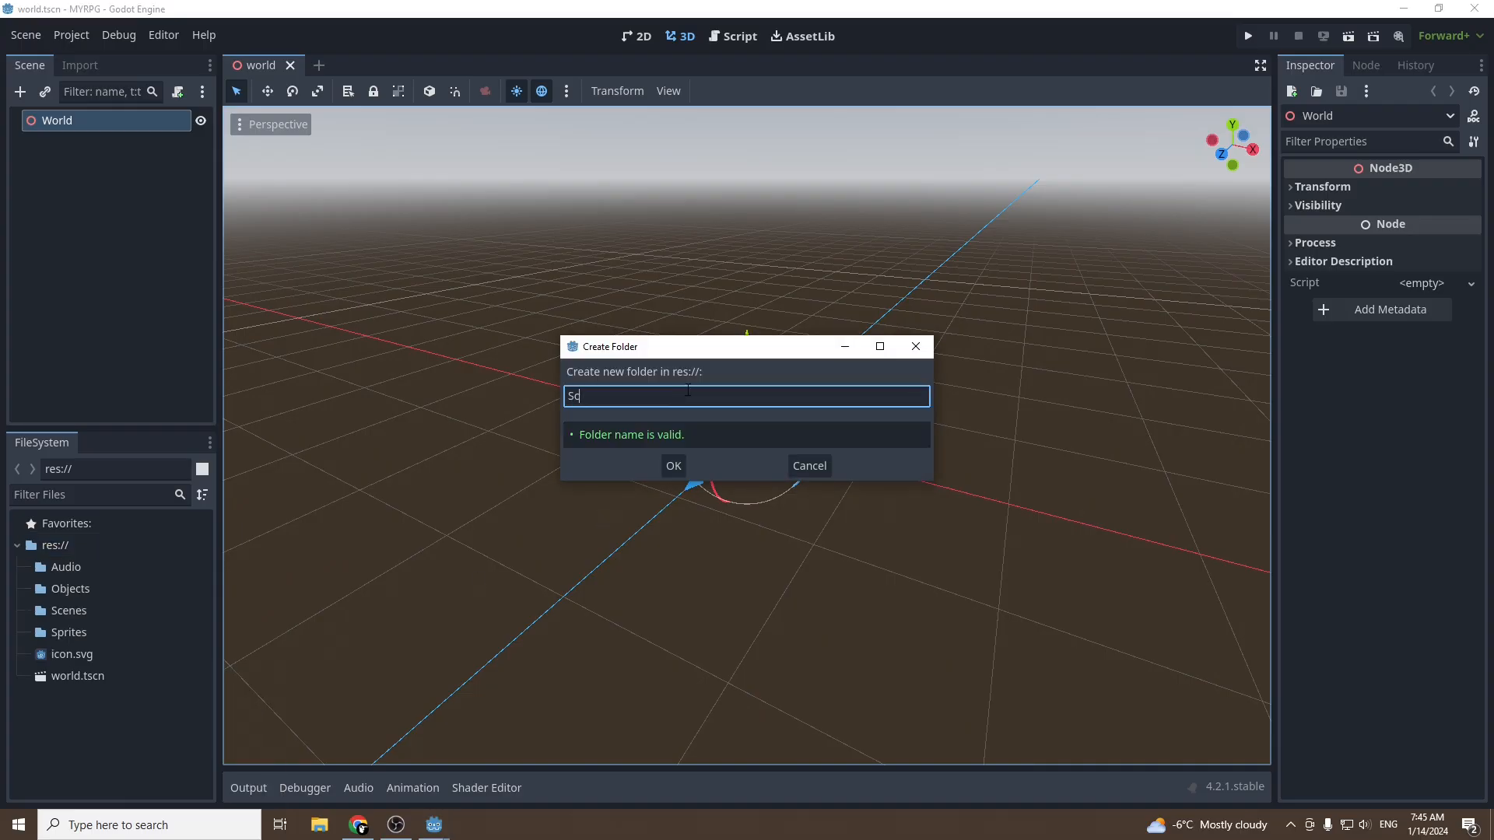
{"action": "left_click", "coordinate": [673, 466]}
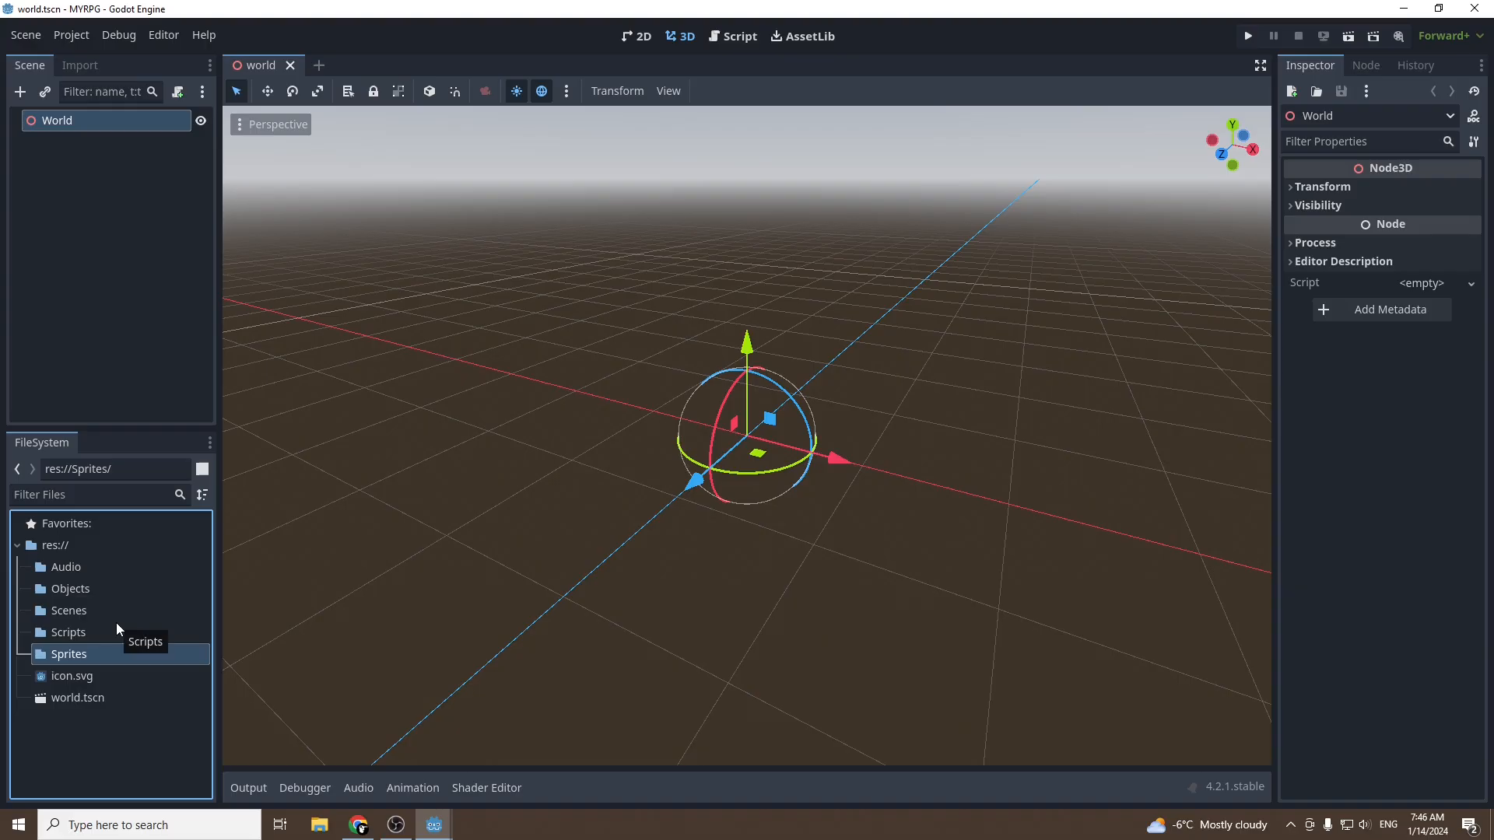
{"action": "mouse_move", "coordinate": [67, 747]}
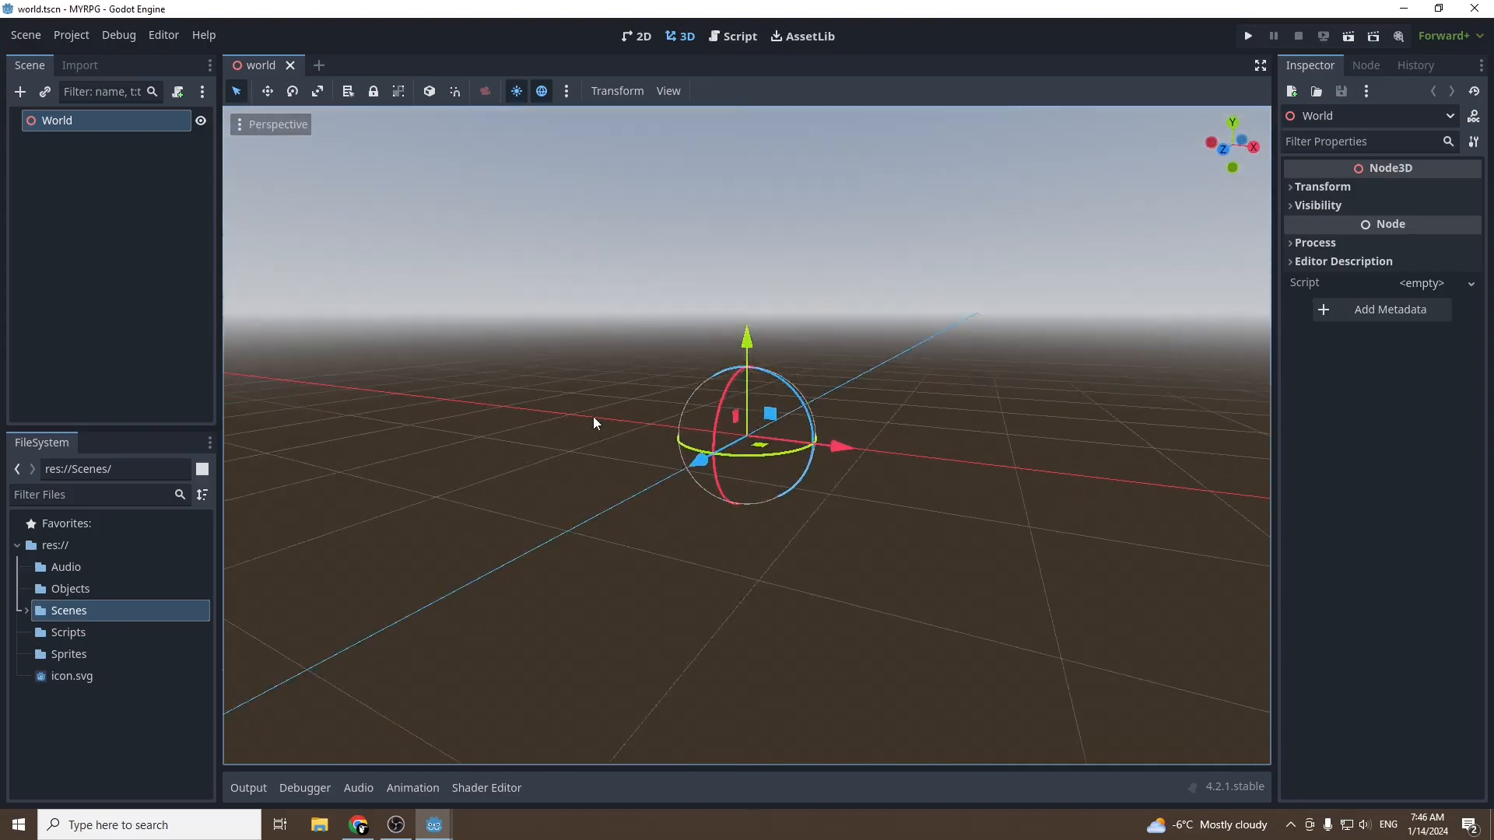
Add a StaticBody3D under World to serve as the Floor
{"action": "left_click", "coordinate": [20, 92]}
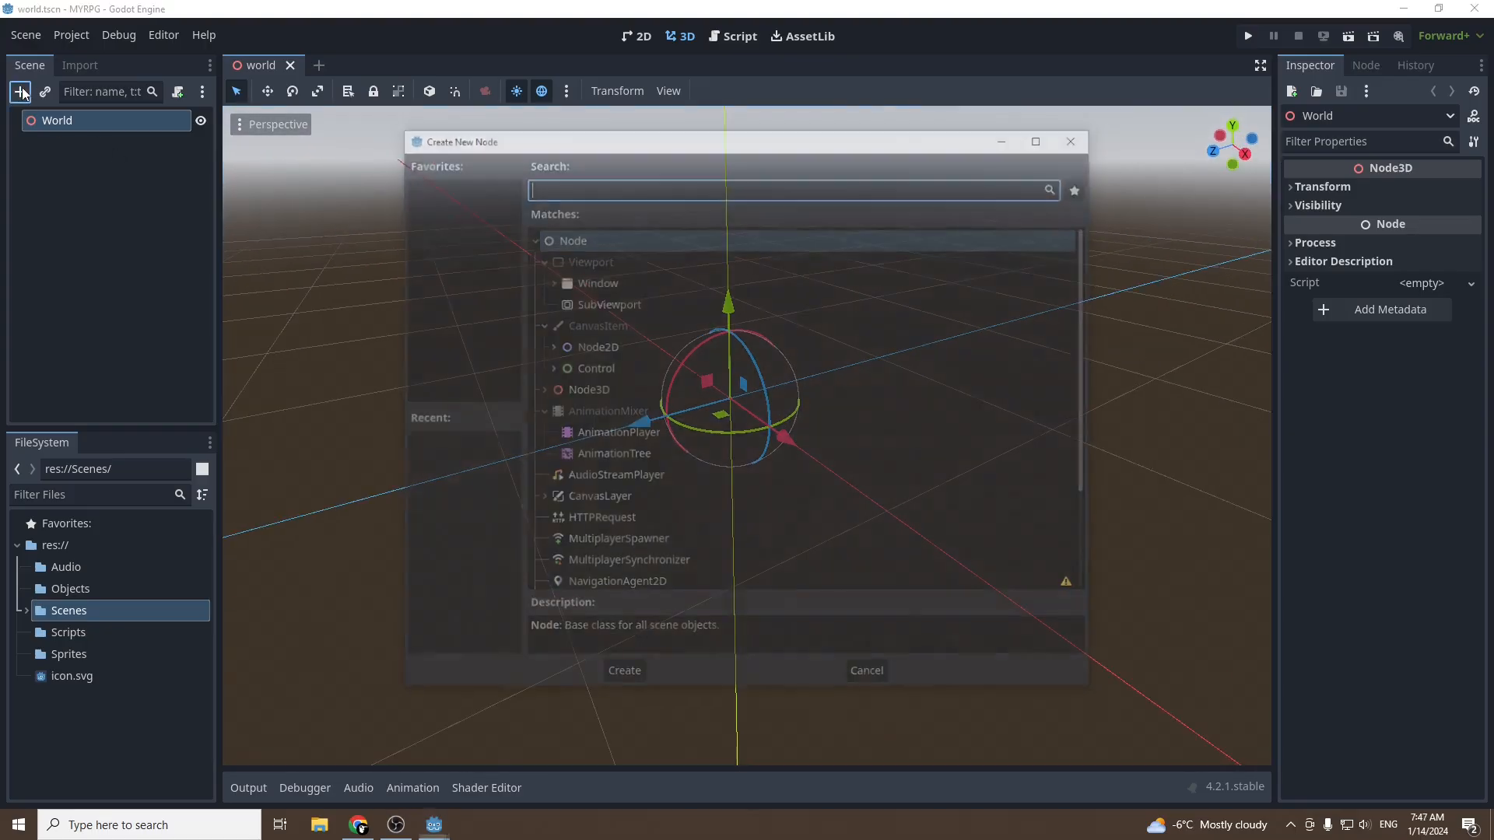
{"action": "type", "text": "stat"}
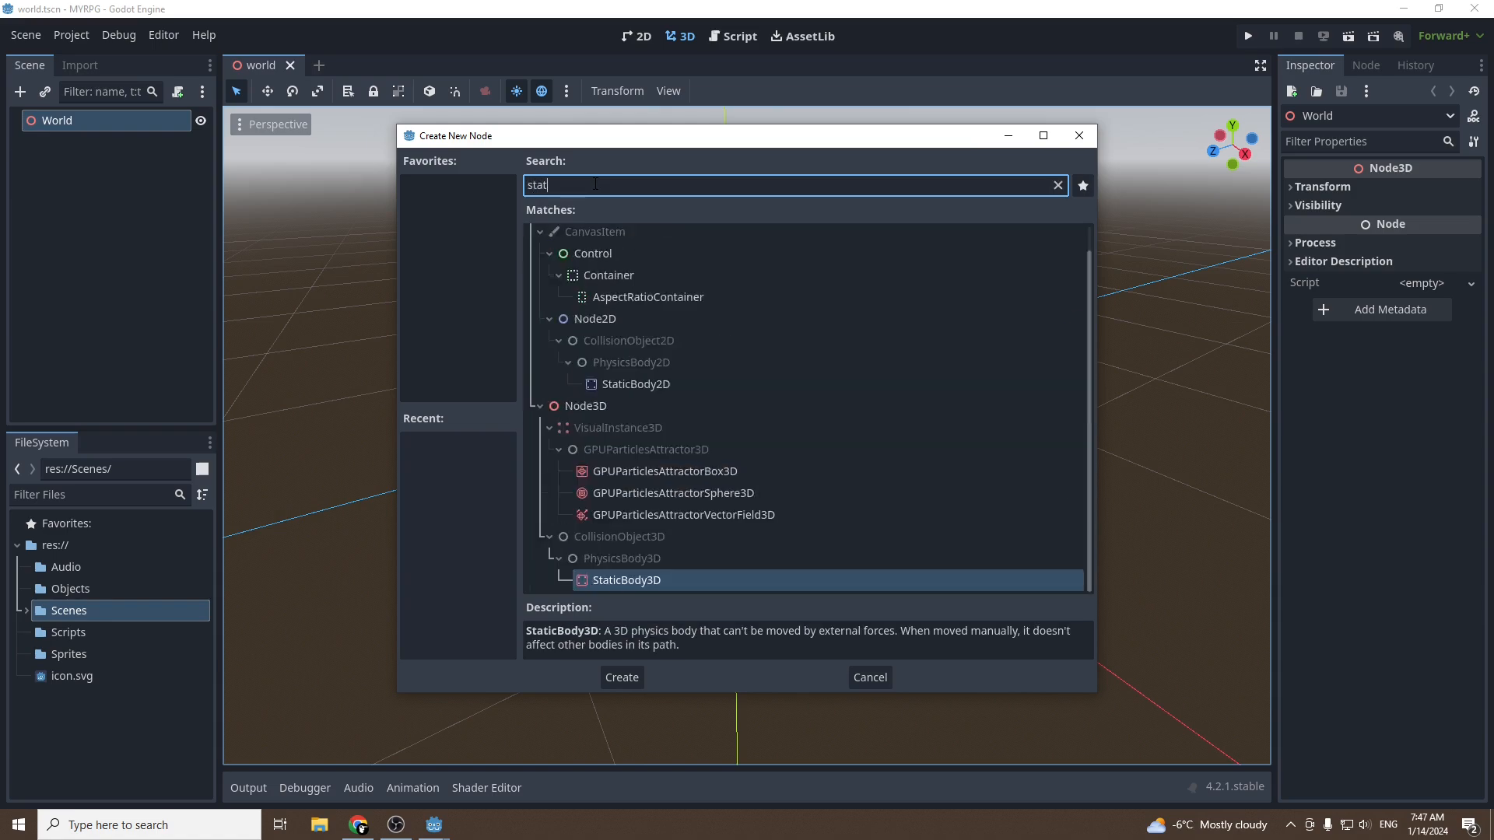
{"action": "left_click", "coordinate": [620, 678]}
{"action": "type", "text": "mesh"}
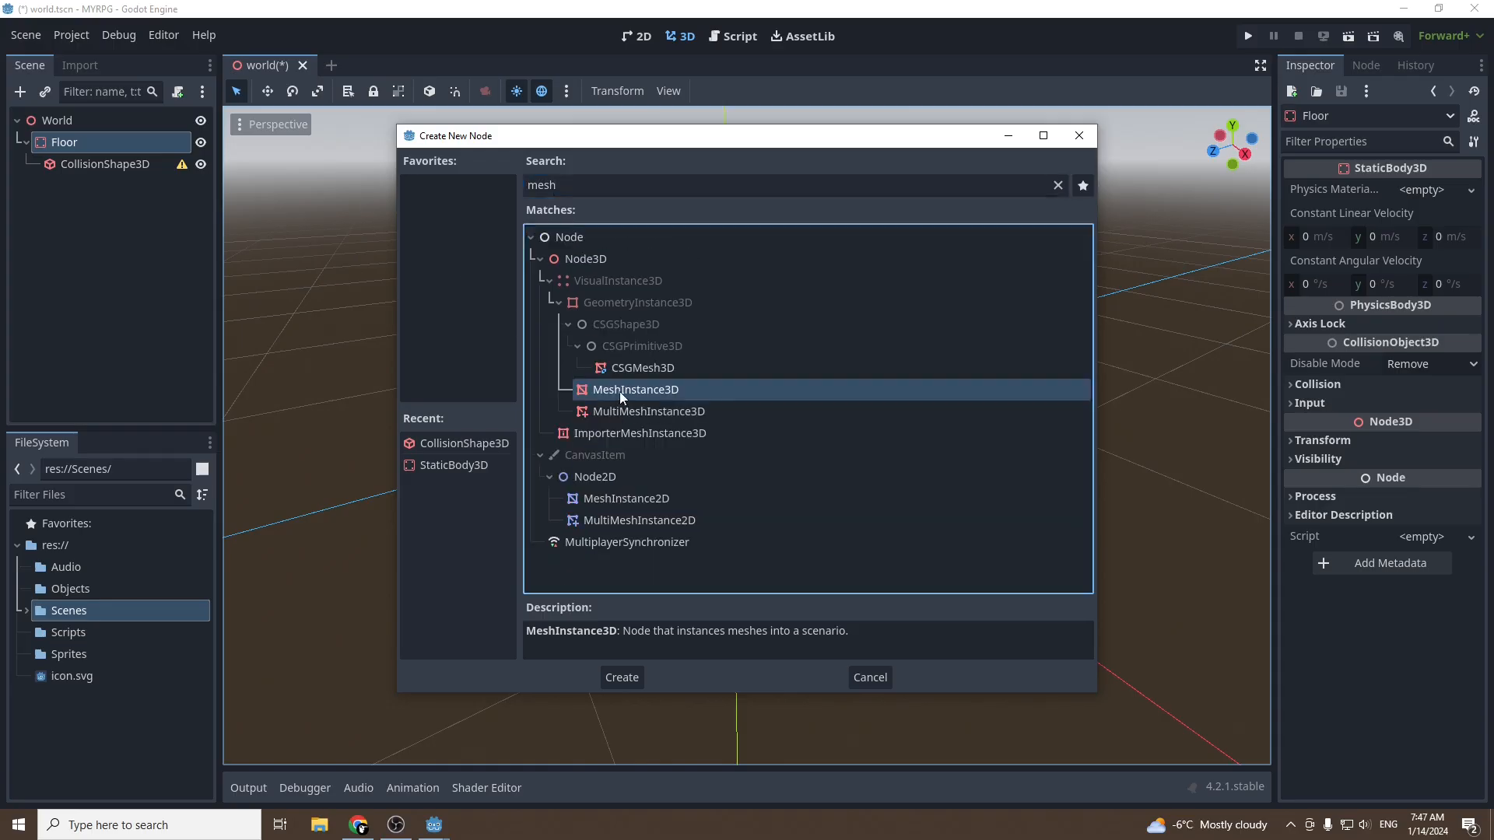
Give Floor CollisionShape3D and MeshInstance3D children and select the collision shape
{"action": "left_click", "coordinate": [620, 678]}
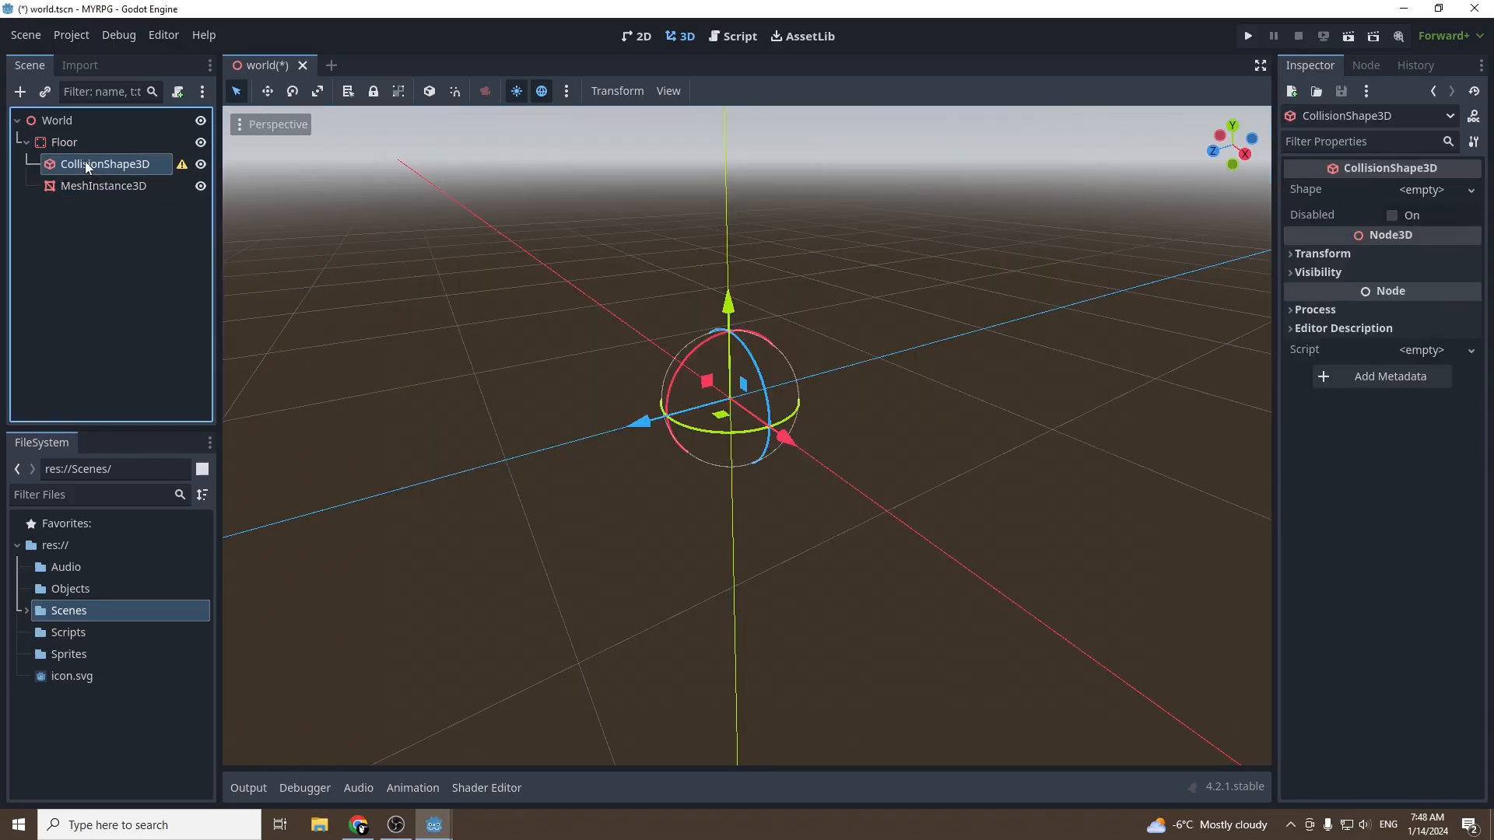
{"action": "mouse_move", "coordinate": [105, 164]}
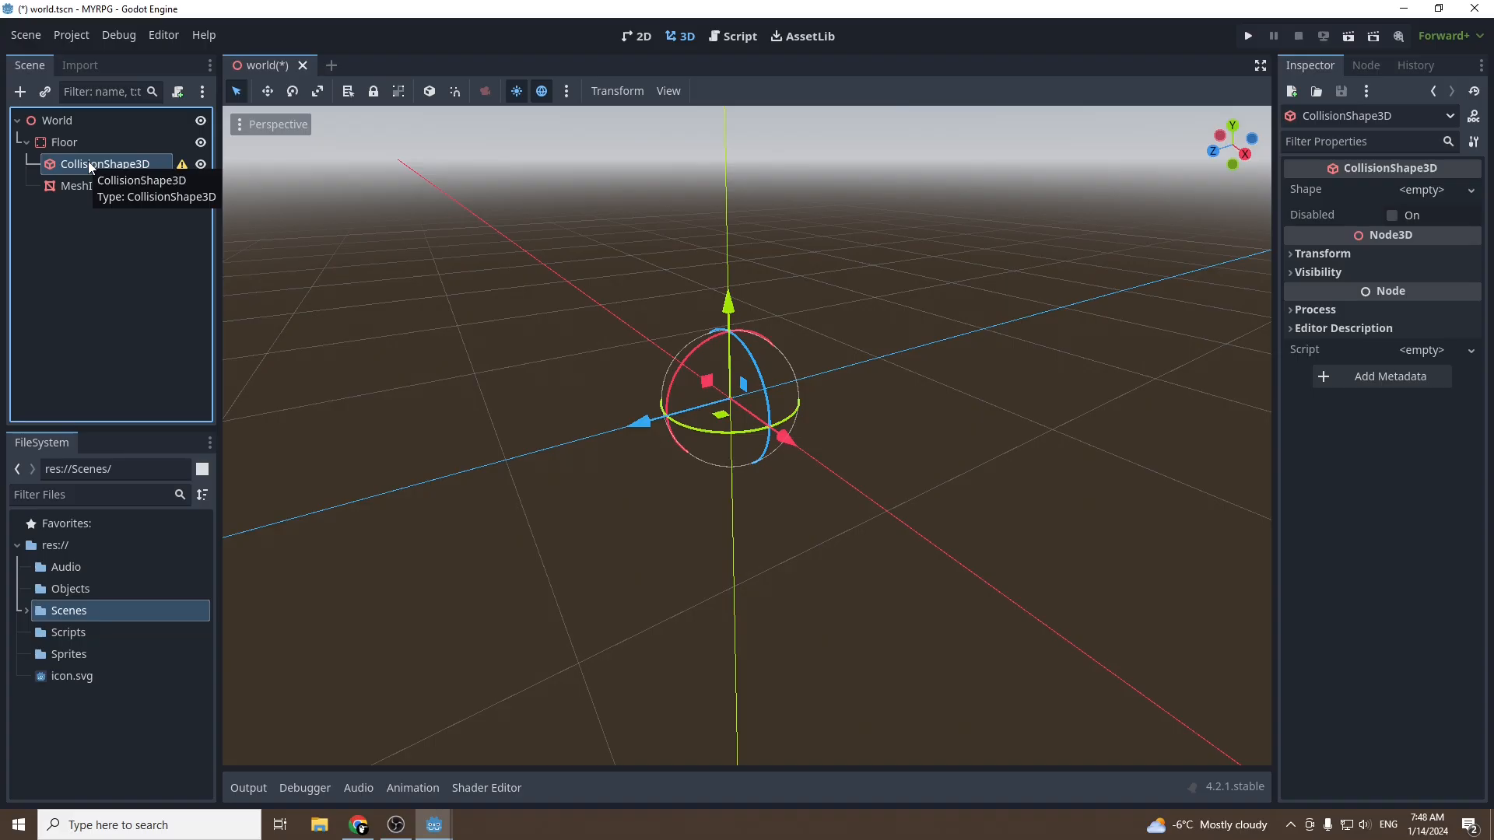
{"action": "left_click", "coordinate": [103, 185]}
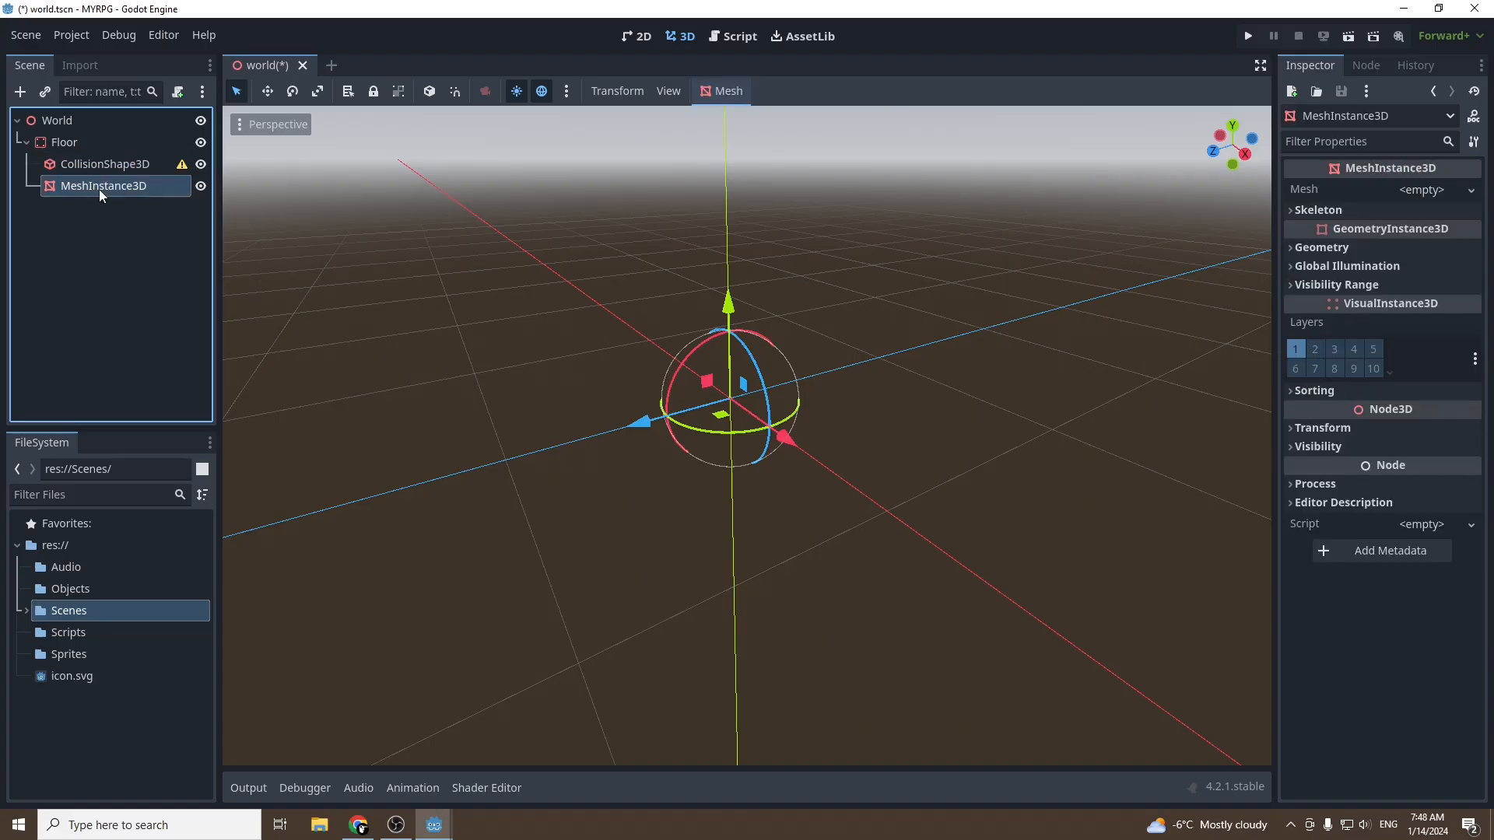
{"action": "mouse_move", "coordinate": [102, 186]}
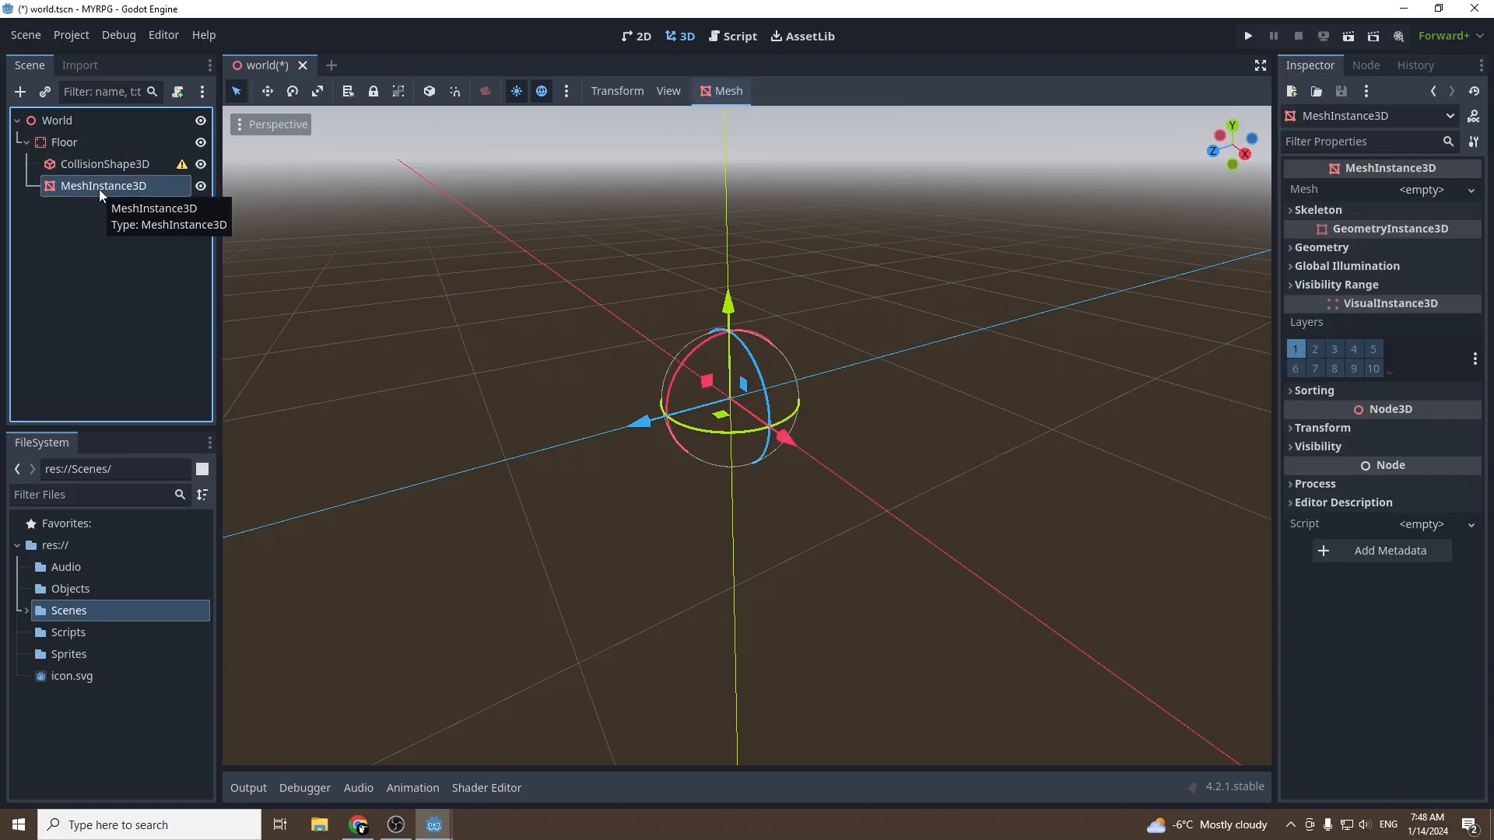
{"action": "left_click", "coordinate": [65, 140]}
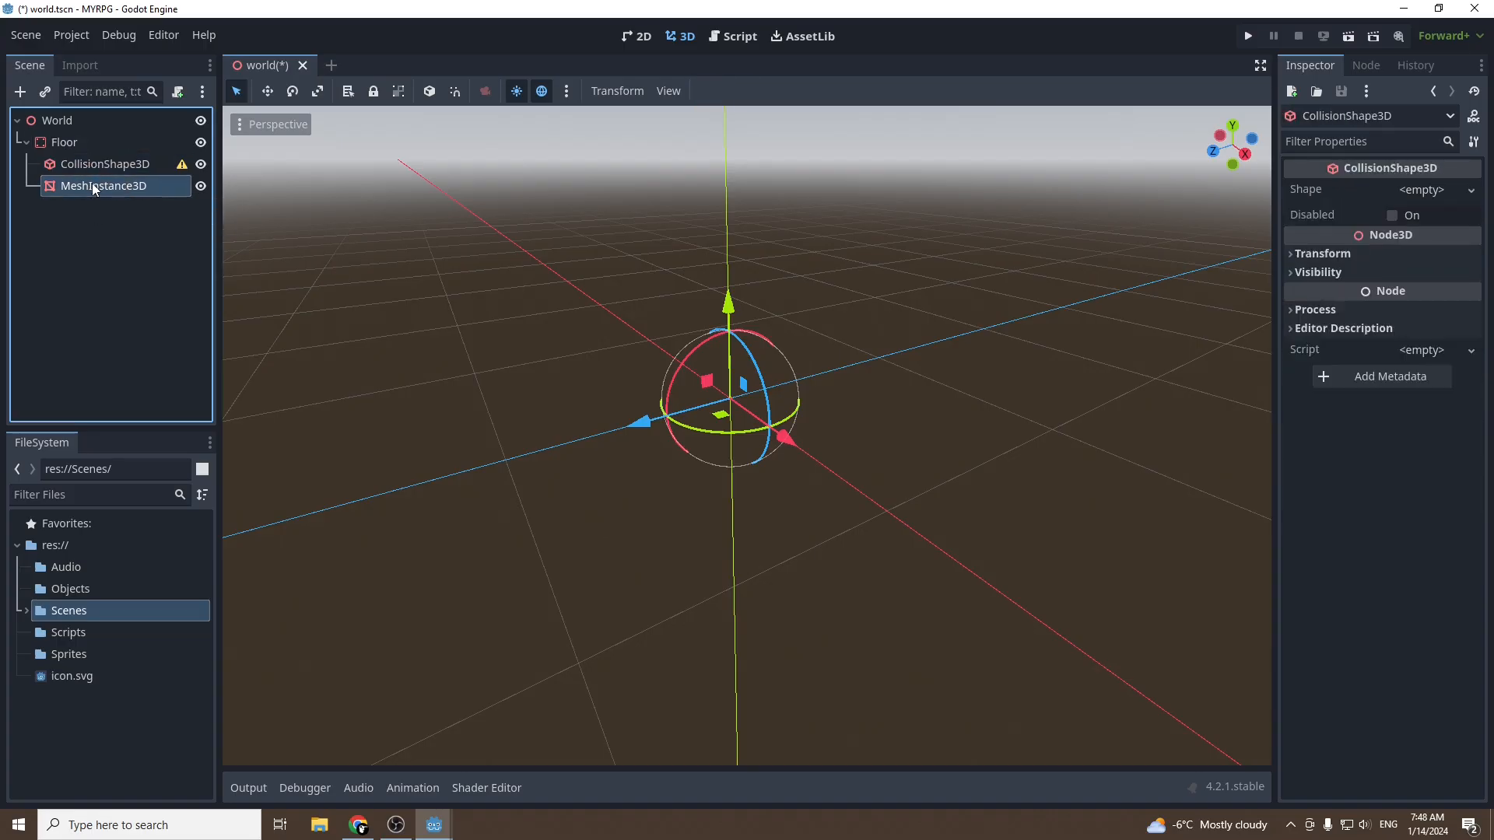
{"action": "left_click", "coordinate": [64, 141]}
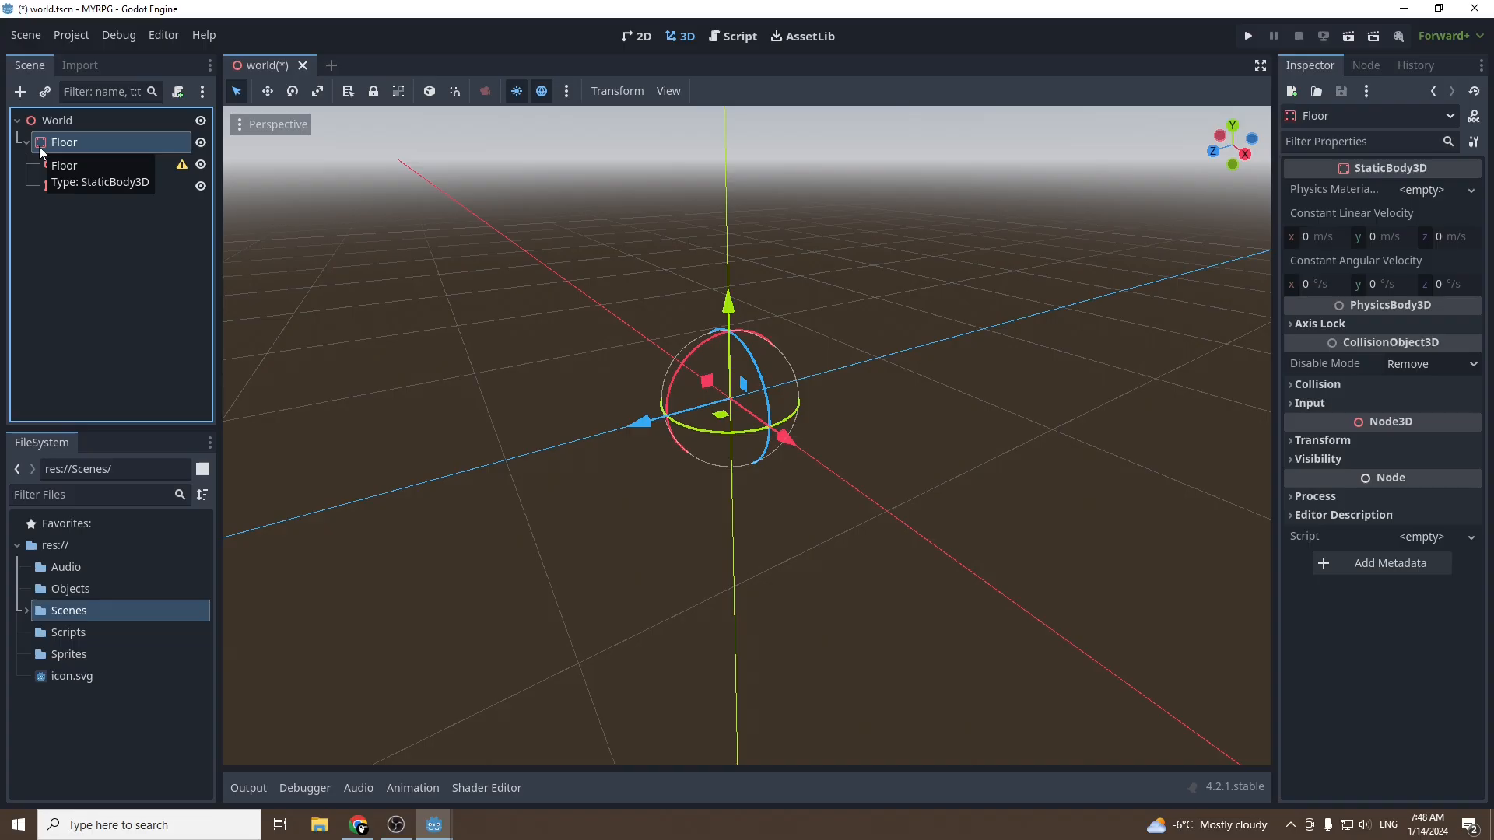
{"action": "left_click", "coordinate": [28, 141]}
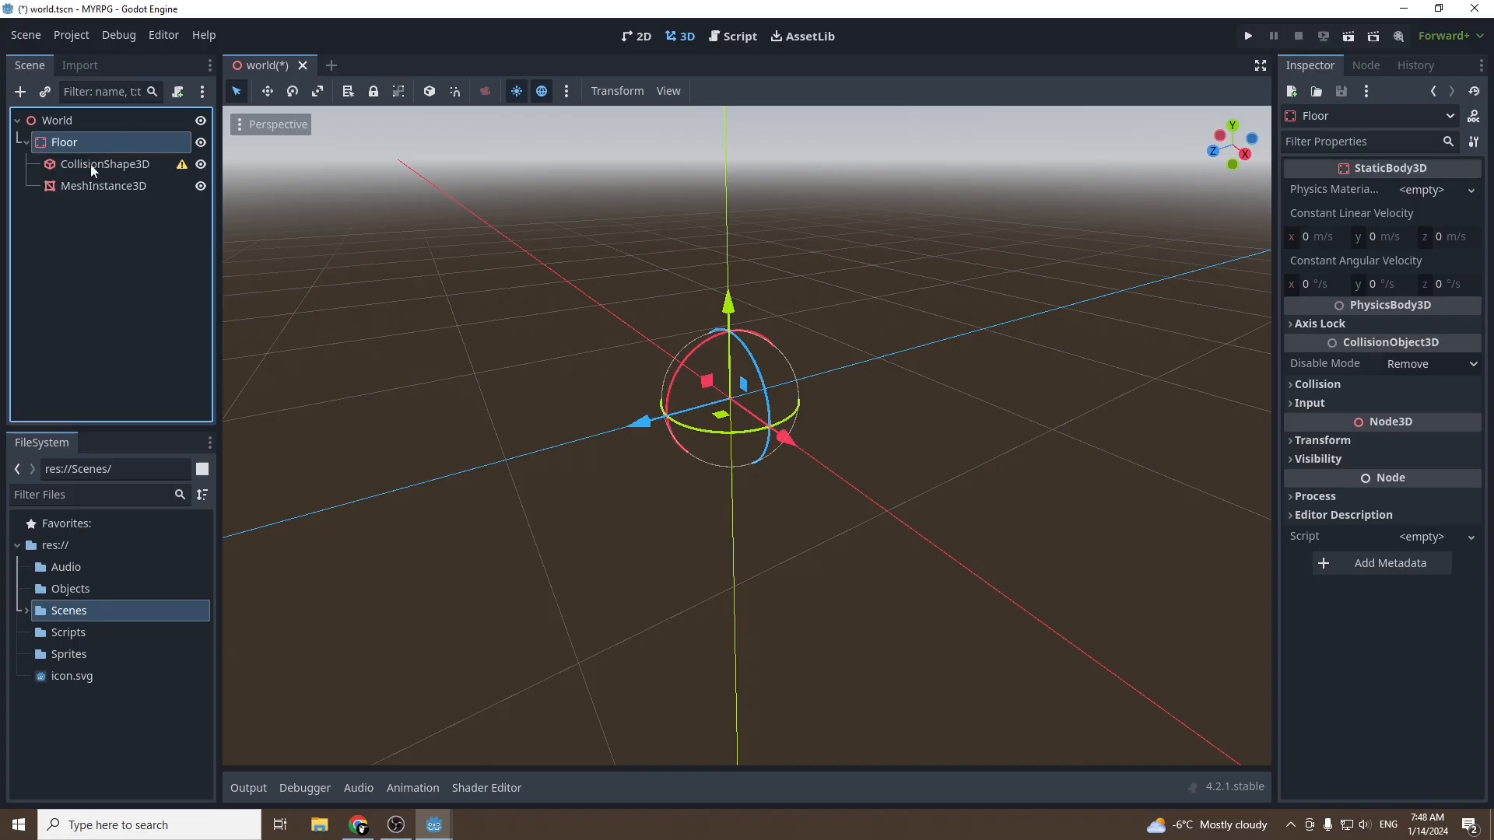
{"action": "left_click", "coordinate": [105, 162]}
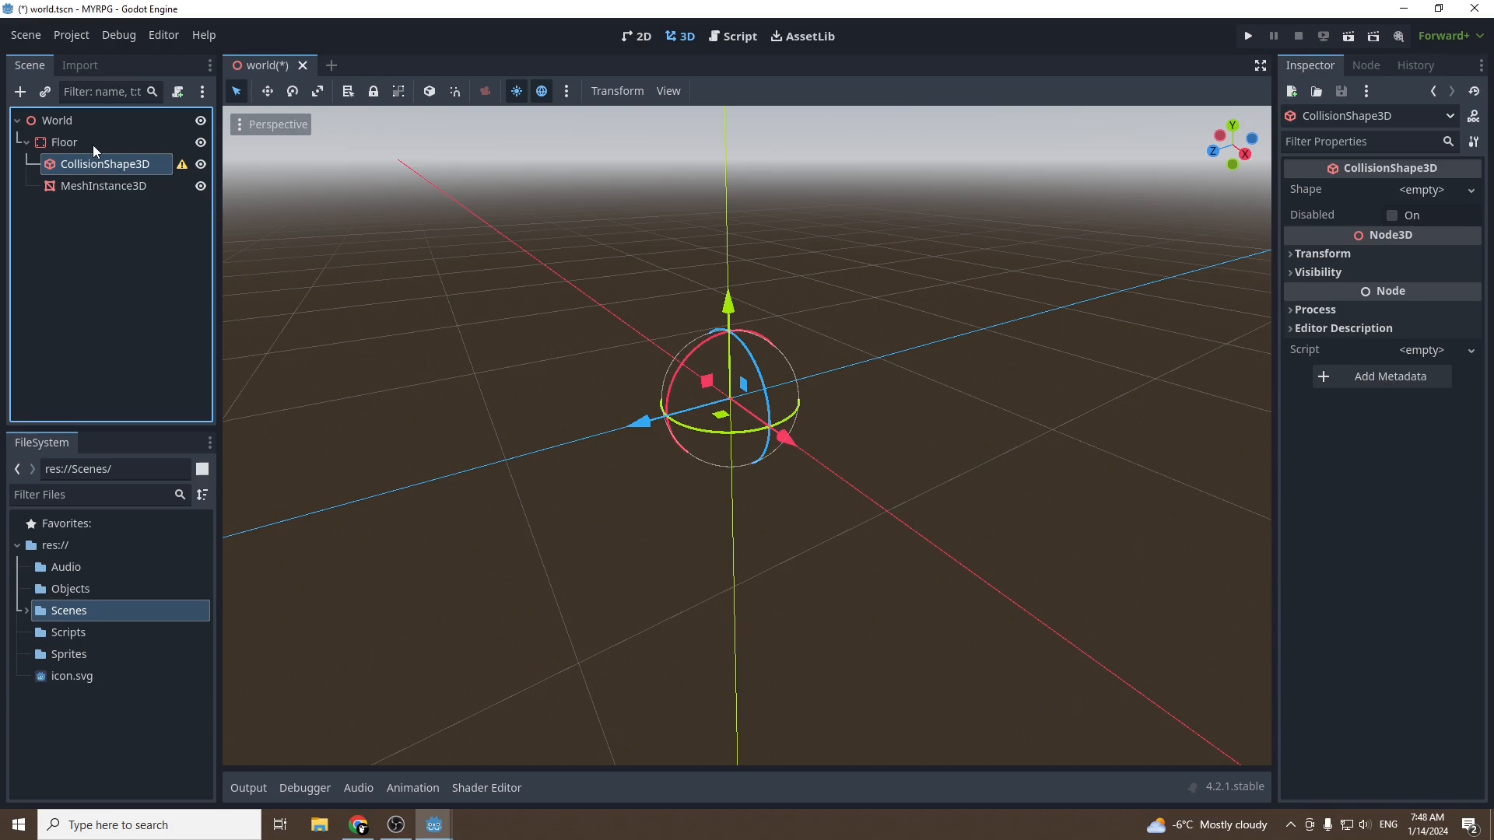
{"action": "mouse_move", "coordinate": [64, 142]}
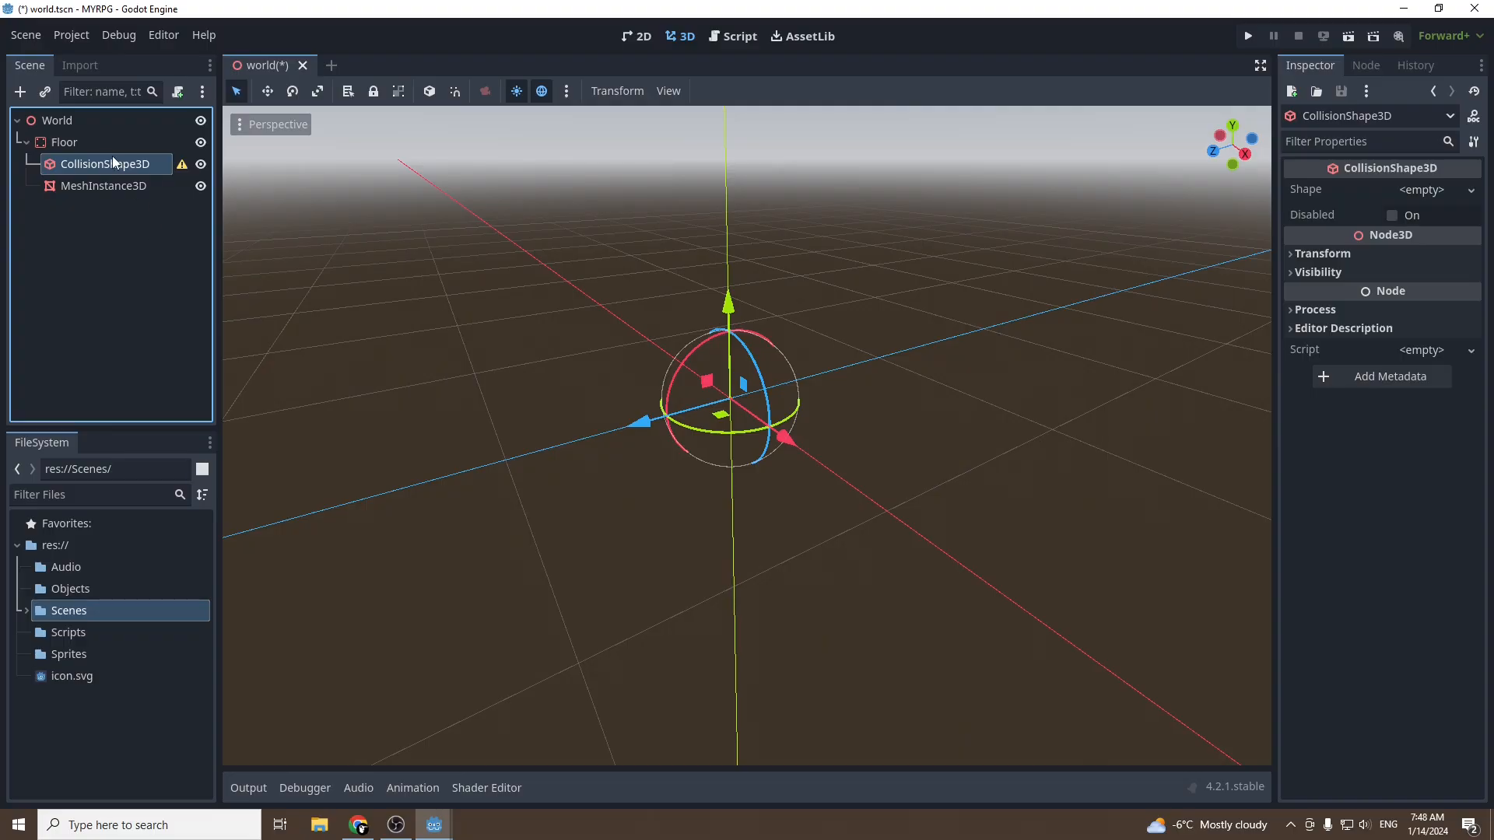
{"action": "mouse_move", "coordinate": [105, 164]}
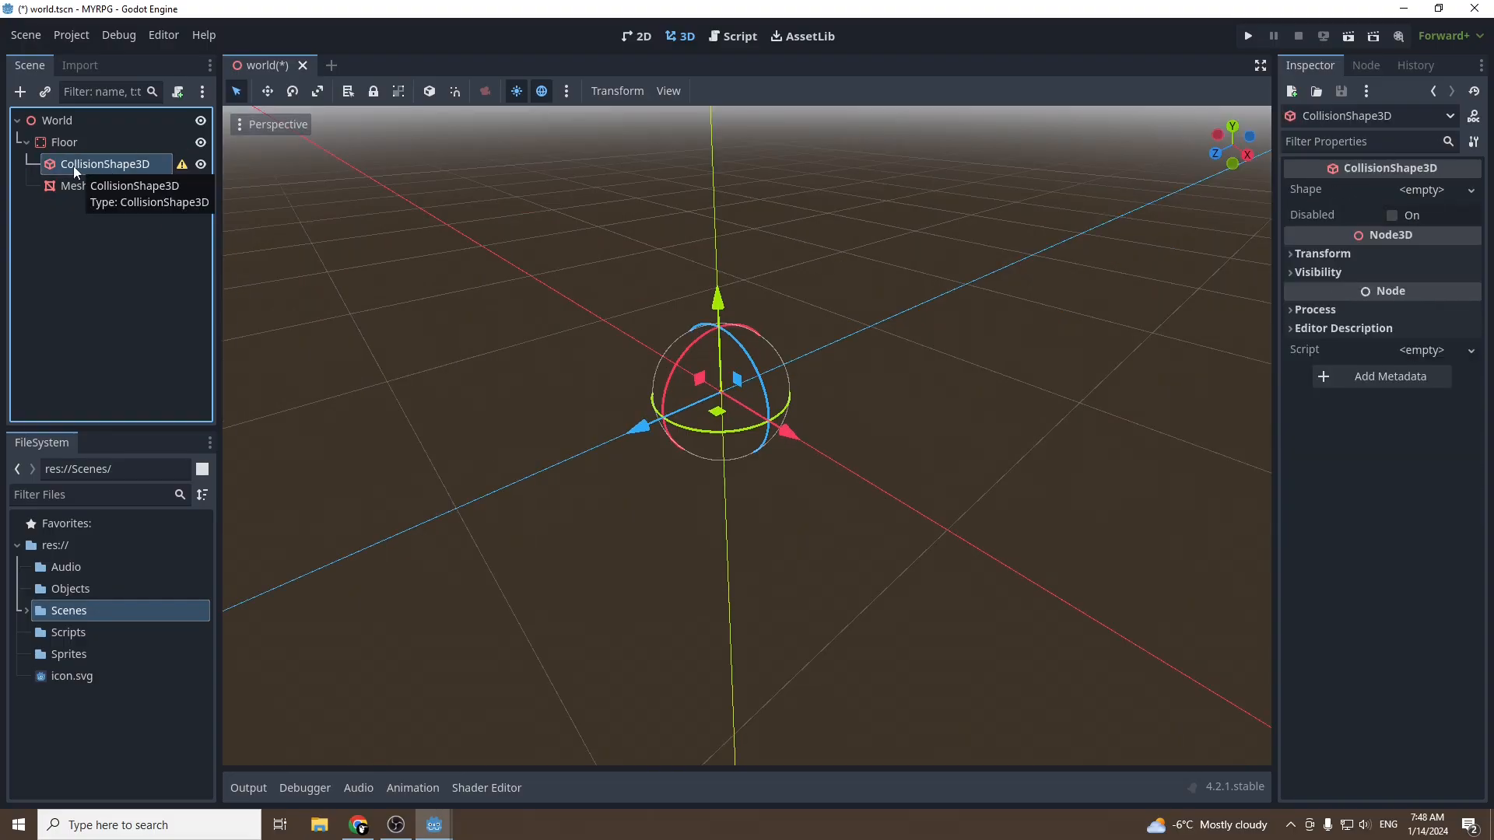
{"action": "mouse_move", "coordinate": [1291, 81]}
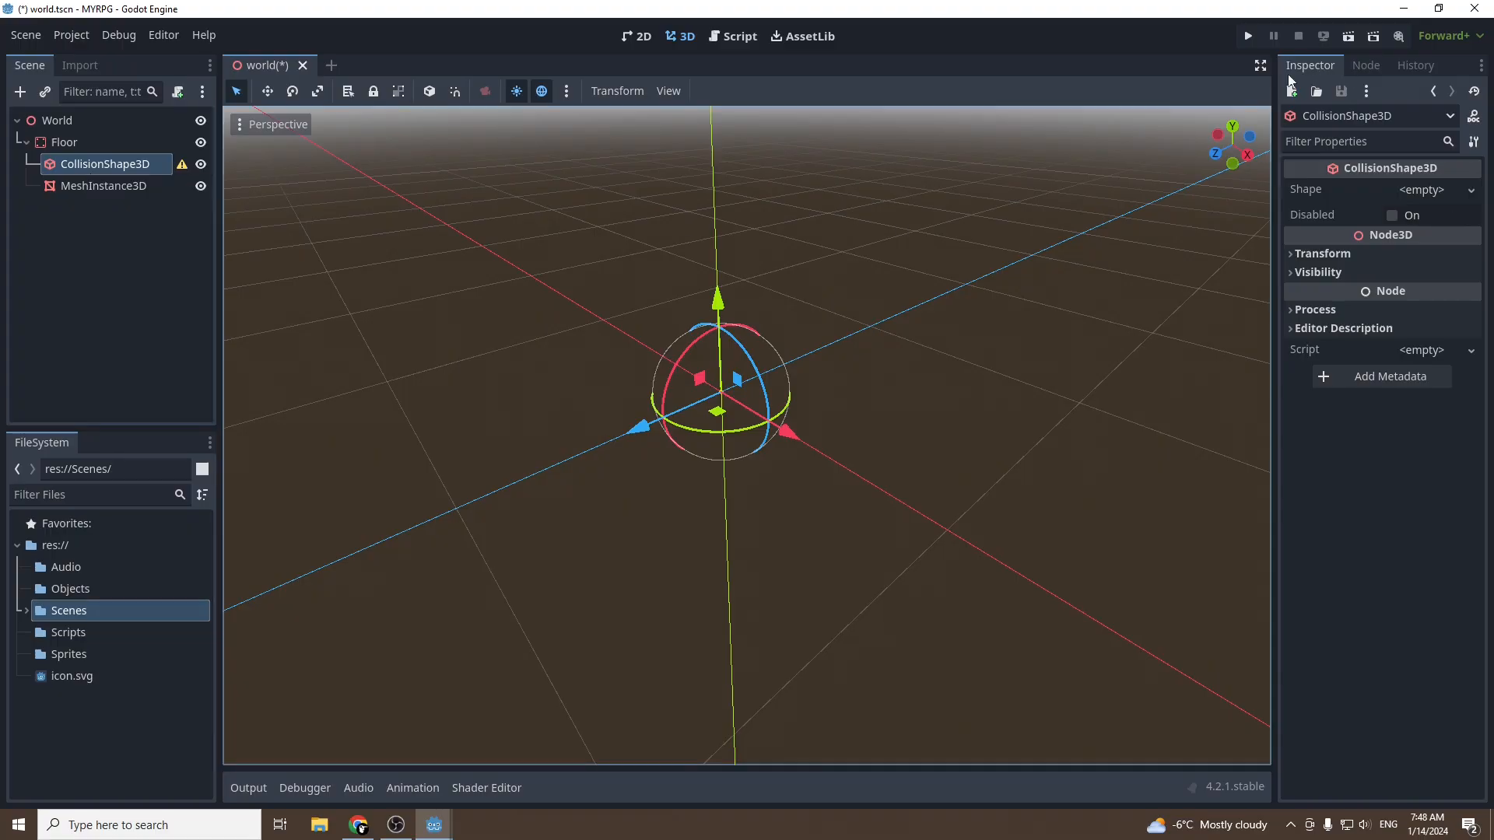
{"action": "mouse_move", "coordinate": [1429, 178]}
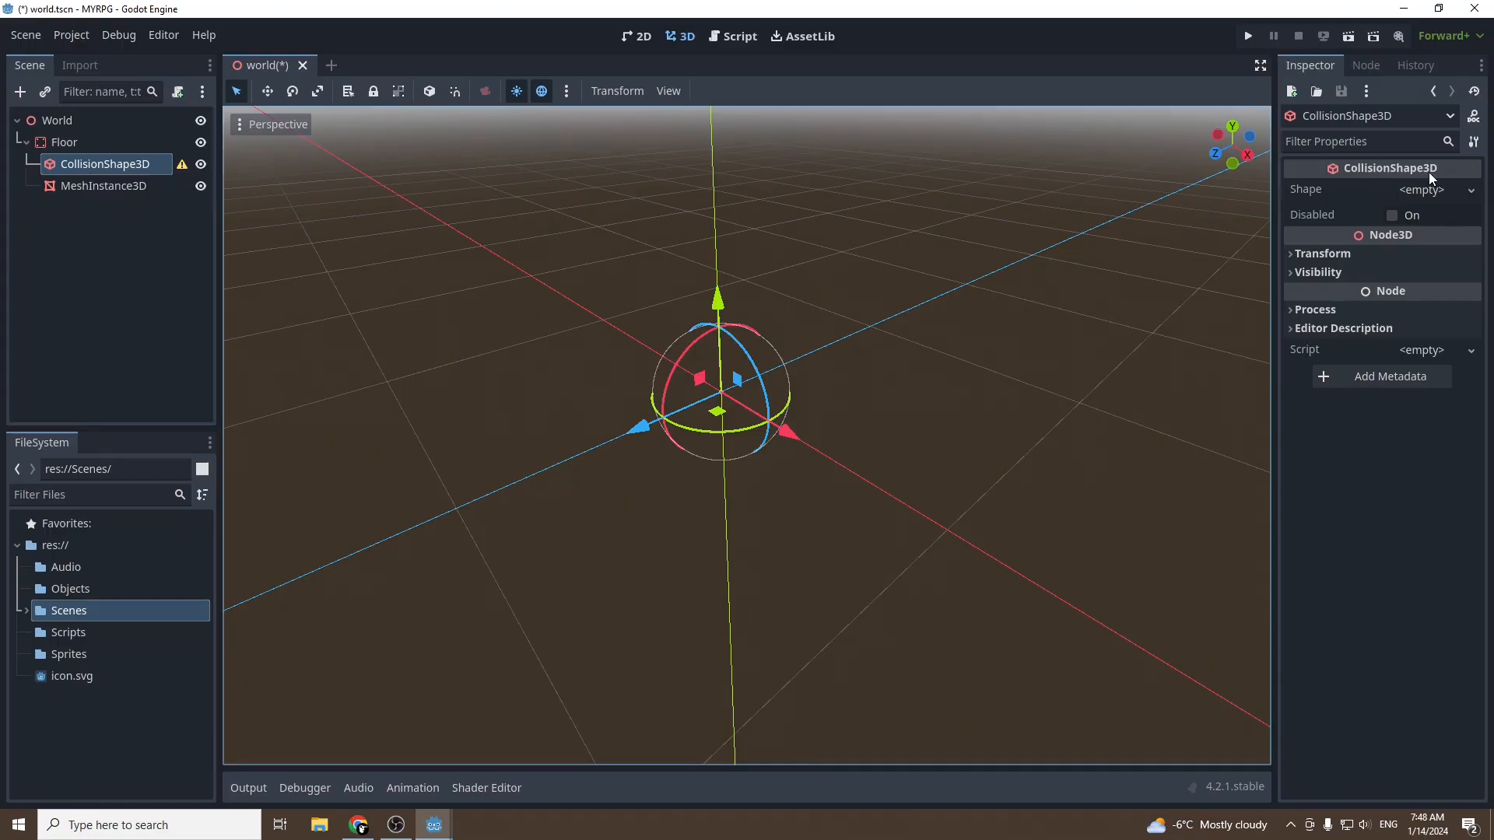
Set the CollisionShape3D's Shape to a new BoxShape3D
{"action": "left_click", "coordinate": [1420, 188]}
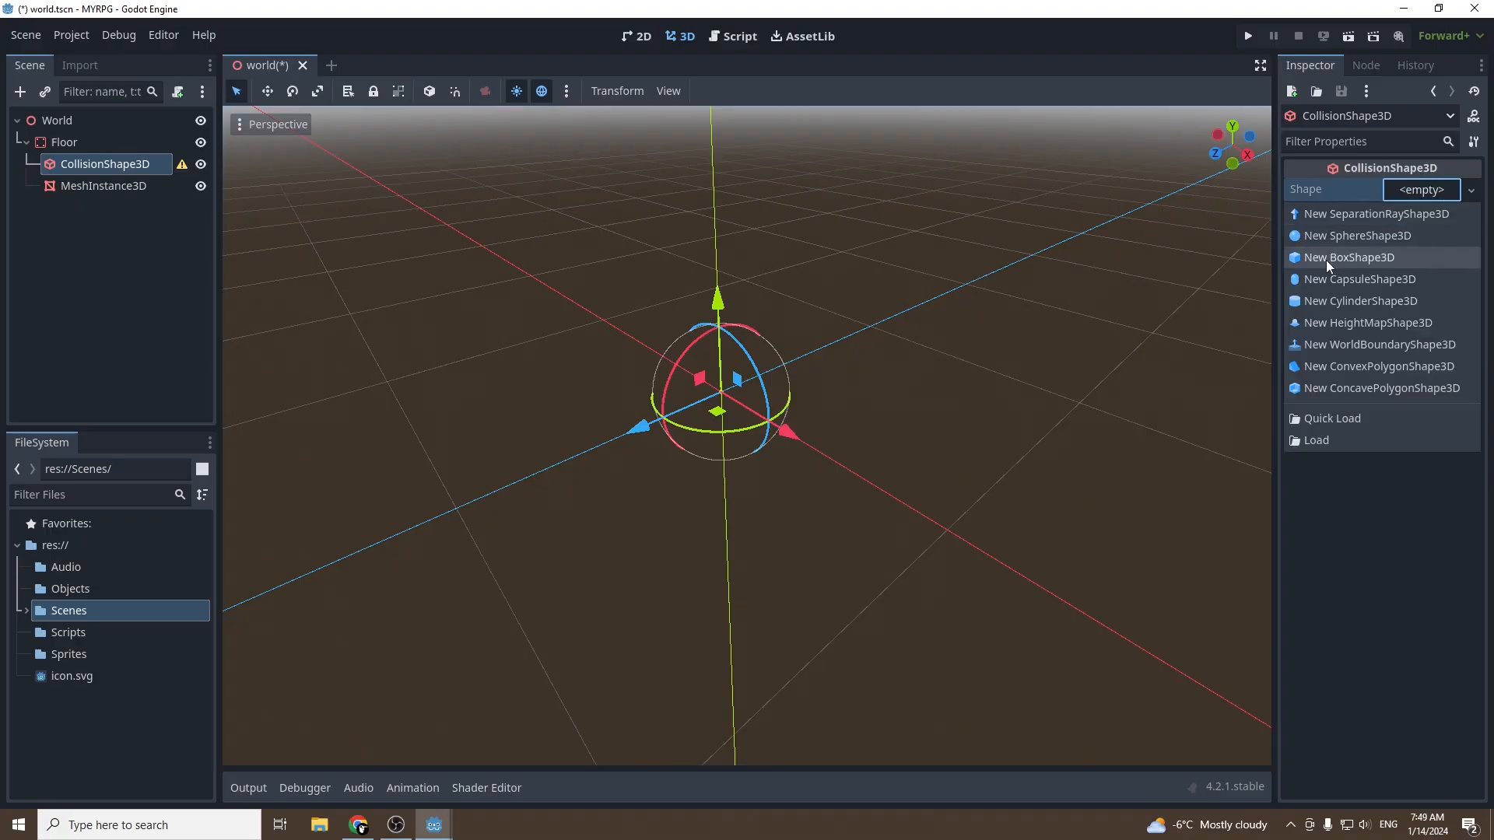
{"action": "left_click", "coordinate": [1349, 257]}
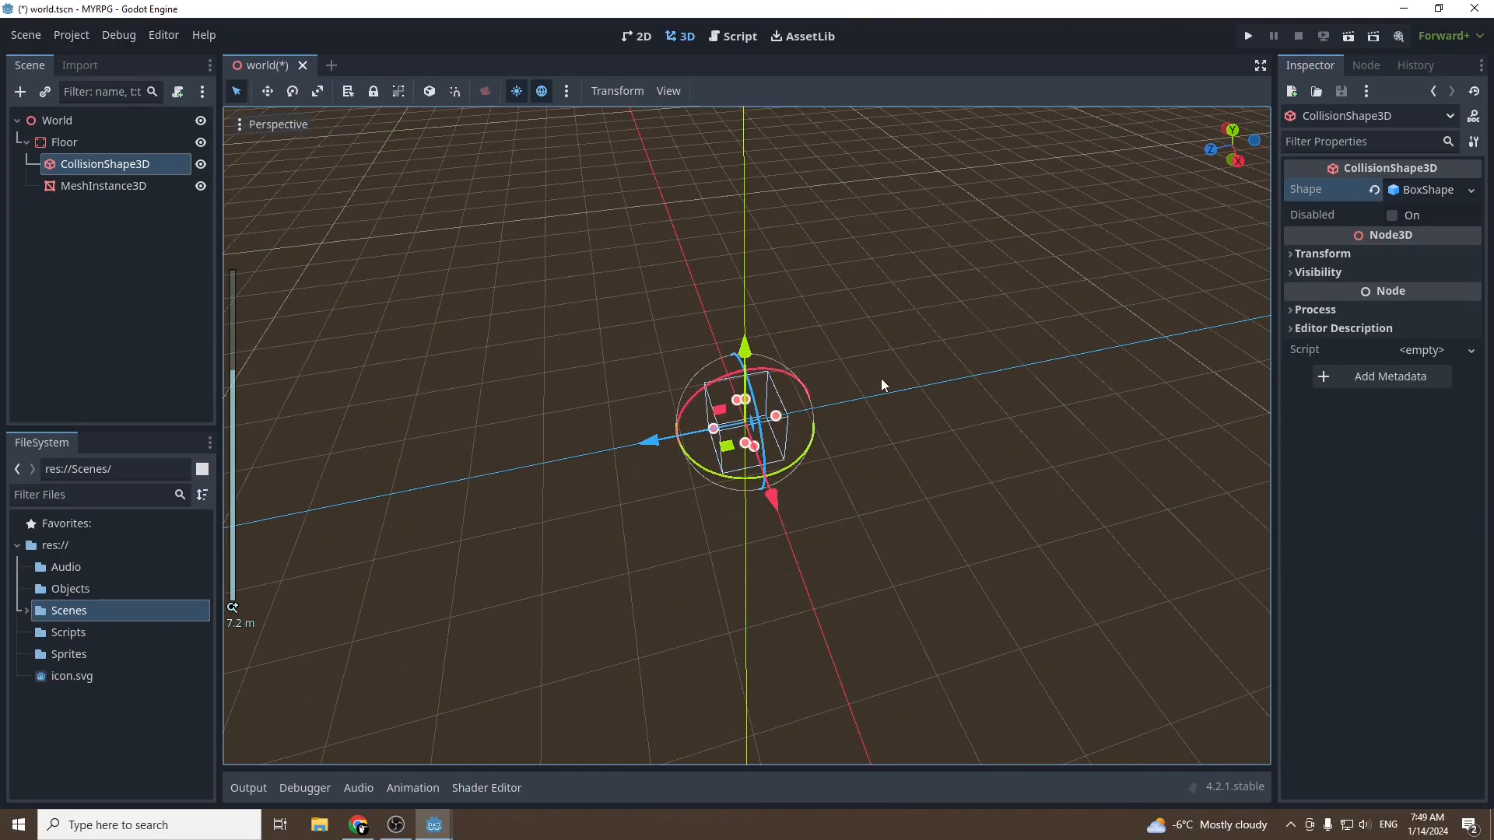
Select the Floor's MeshInstance3D to show its Inspector properties
{"action": "left_click", "coordinate": [105, 186]}
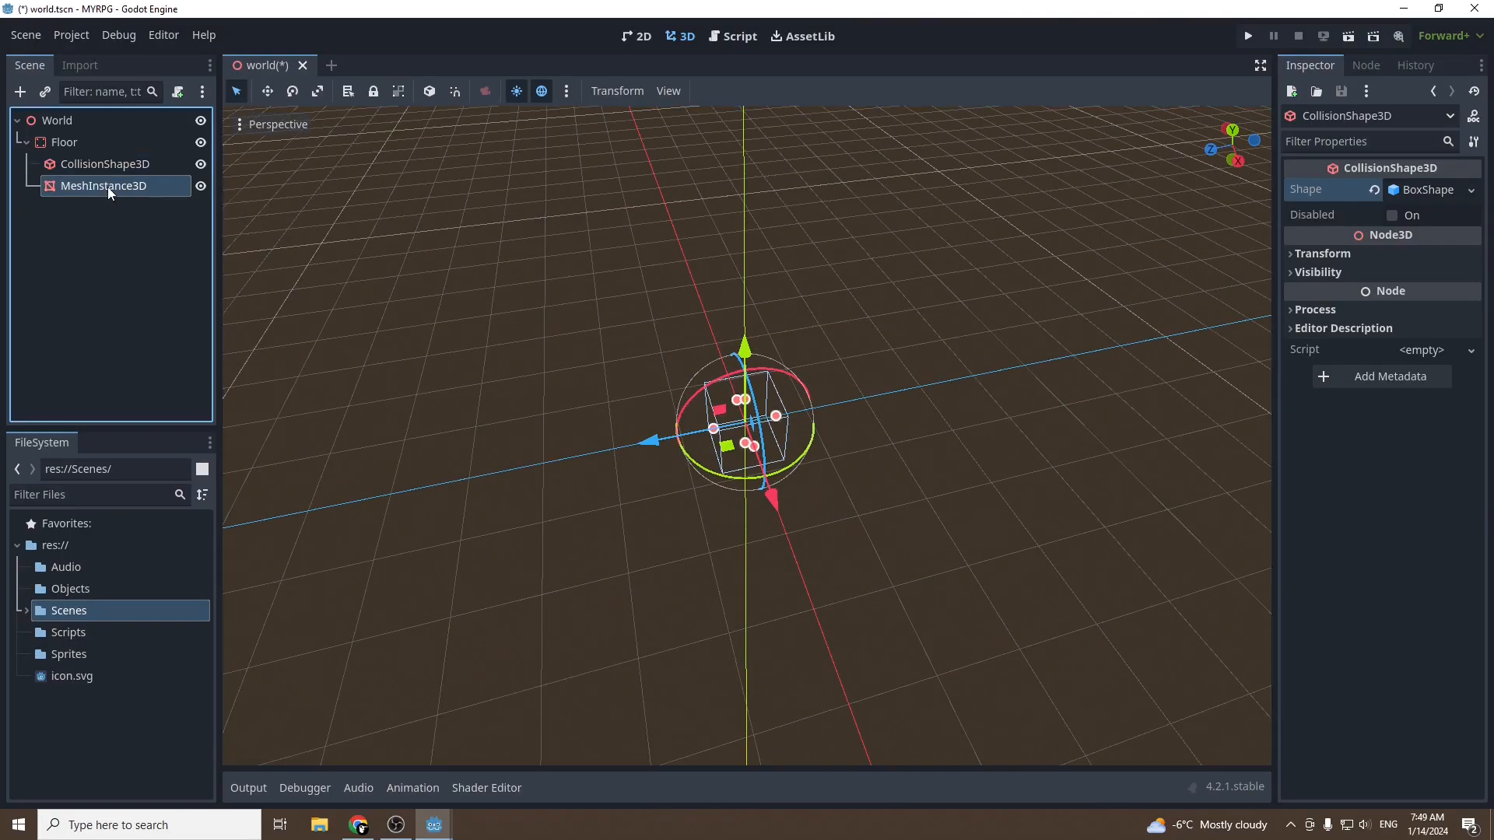
{"action": "left_click", "coordinate": [102, 186]}
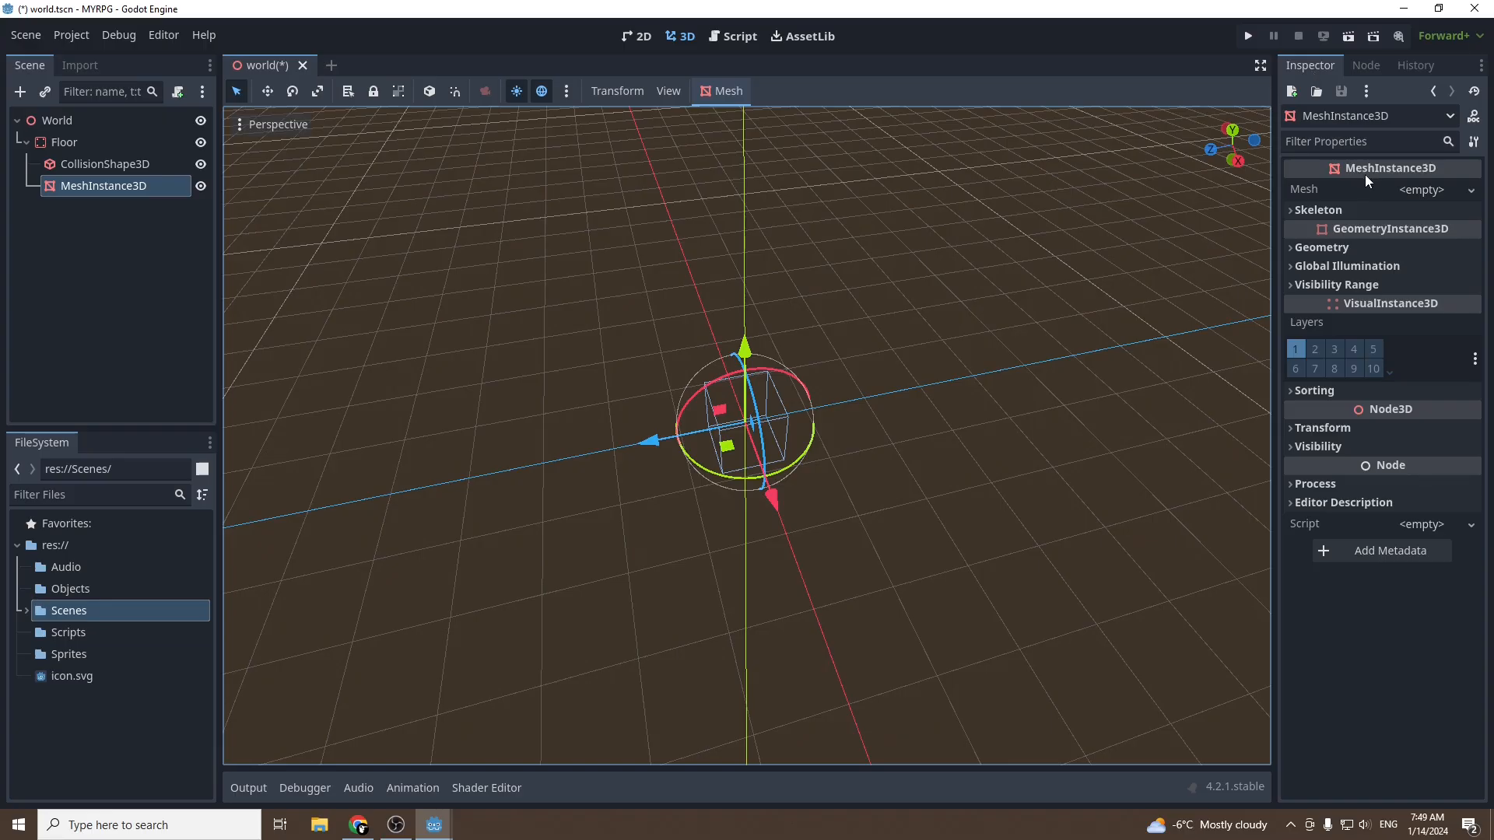
{"action": "mouse_move", "coordinate": [1322, 194]}
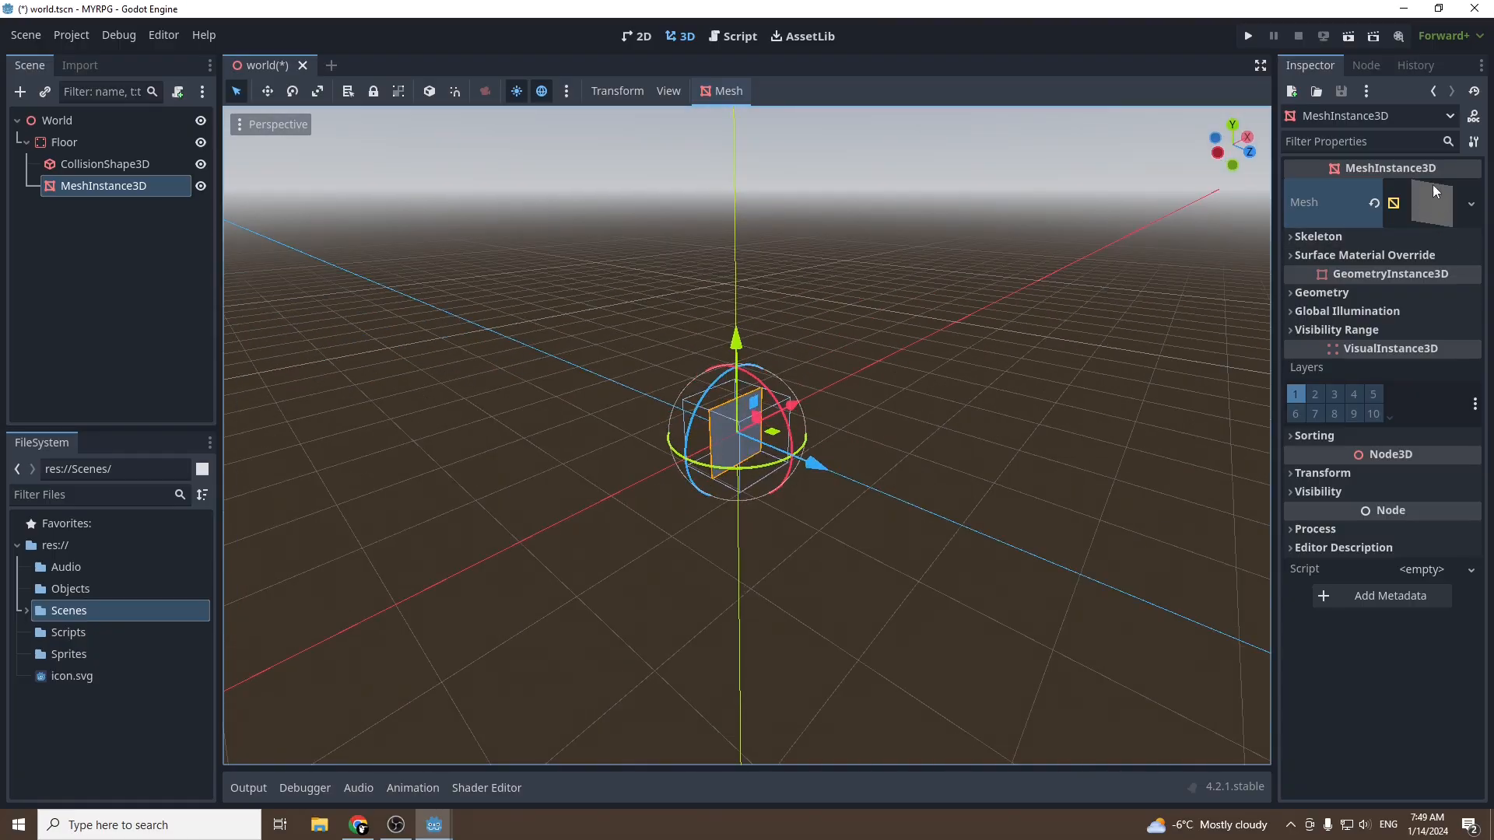
{"action": "mouse_move", "coordinate": [1432, 203]}
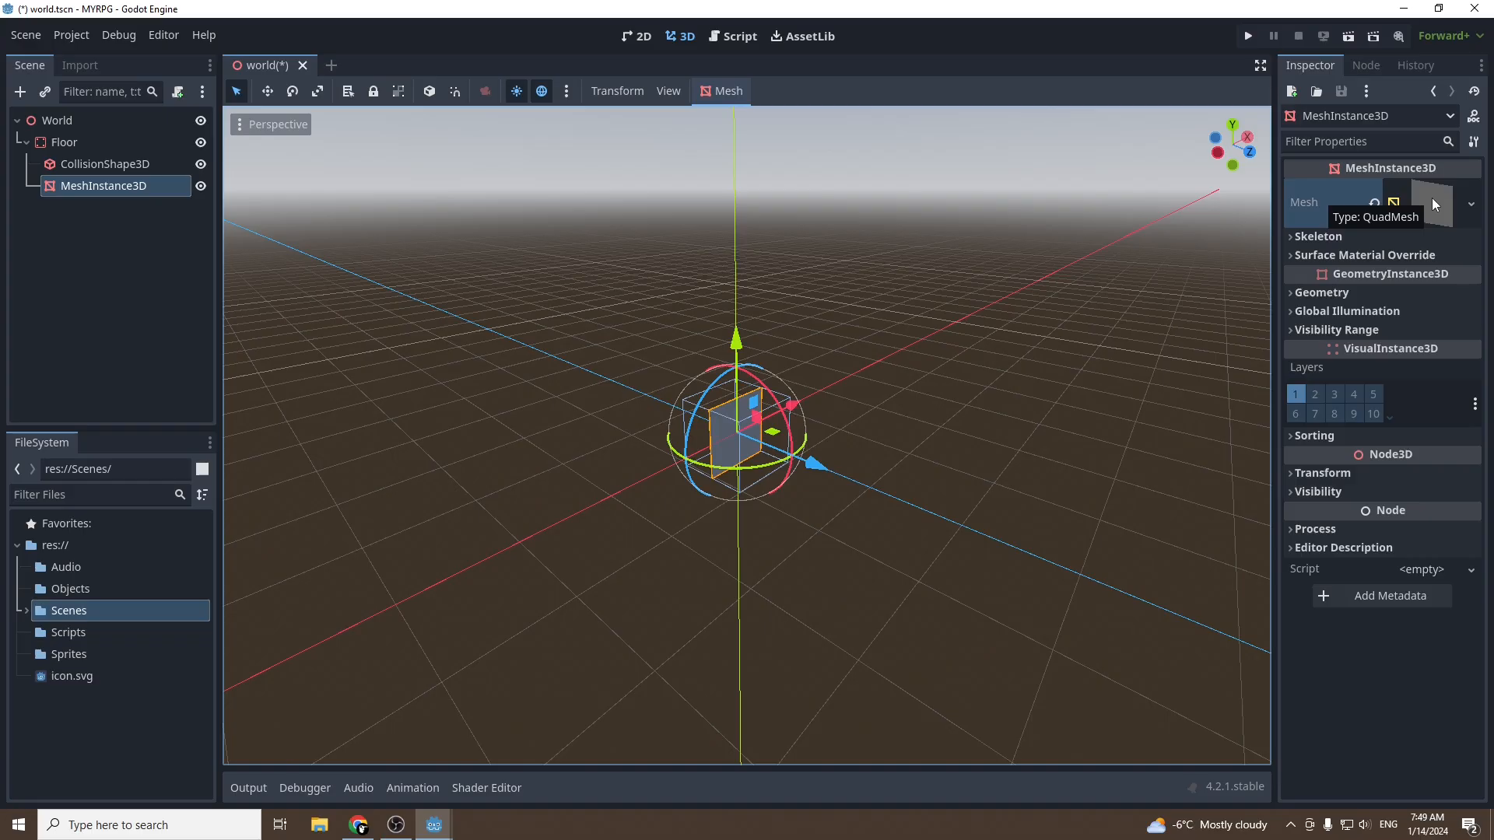
Set the QuadMesh orientation to Face Y and its size to 50 × 50
{"action": "left_click", "coordinate": [1419, 202]}
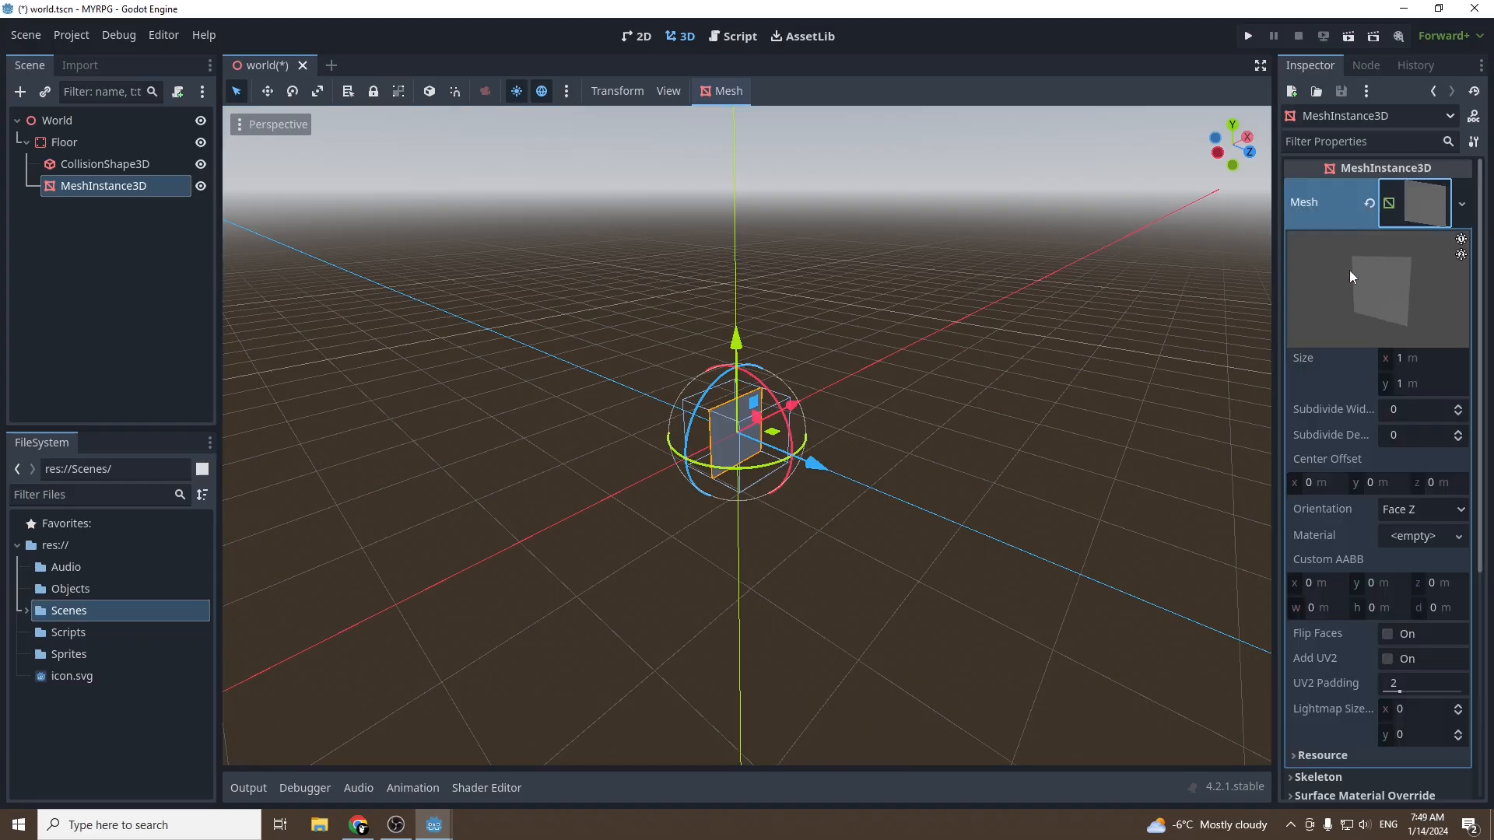
{"action": "mouse_move", "coordinate": [1414, 366]}
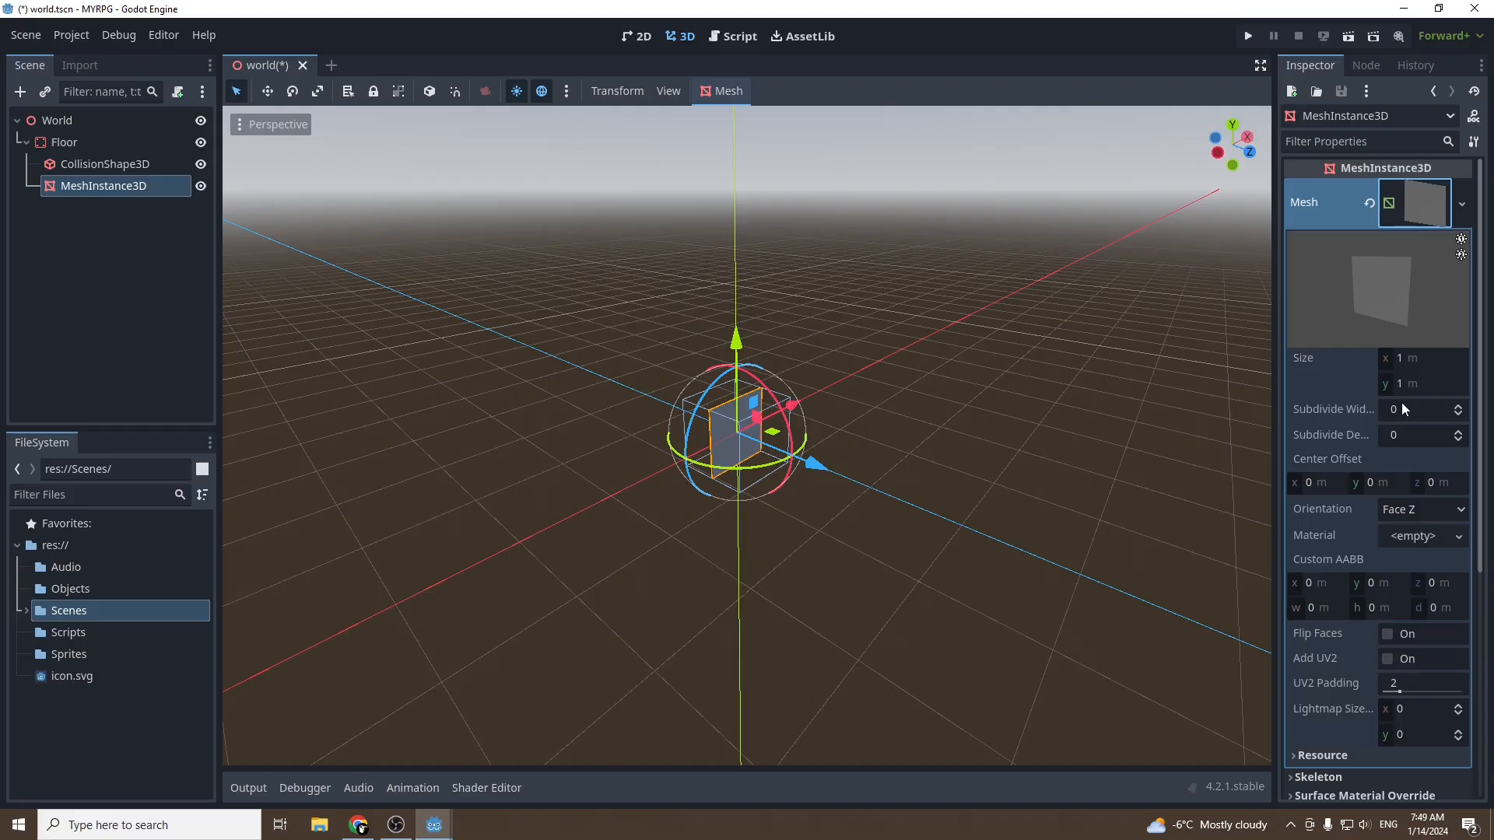
{"action": "mouse_move", "coordinate": [1351, 369]}
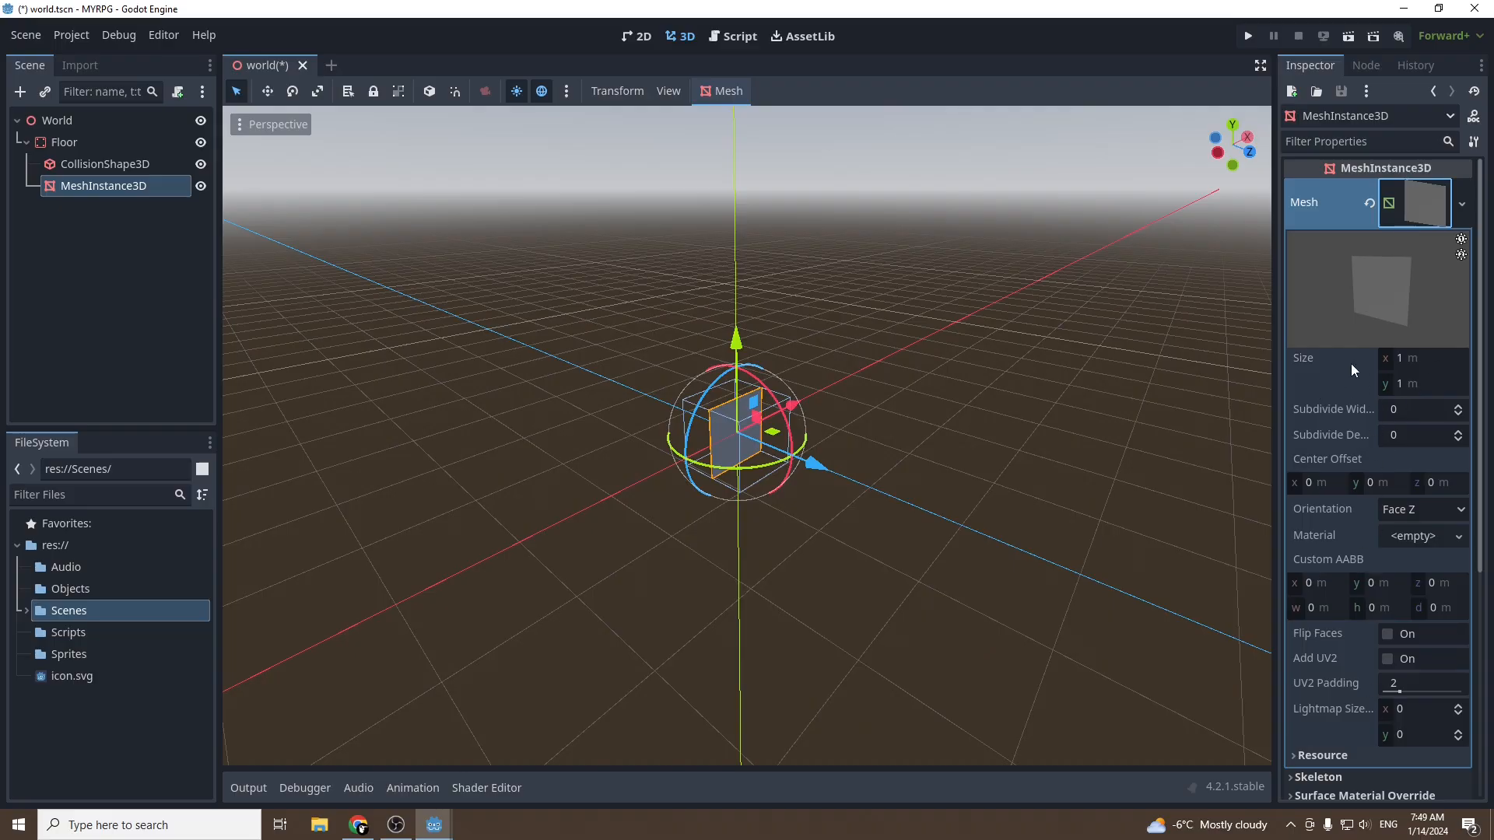
{"action": "mouse_move", "coordinate": [1356, 519]}
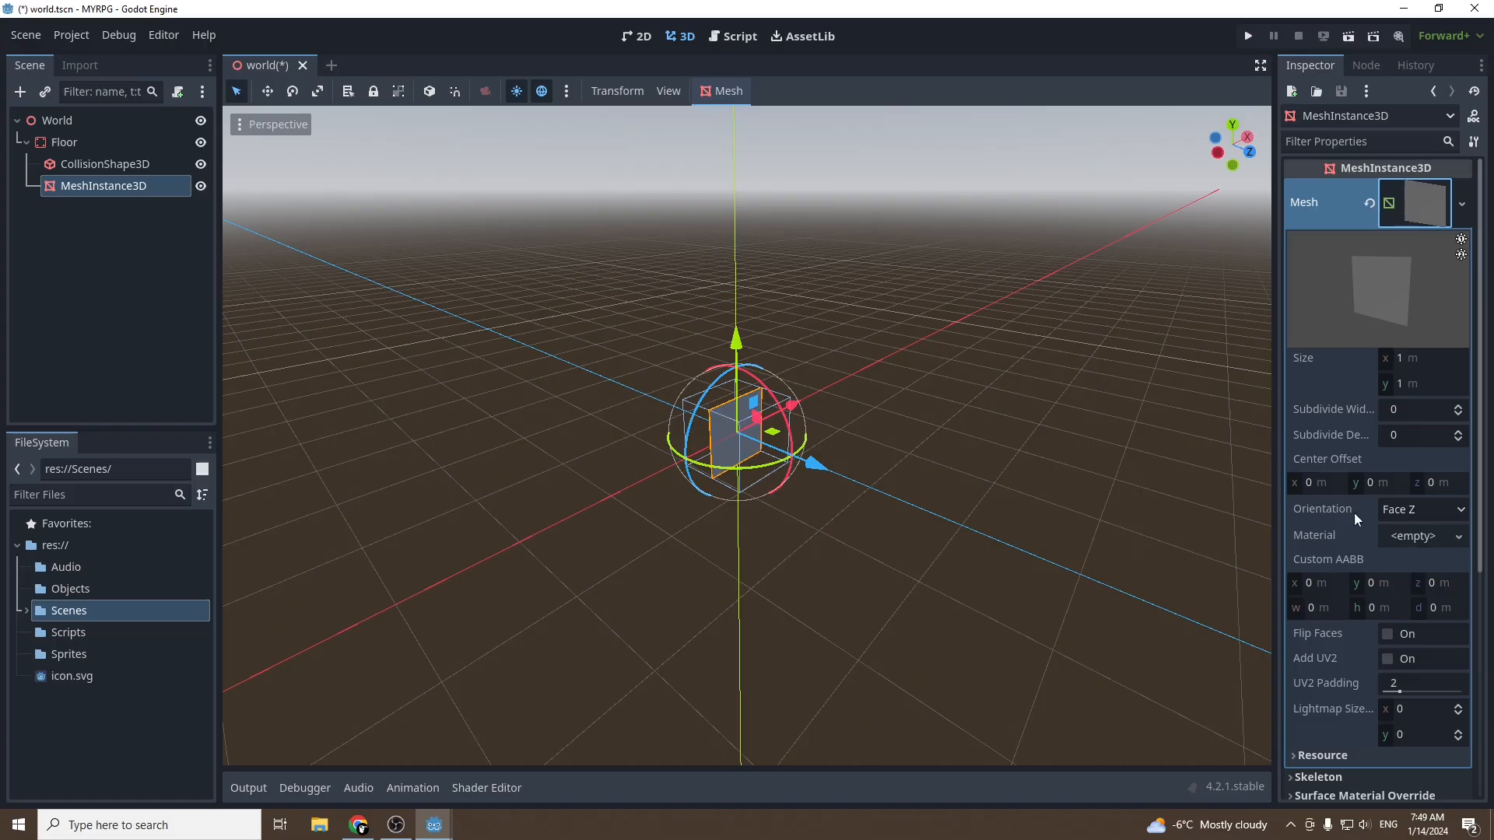
{"action": "mouse_move", "coordinate": [1430, 521]}
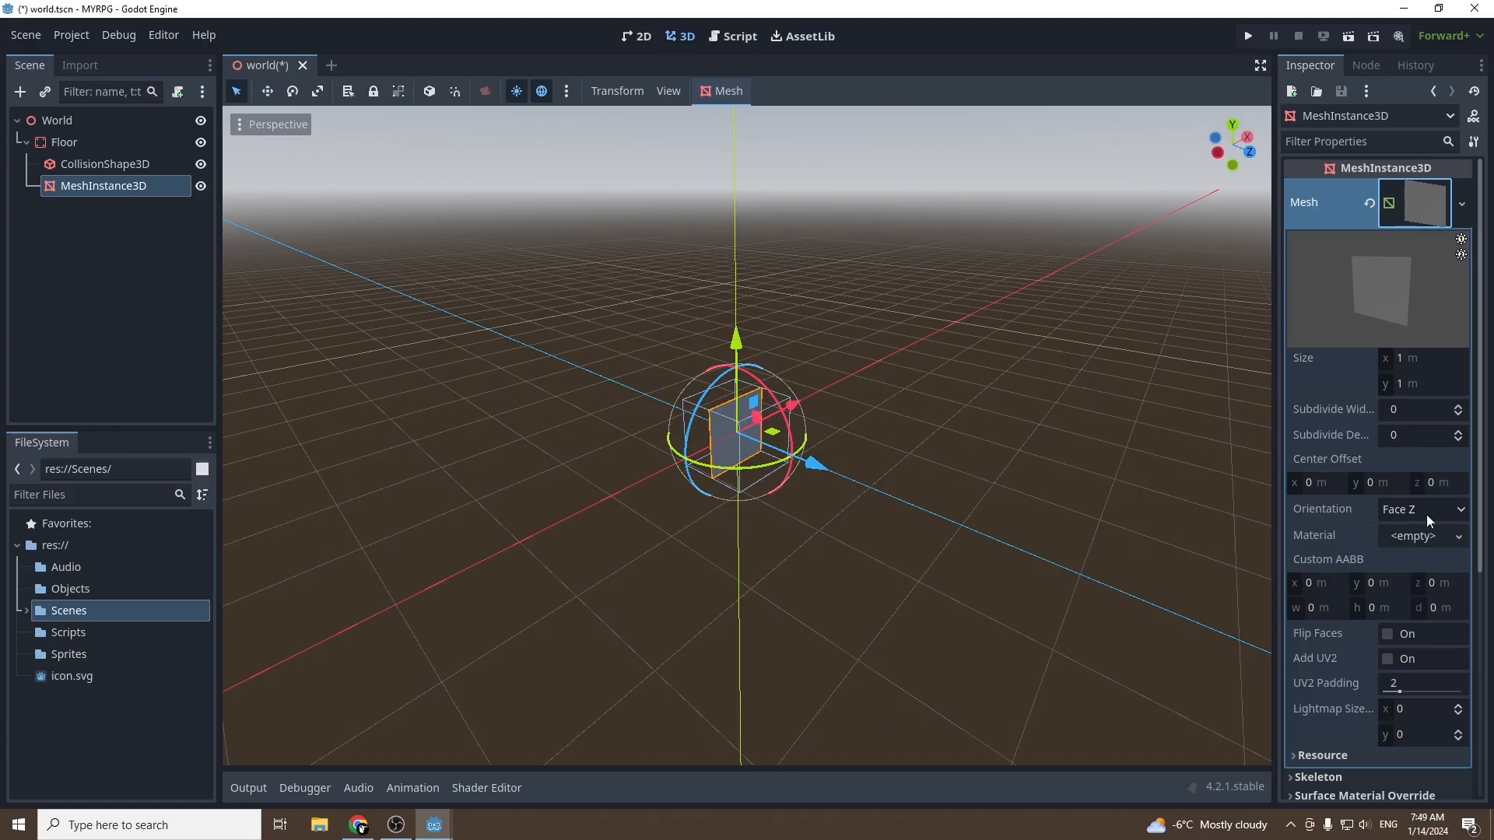
{"action": "left_click", "coordinate": [1419, 509]}
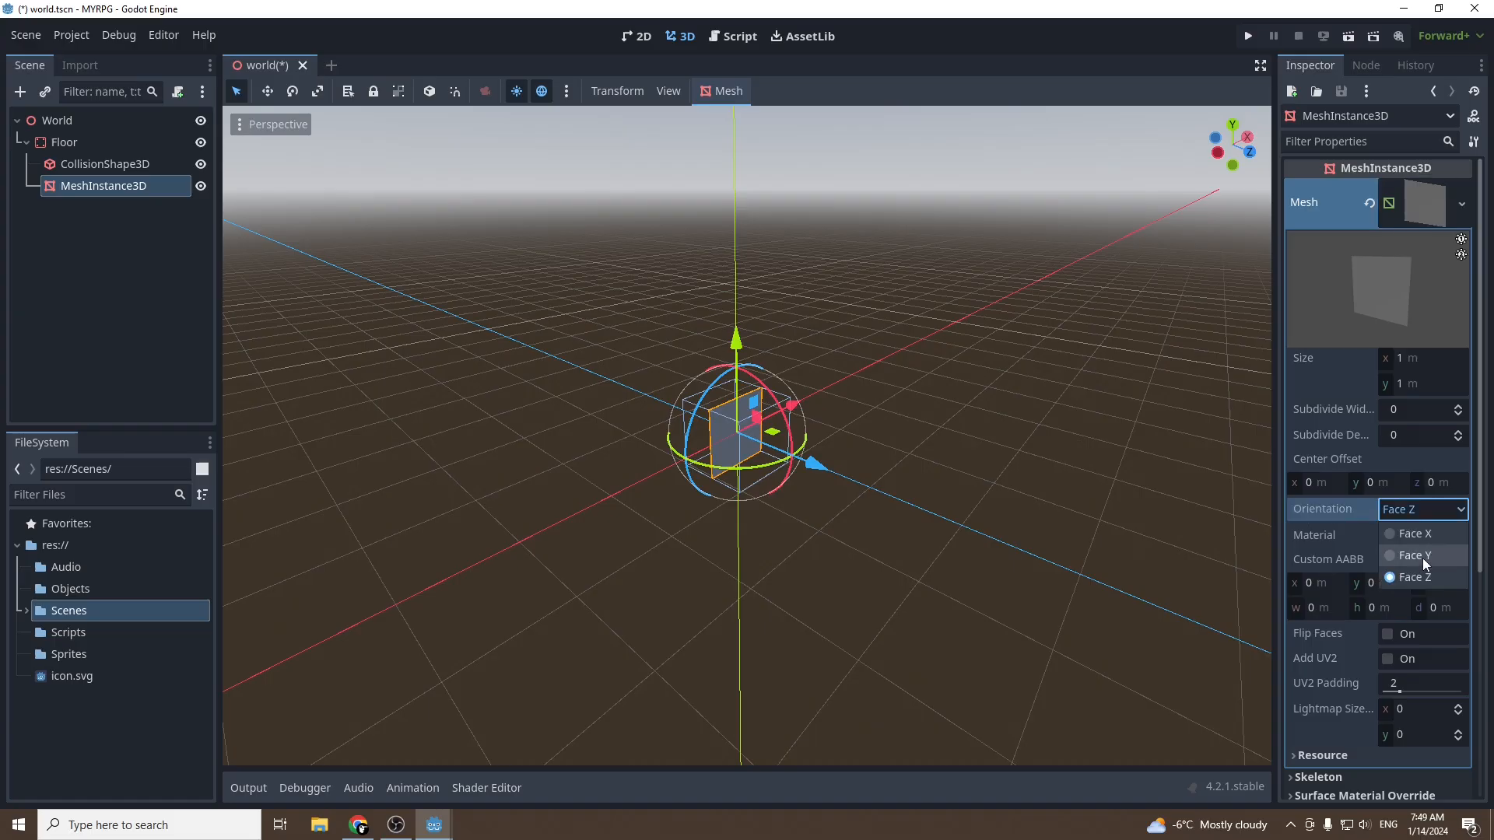
{"action": "left_click", "coordinate": [1419, 555]}
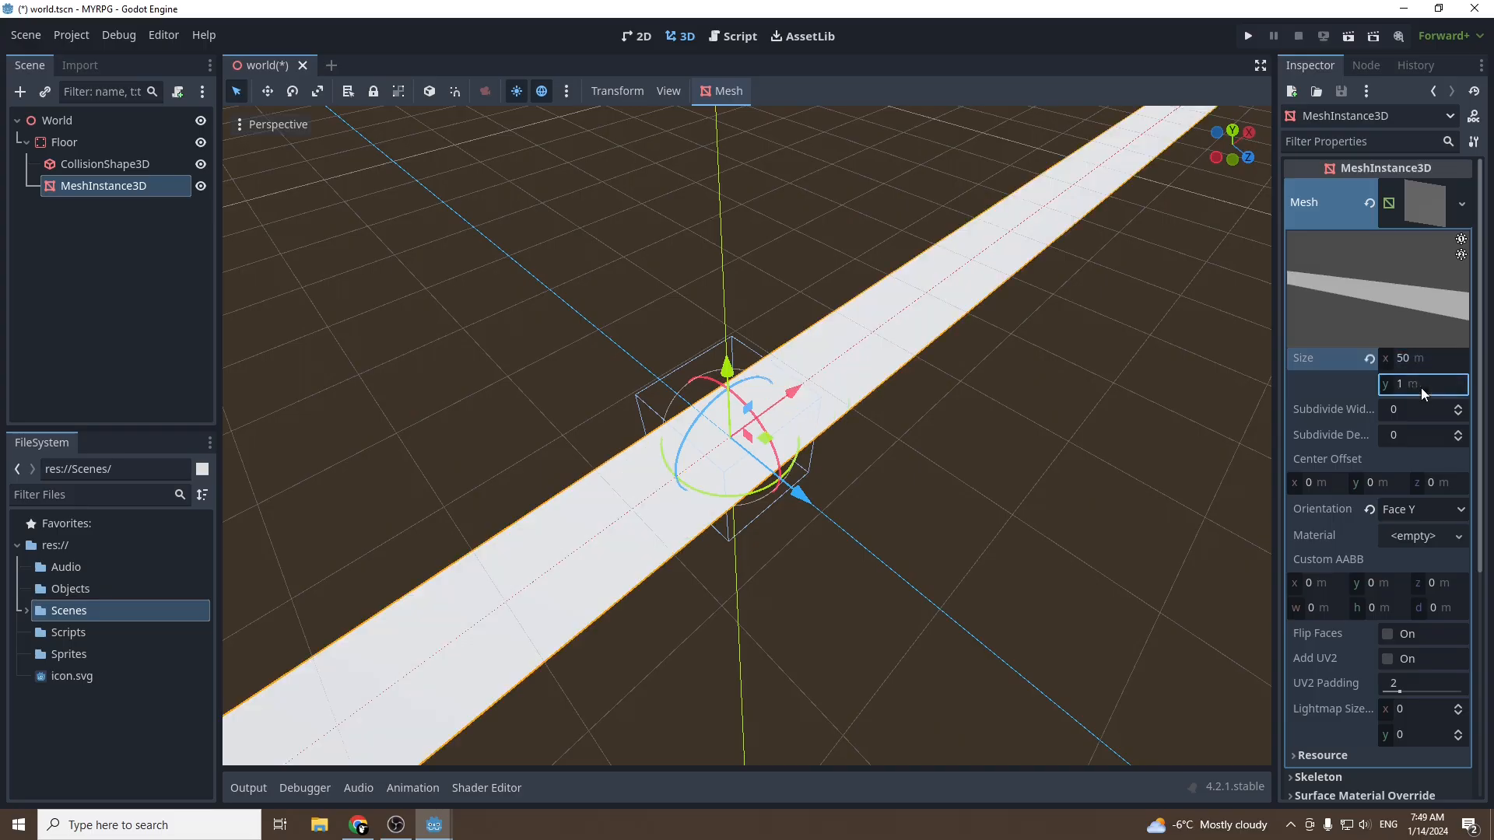
{"action": "type", "text": "50"}
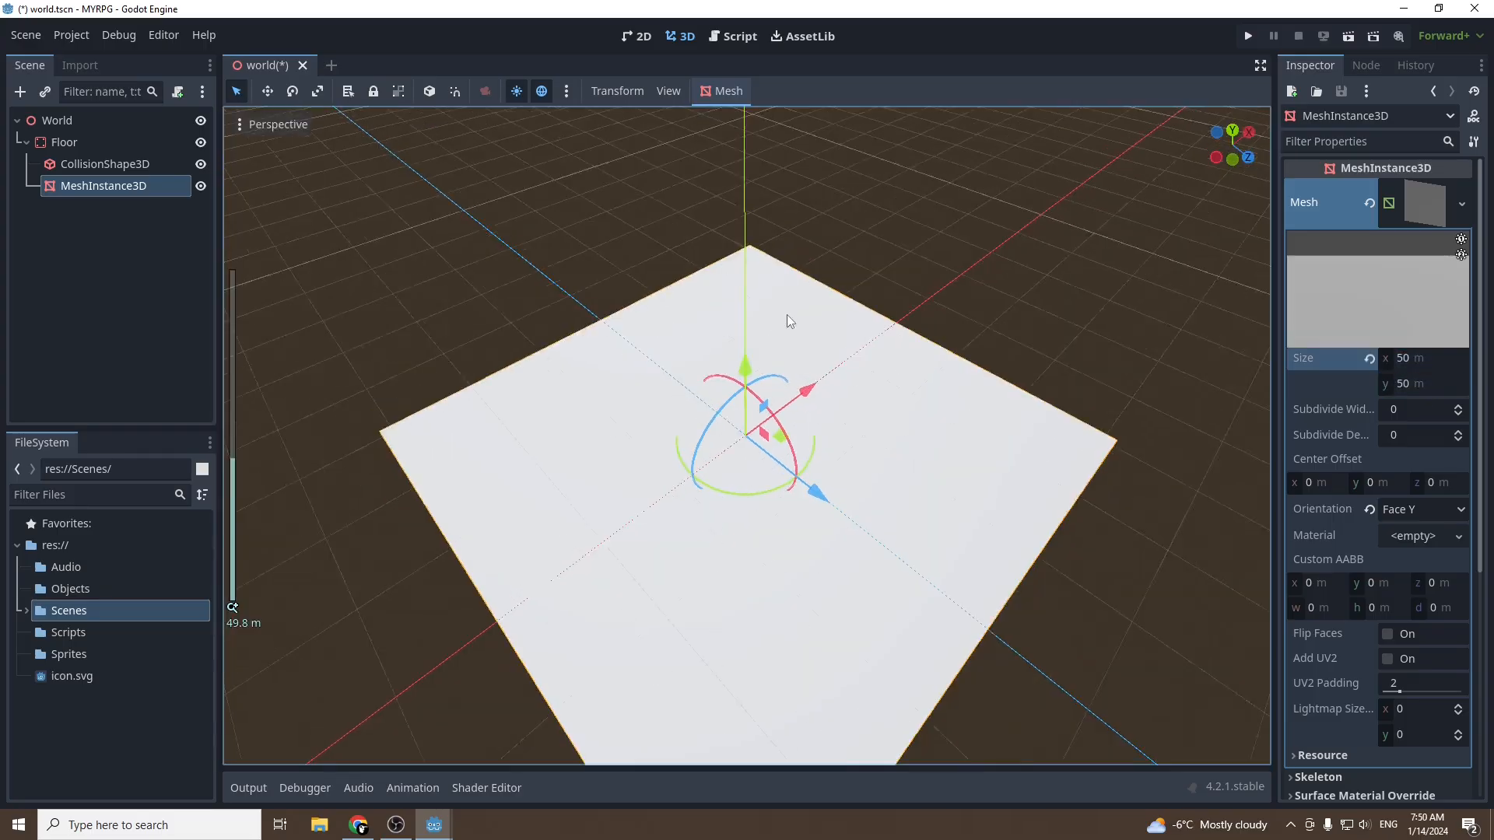
{"action": "scroll", "scroll_direction": "down", "scroll_amount": 3}
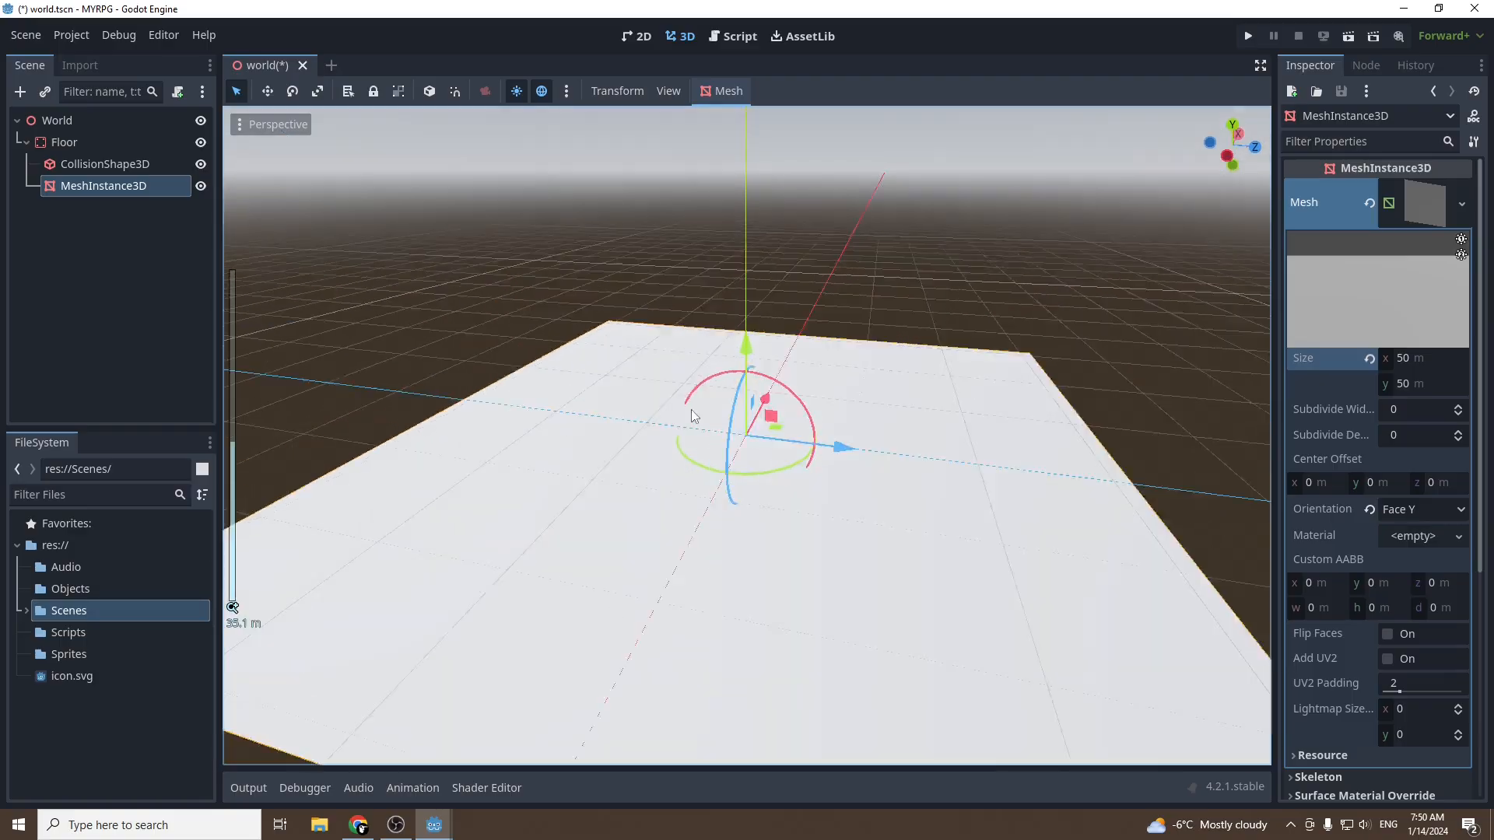
{"action": "left_click", "coordinate": [103, 164]}
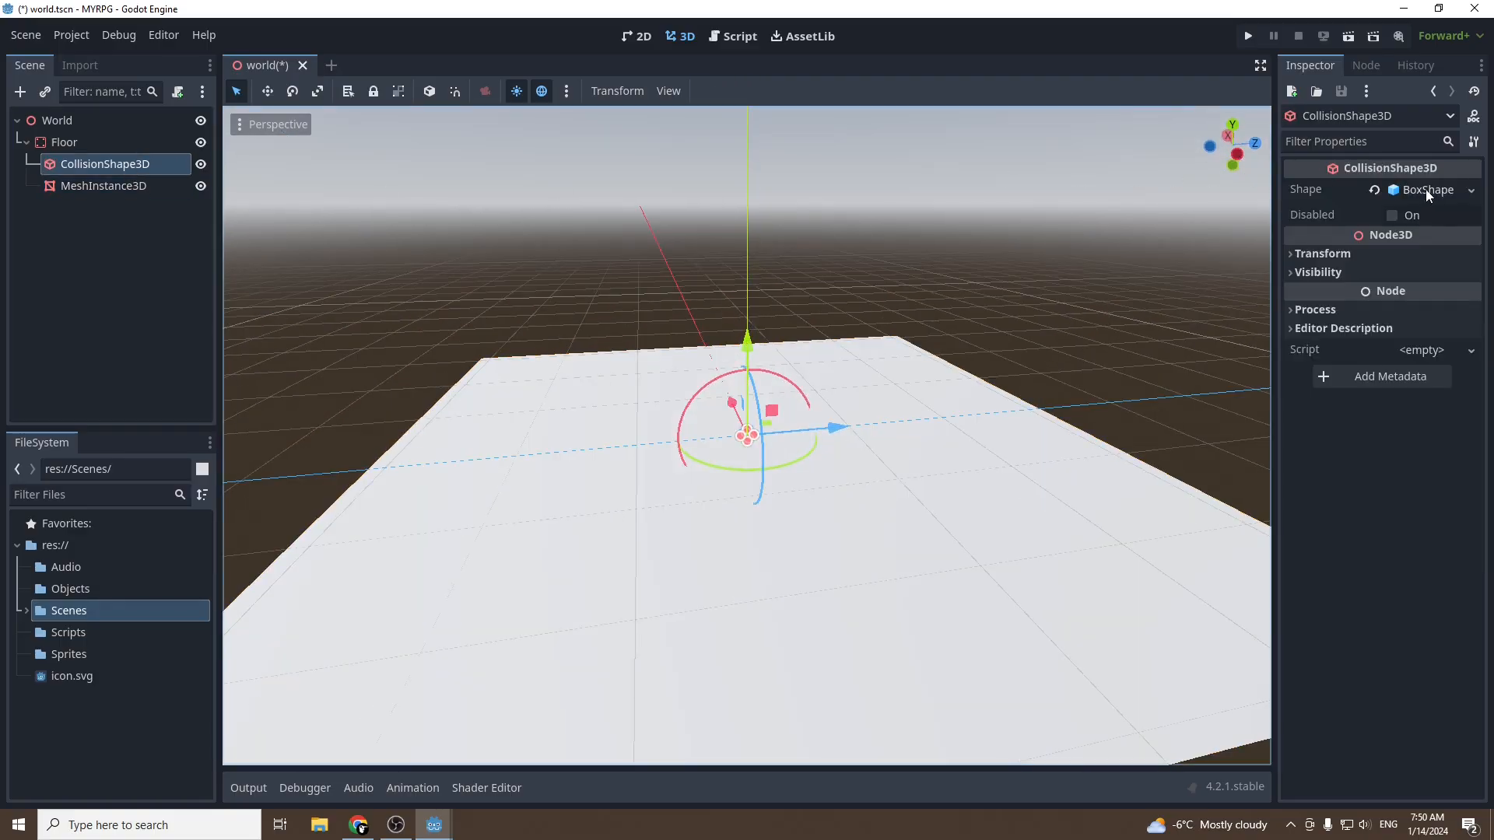
Size the BoxShape3D to 50 × 1 × 50 and set Position y to -0.5
{"action": "left_click", "coordinate": [1427, 190]}
{"action": "type", "text": "50"}
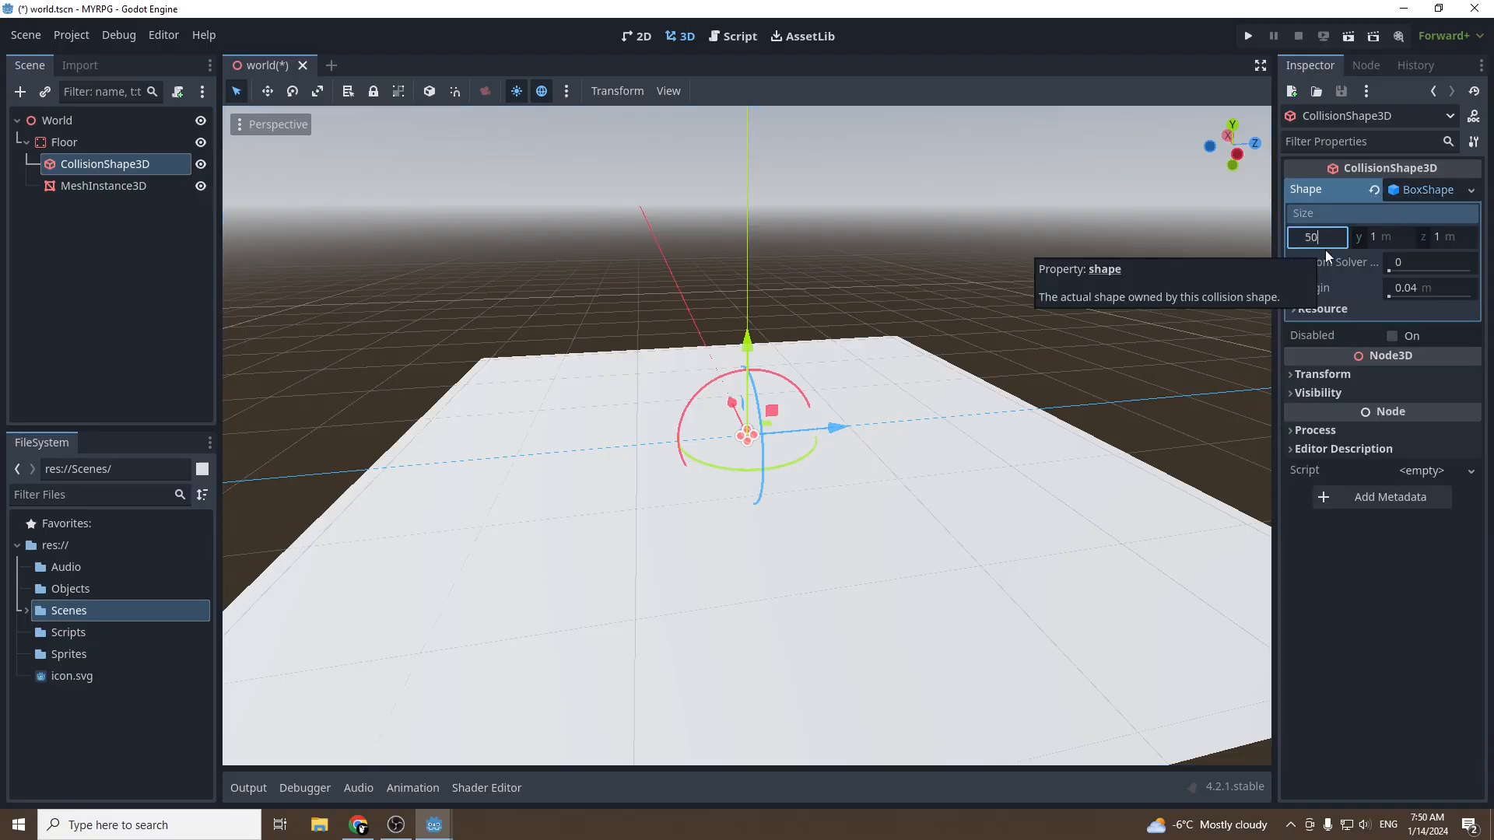
{"action": "left_click", "coordinate": [1447, 237]}
{"action": "type", "text": "50"}
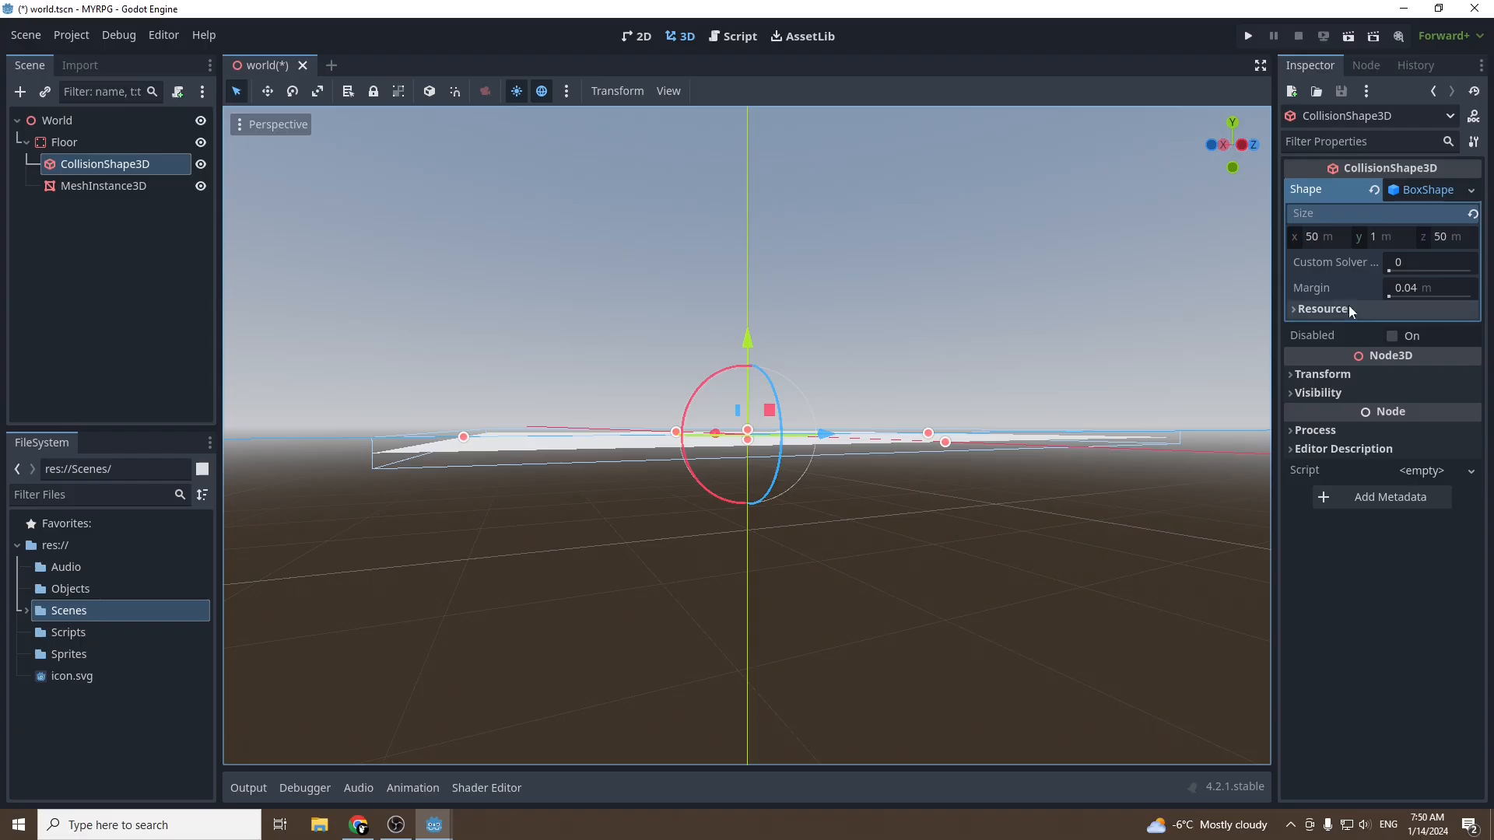
{"action": "mouse_move", "coordinate": [1324, 374]}
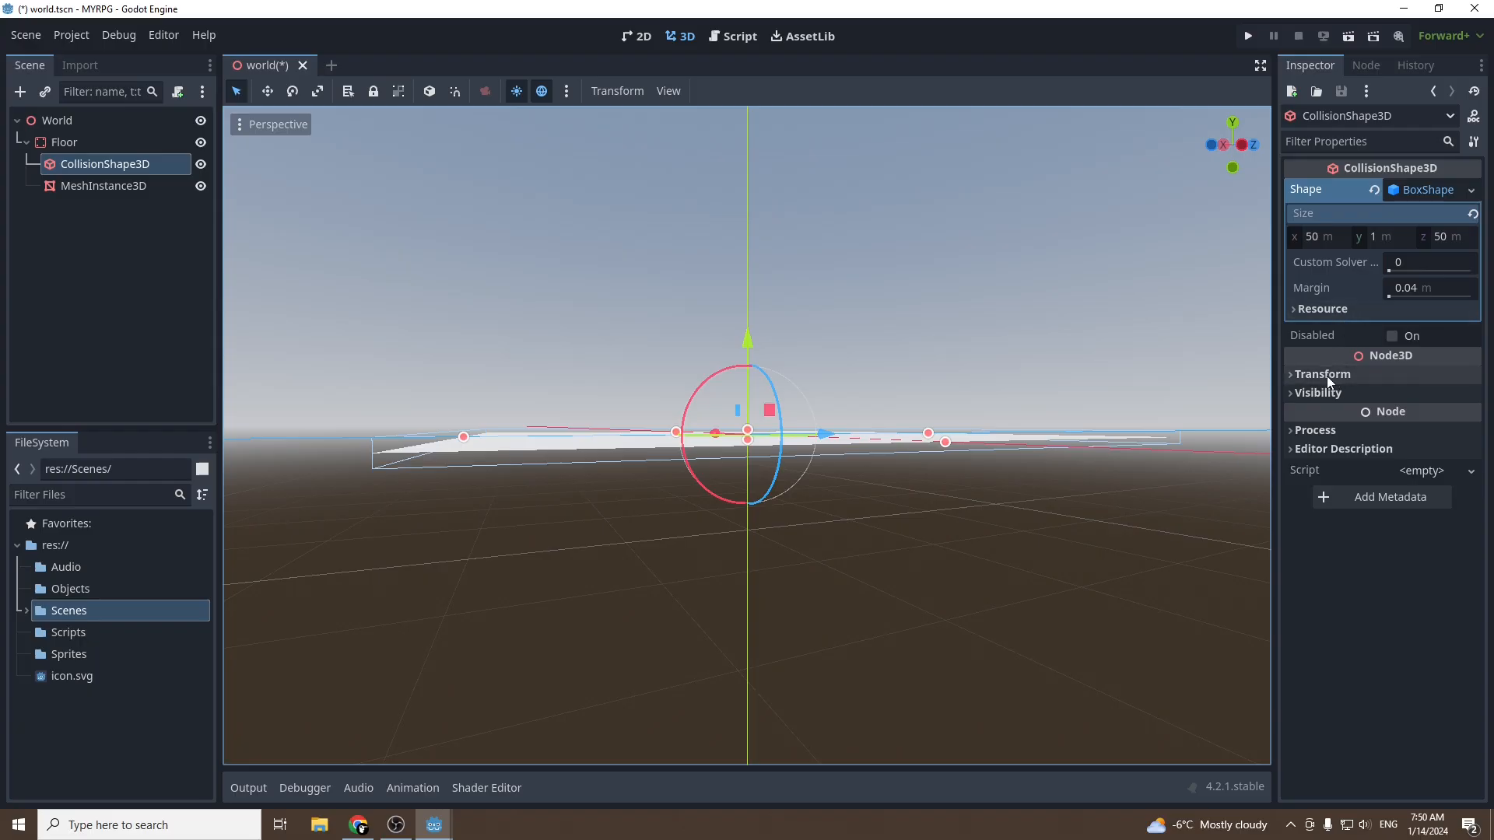
{"action": "left_click", "coordinate": [1323, 374]}
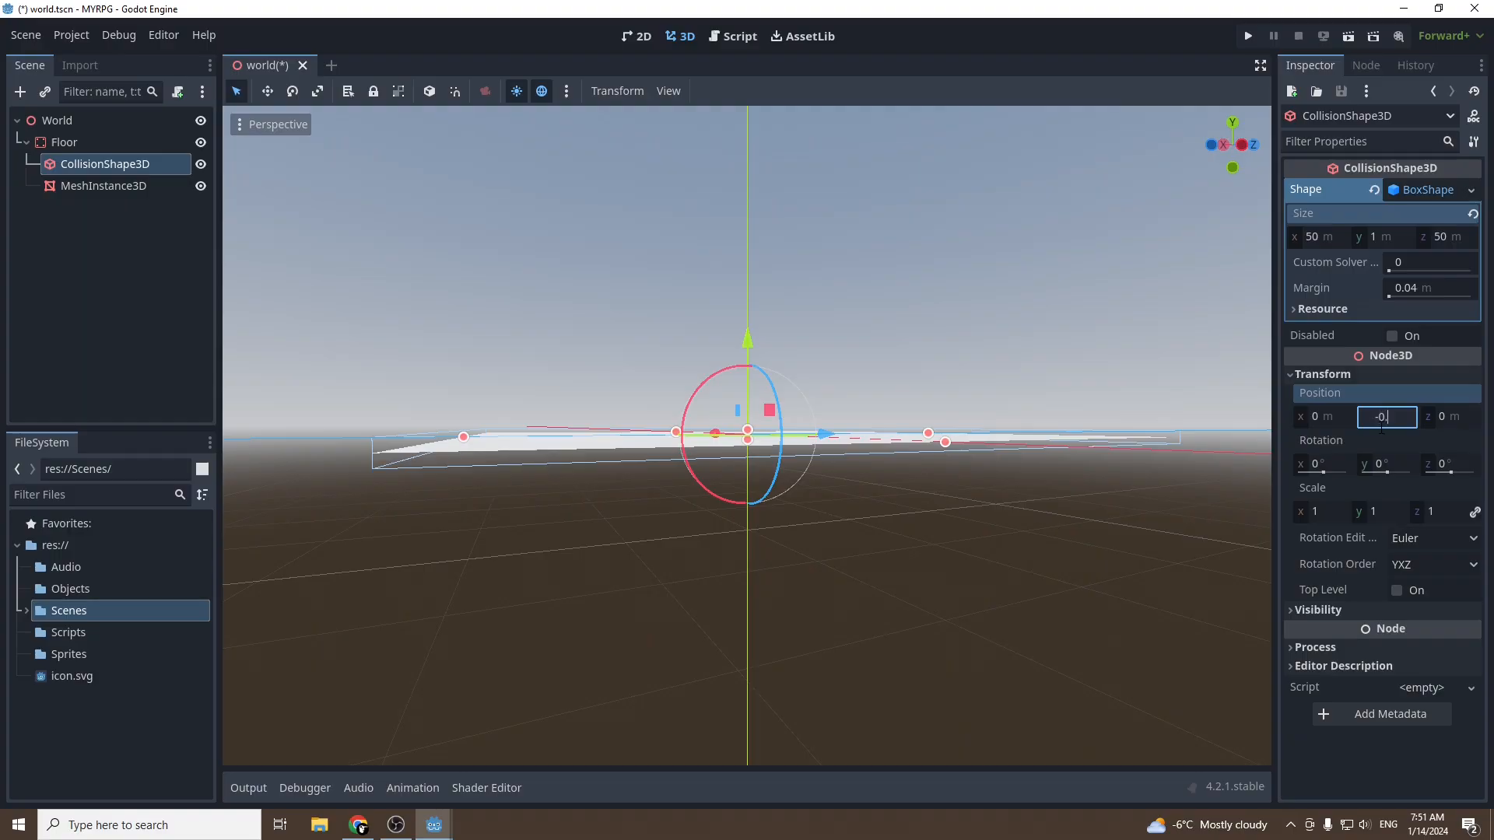
{"action": "type", "text": "-0.5"}
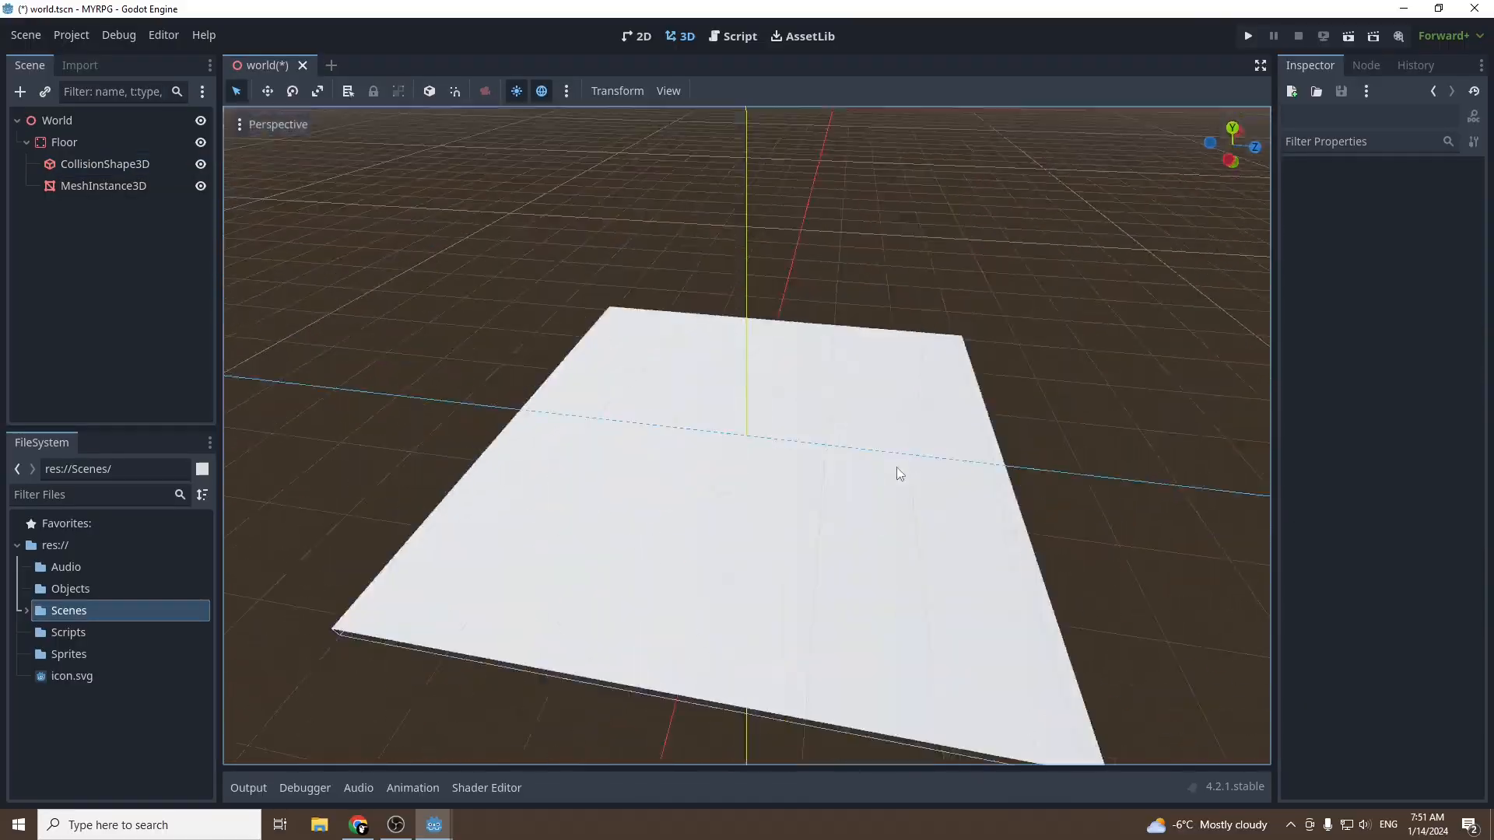
Reselect MeshInstance3D, expand Geometry and open the Material Override dropdown
{"action": "left_click", "coordinate": [103, 186]}
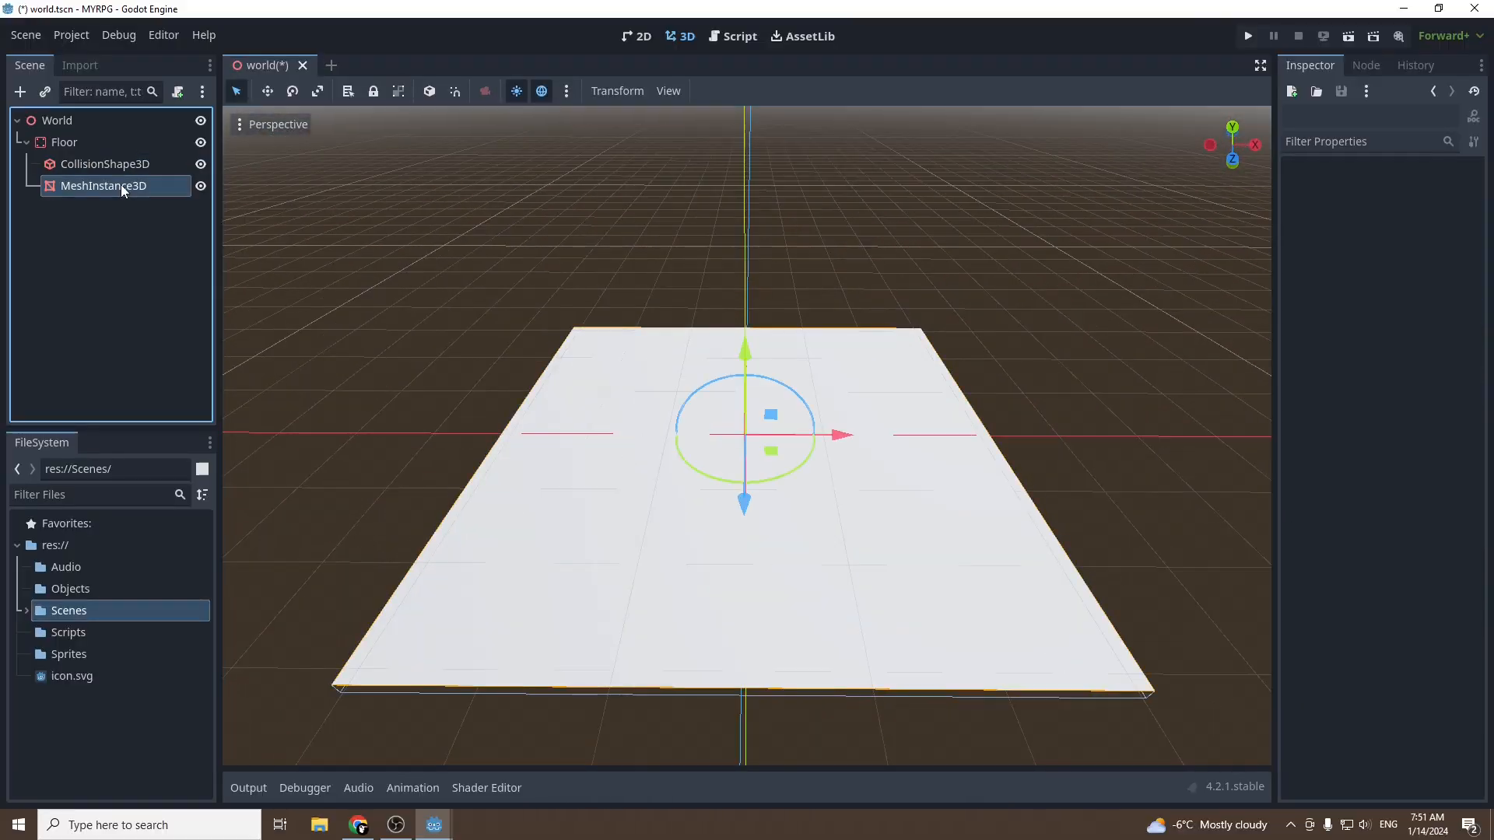
{"action": "left_click", "coordinate": [103, 186]}
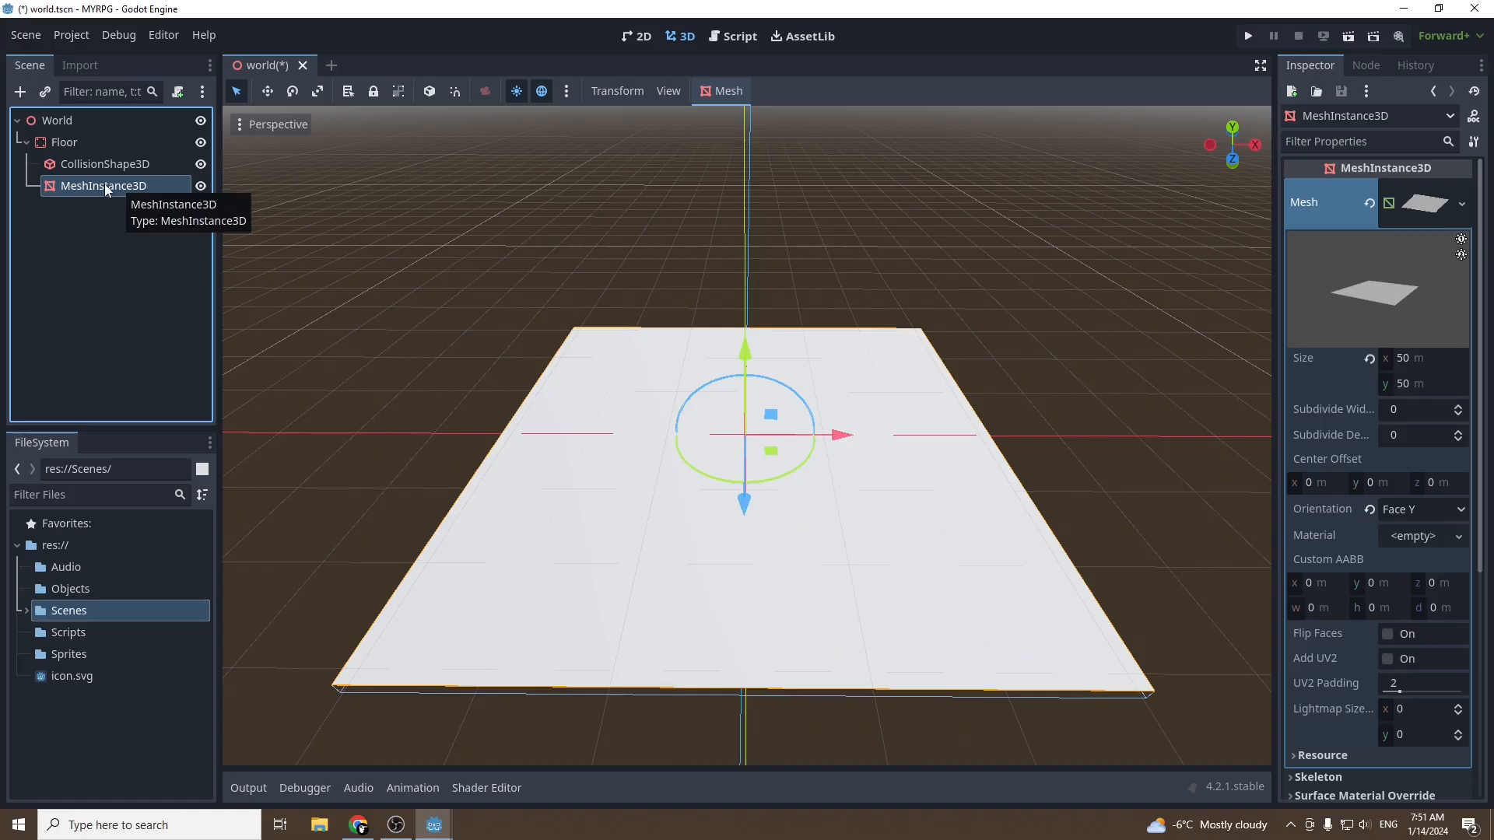
{"action": "mouse_move", "coordinate": [1451, 217]}
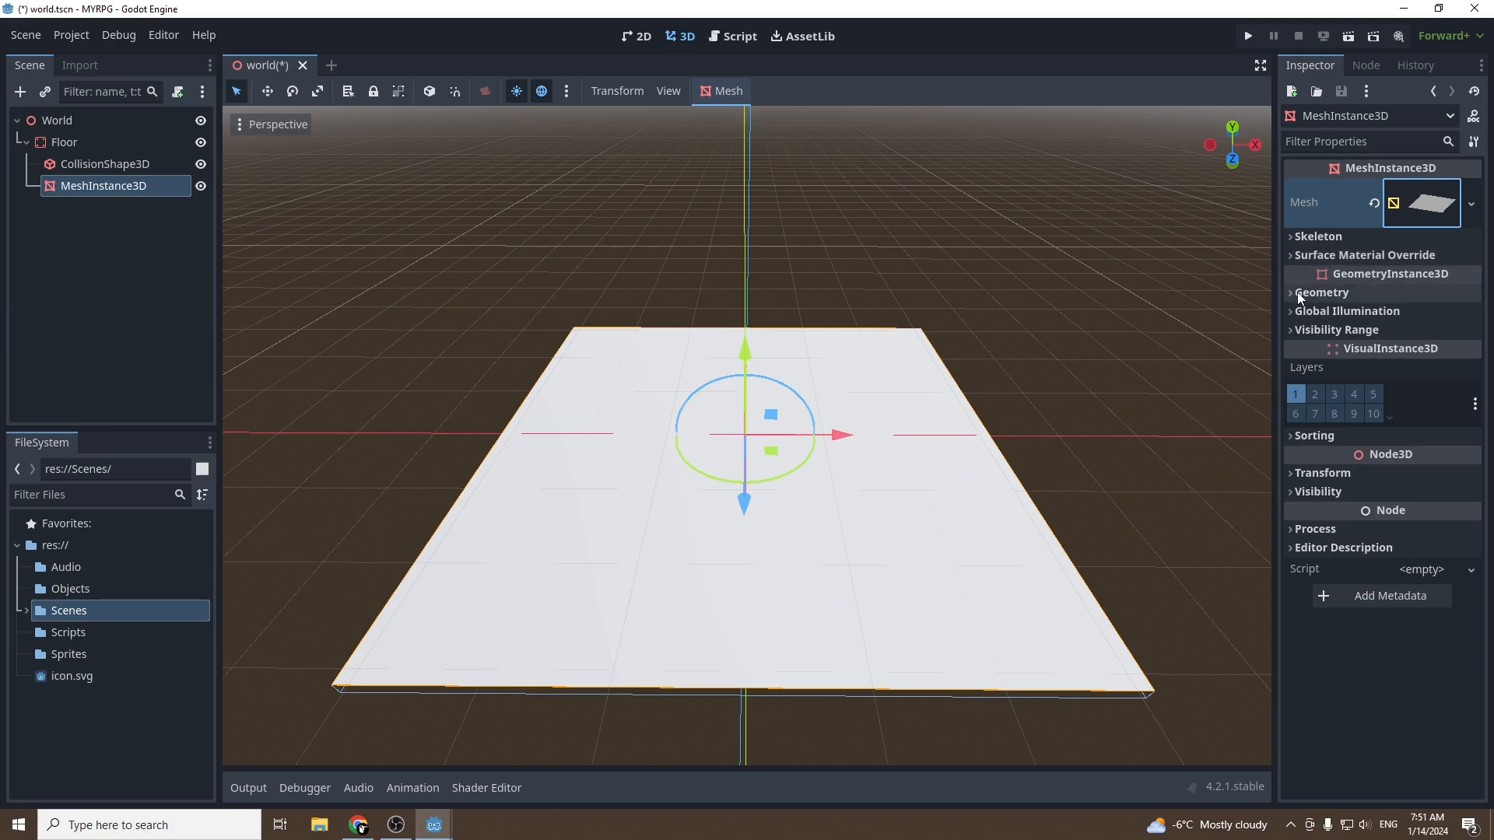
{"action": "left_click", "coordinate": [1322, 293]}
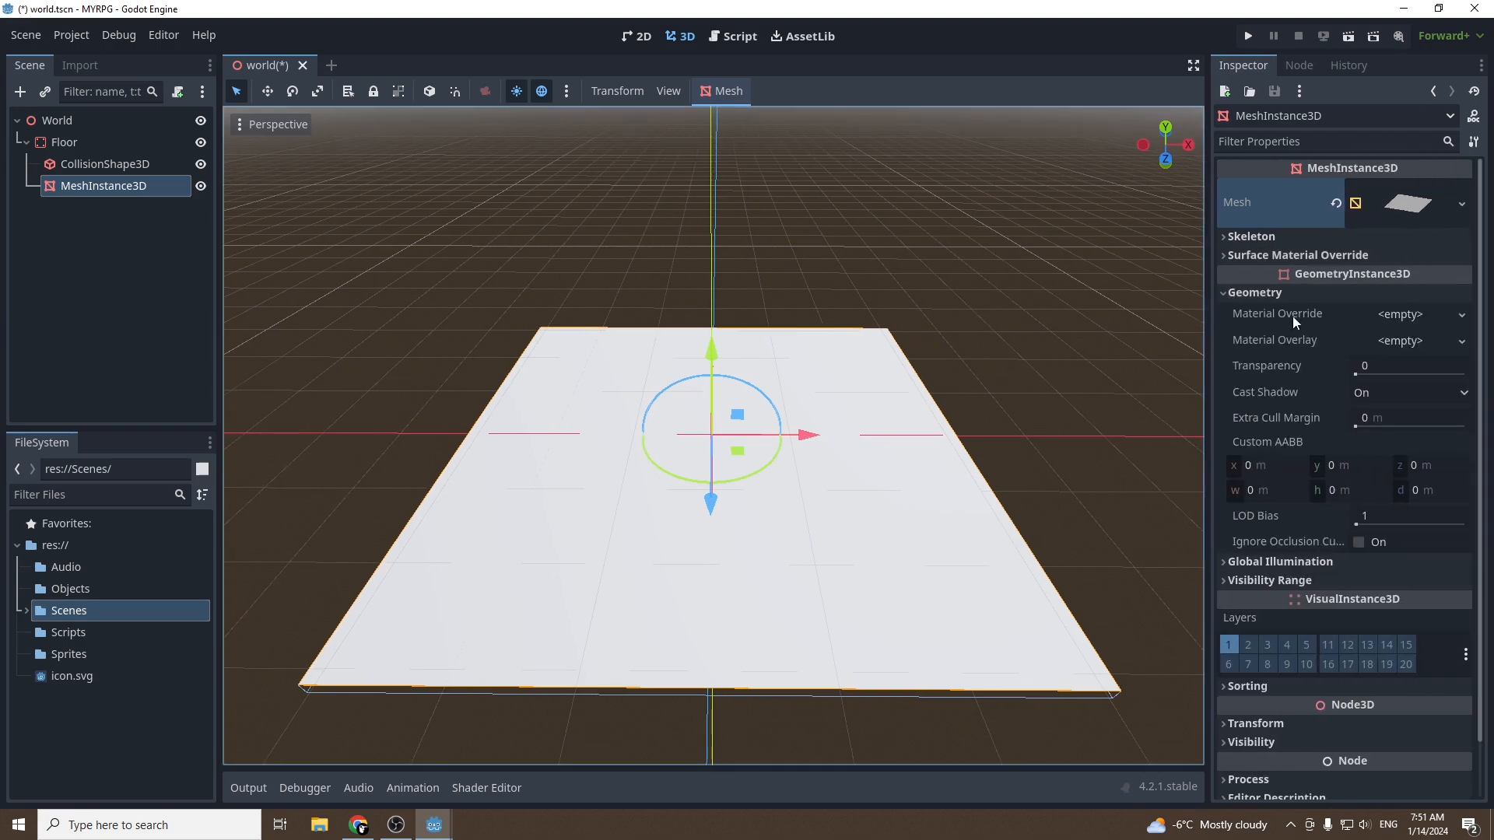
{"action": "left_click", "coordinate": [1400, 313]}
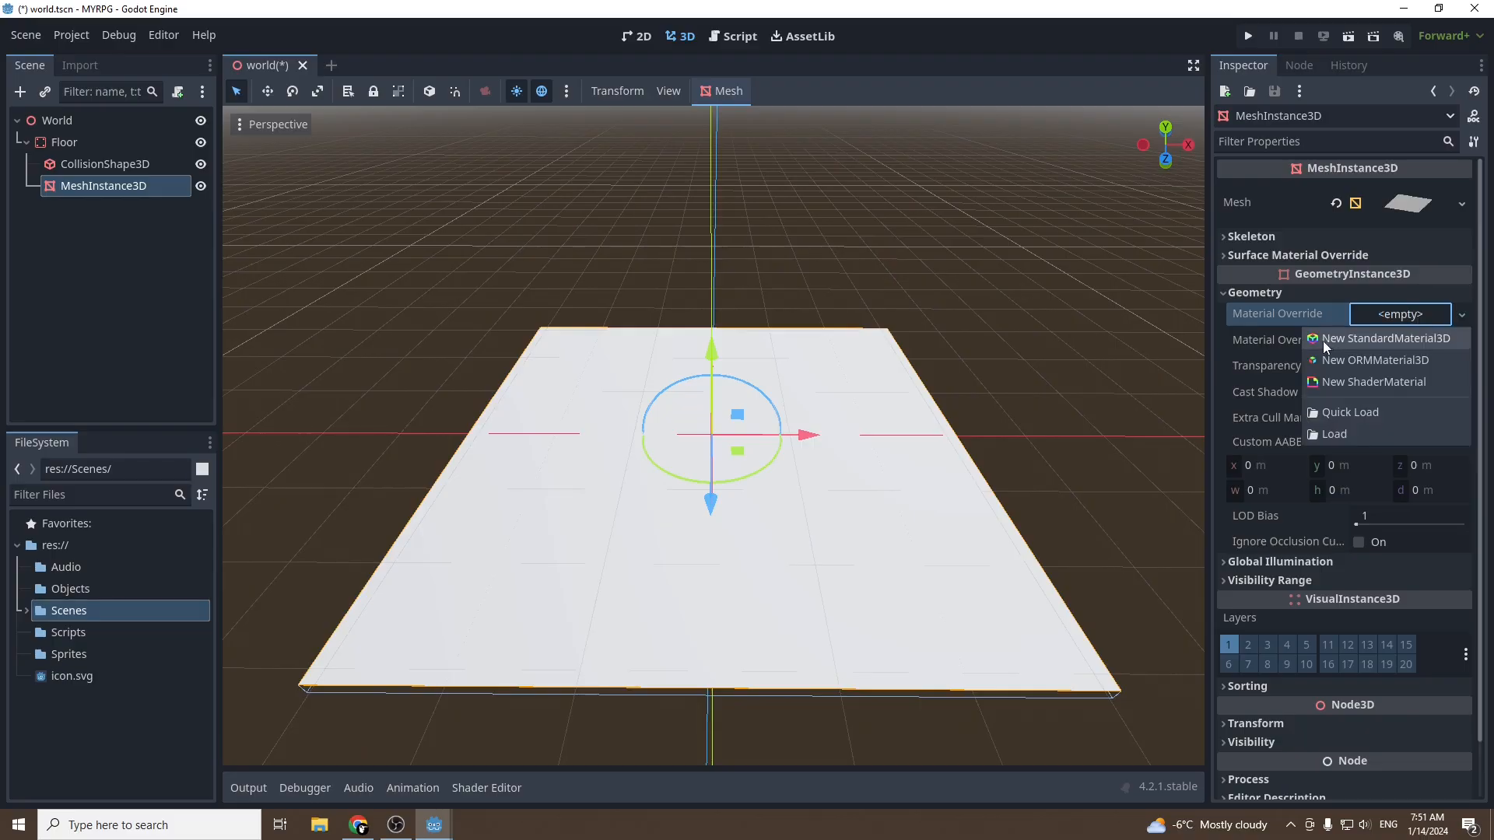
{"action": "mouse_move", "coordinate": [1423, 343]}
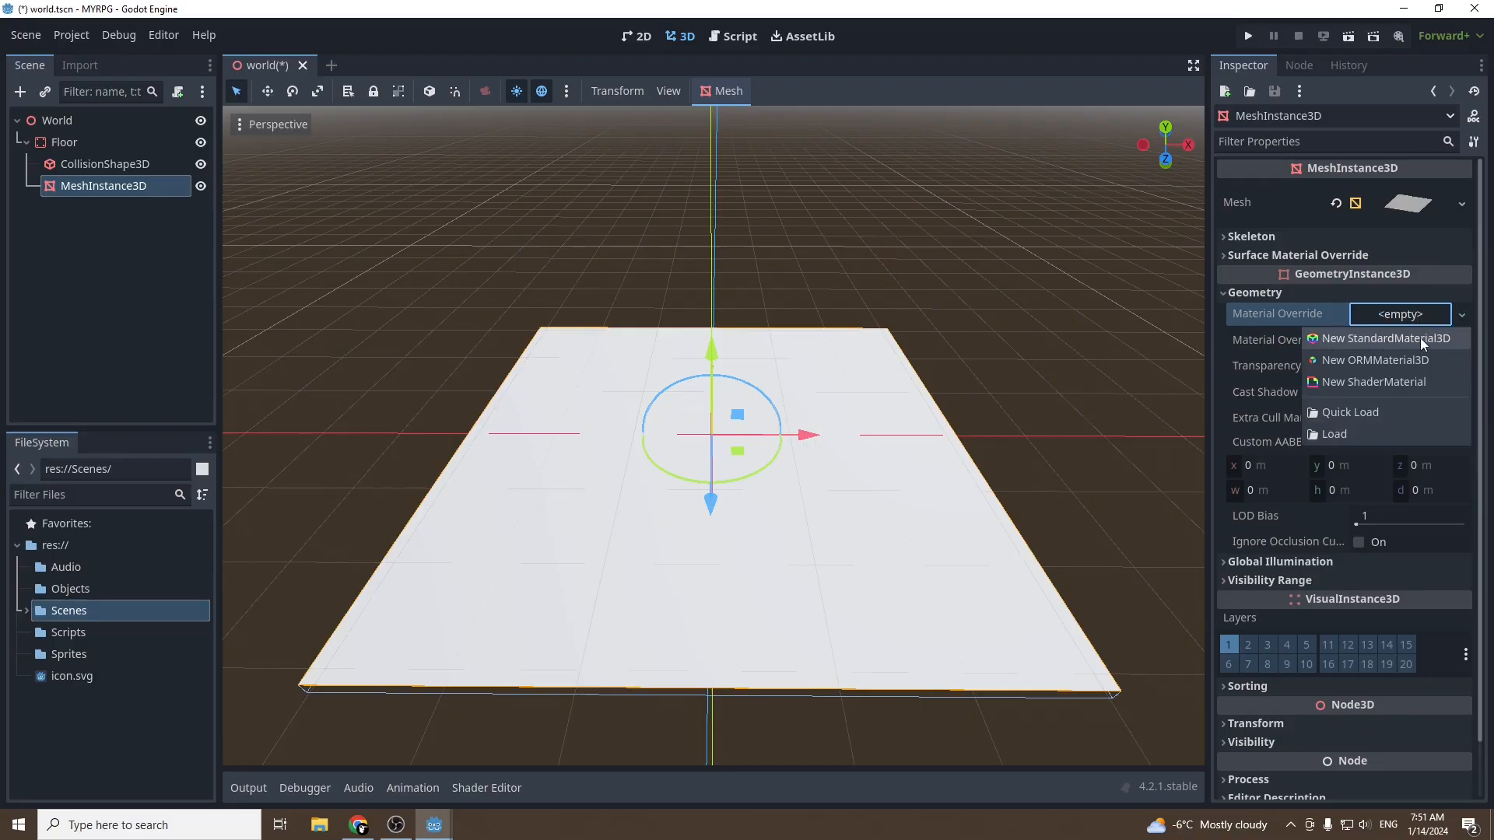
Set the floor's Material Override to a new StandardMaterial3D and expand its properties
{"action": "left_click", "coordinate": [1383, 338]}
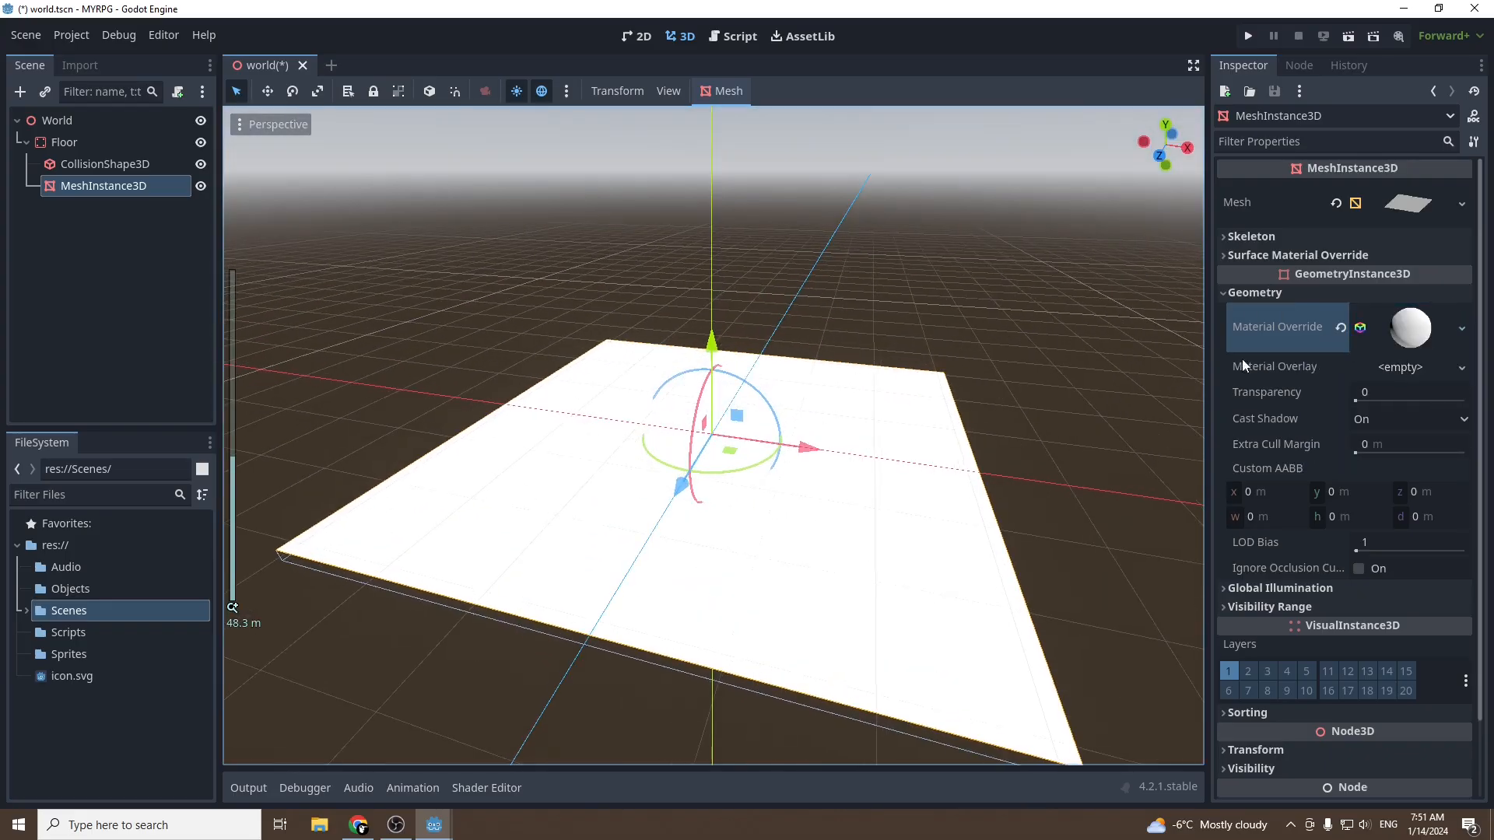
{"action": "left_click", "coordinate": [1408, 327]}
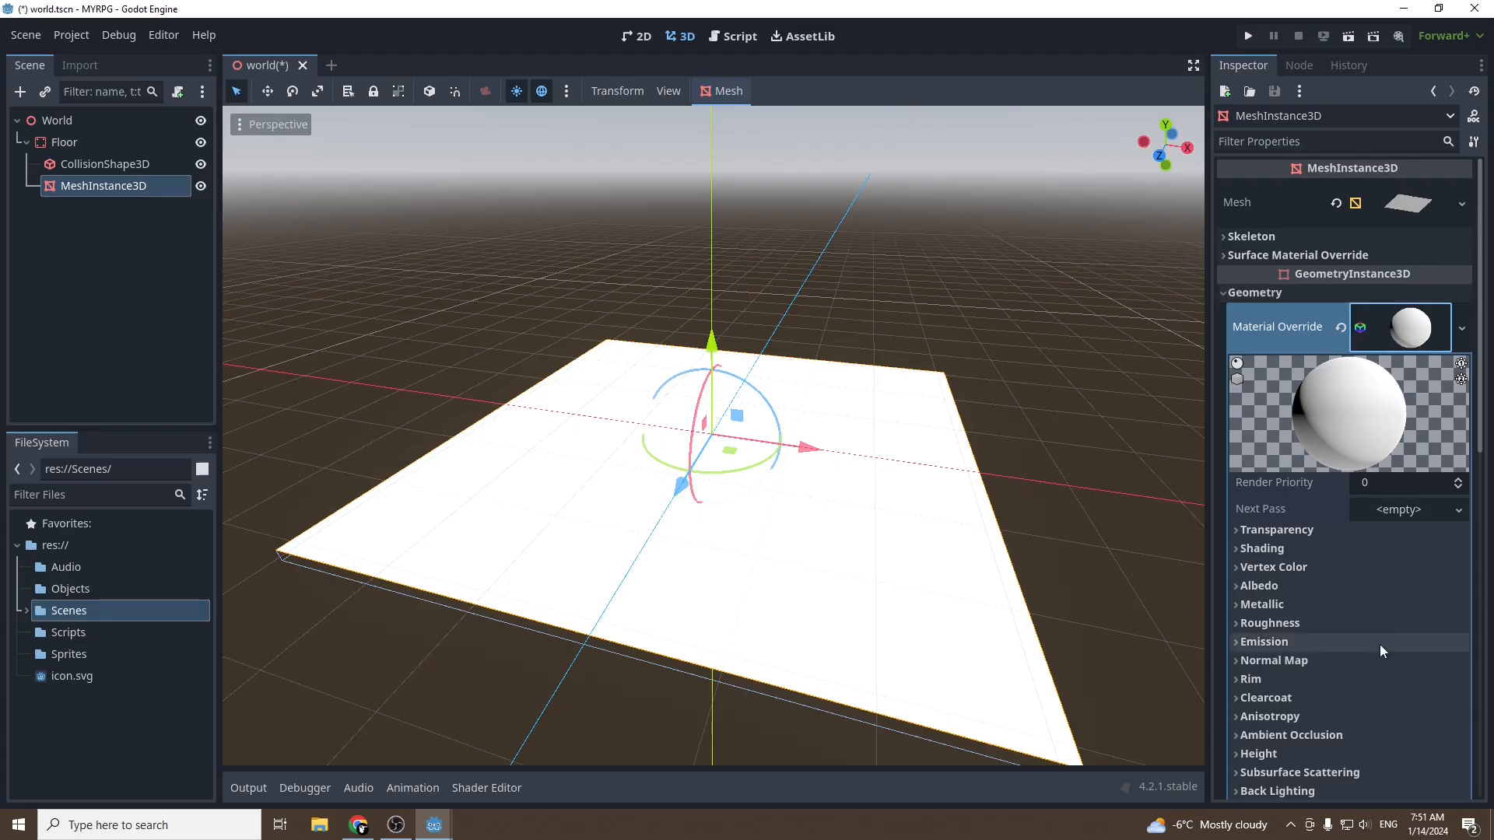
{"action": "scroll", "scroll_direction": "down", "scroll_amount": 3}
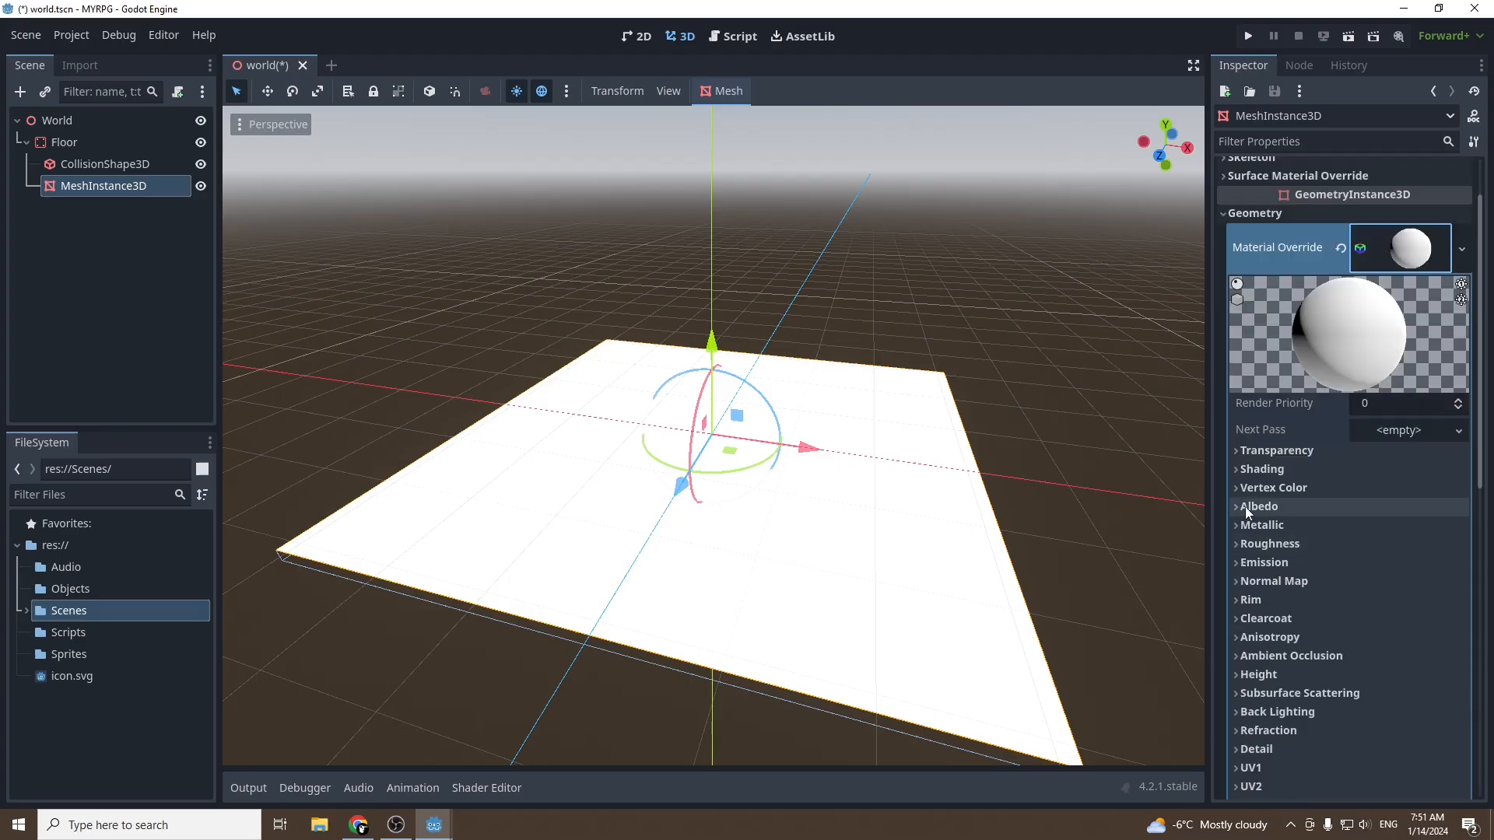